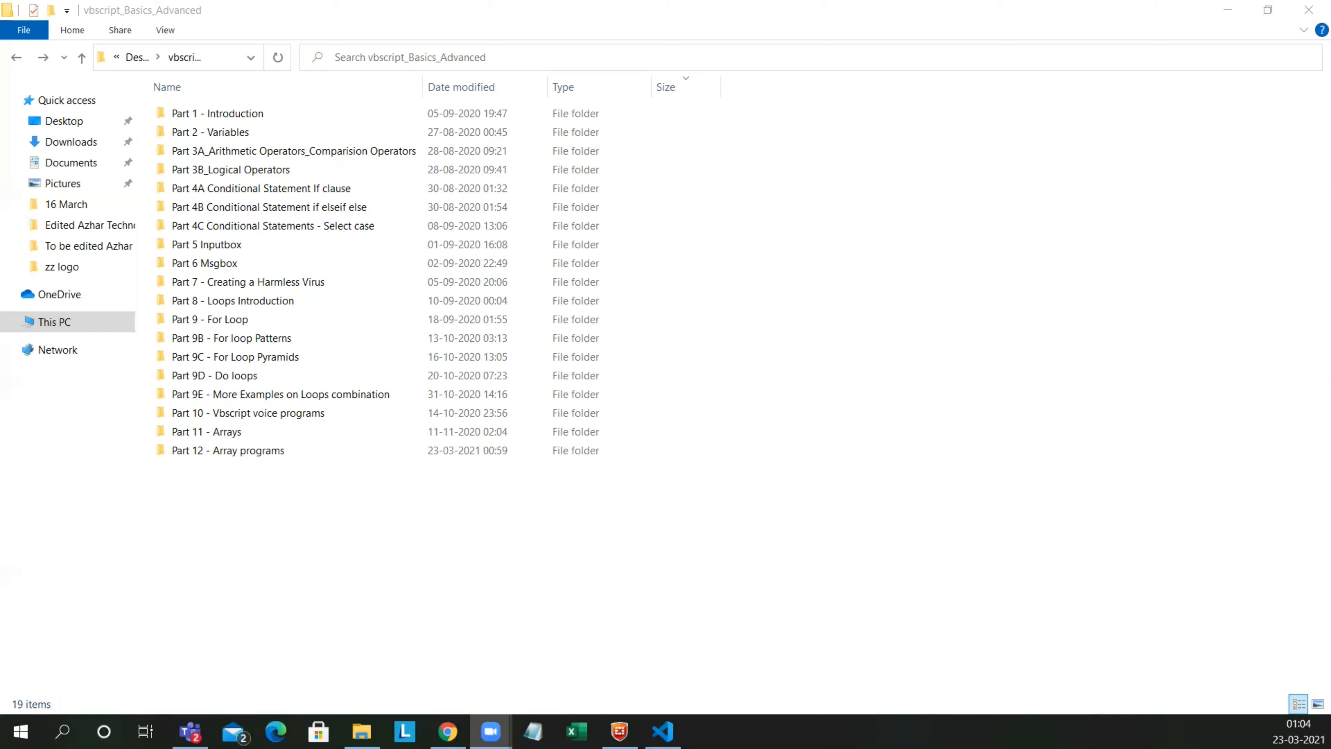
# Step: Enter the Part 12 - Array programs folder and load New Text Document.txt into Notepad
pyautogui.click(227, 450)
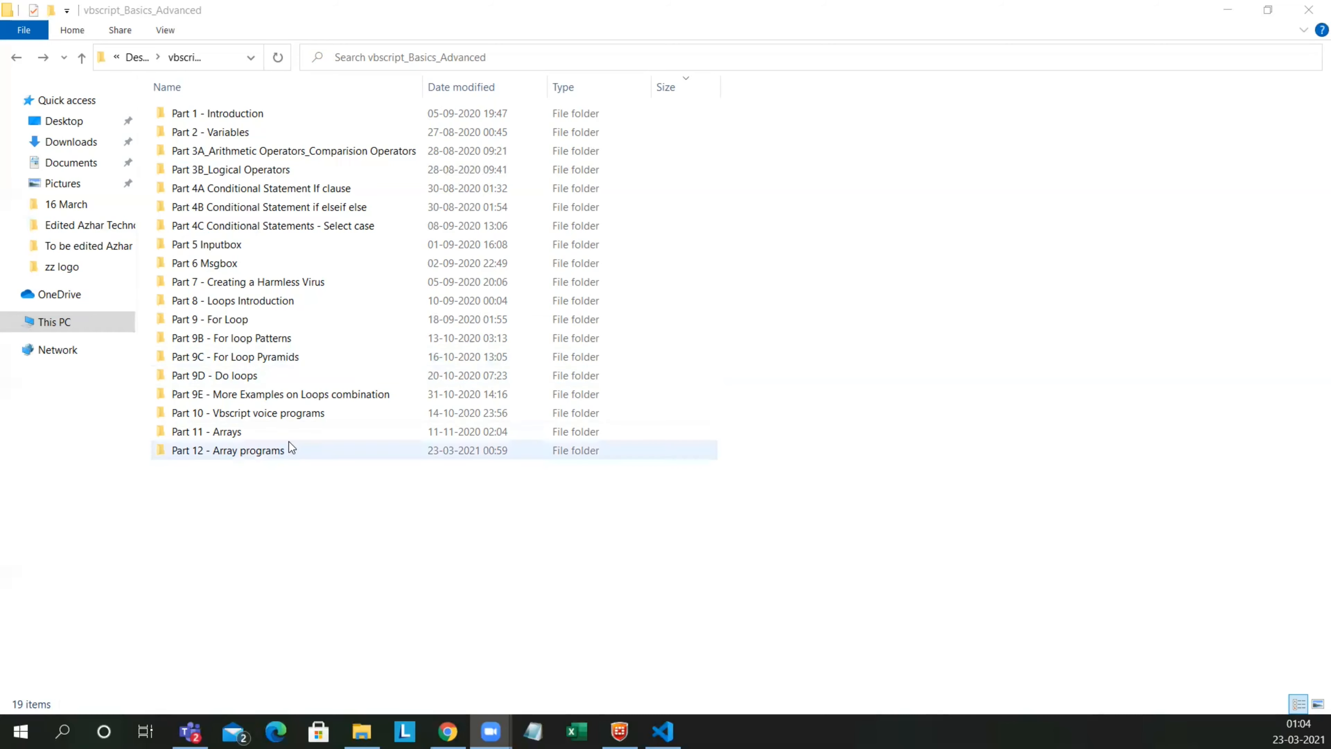
pyautogui.doubleClick(228, 450)
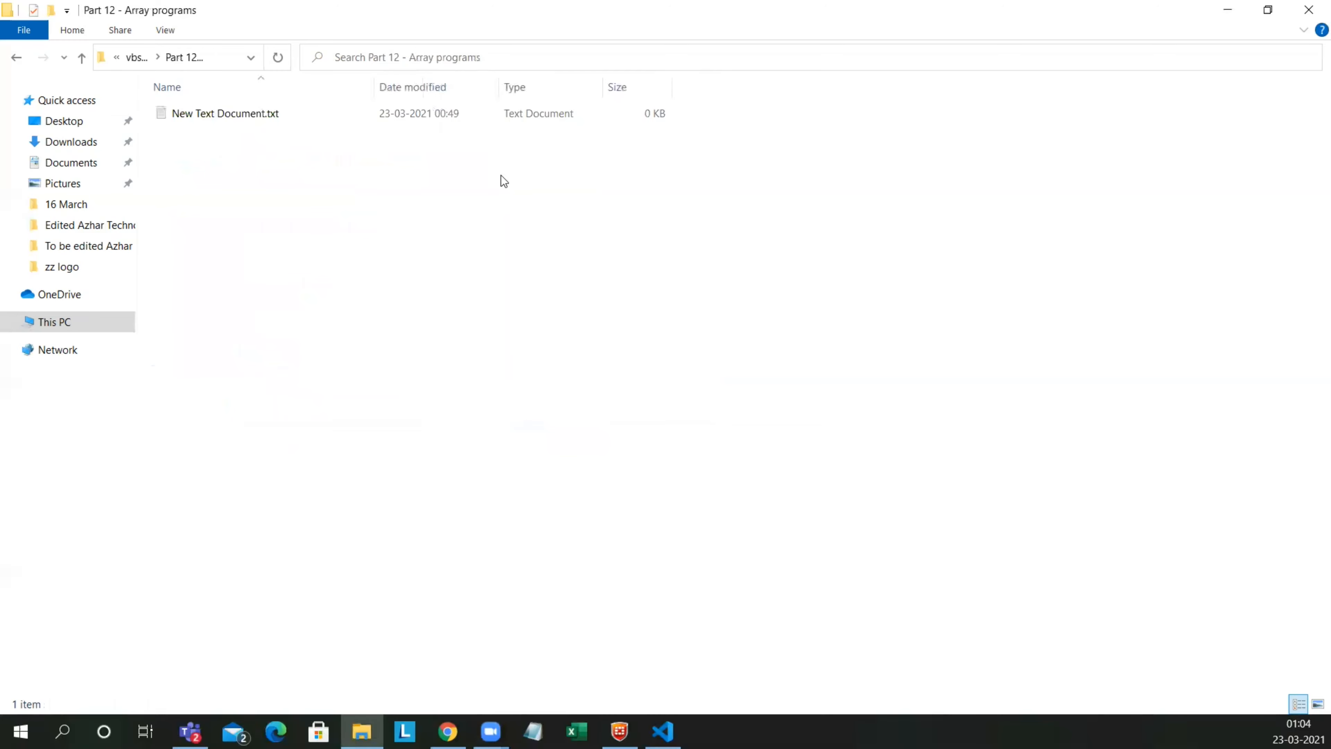
pyautogui.click(225, 113)
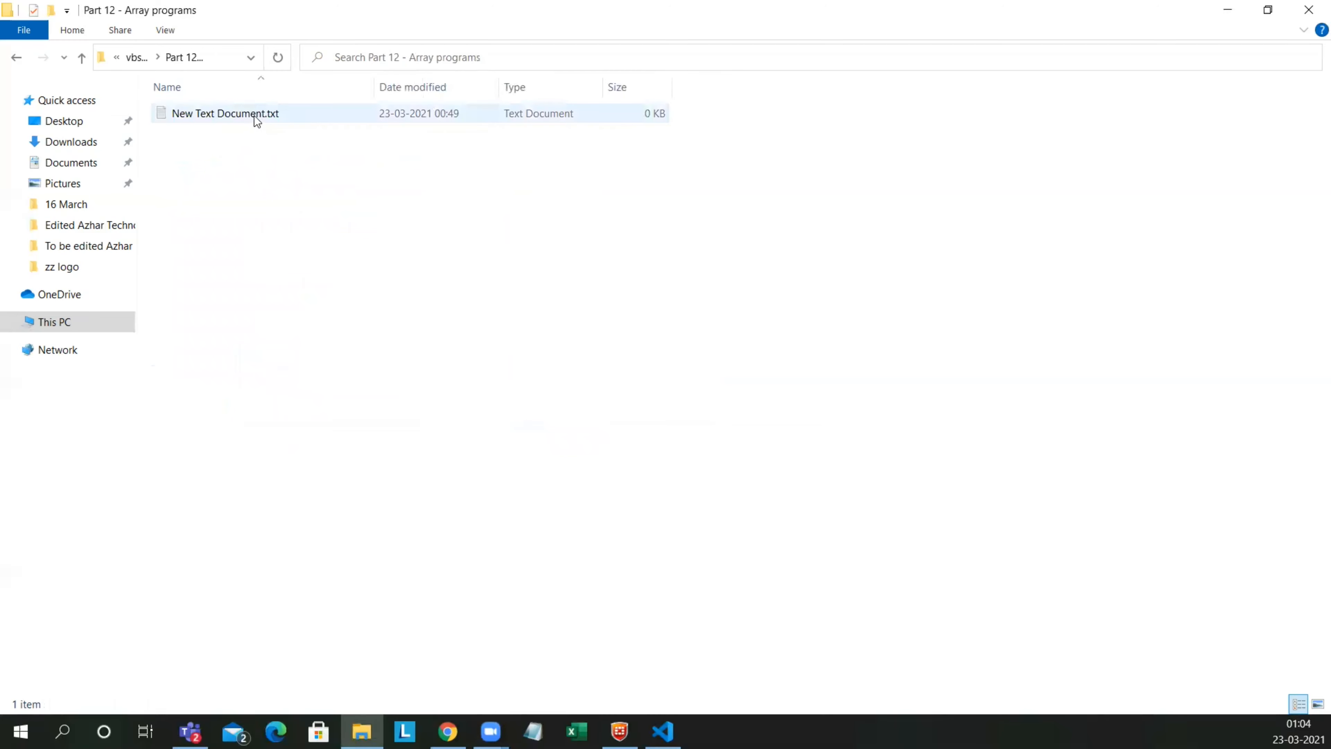
pyautogui.doubleClick(224, 113)
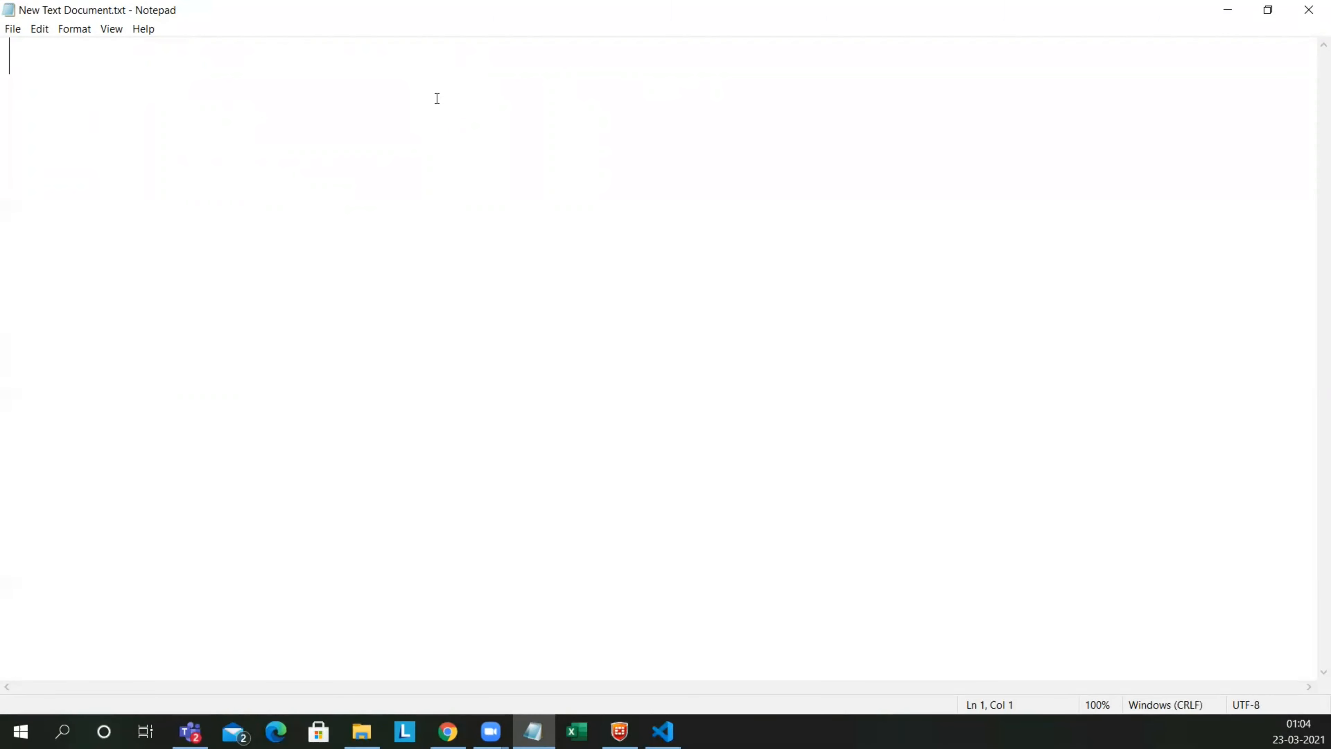
# Step: Write the question '1. Find a biggest element in the array ?' on the first line
pyautogui.write('1.')
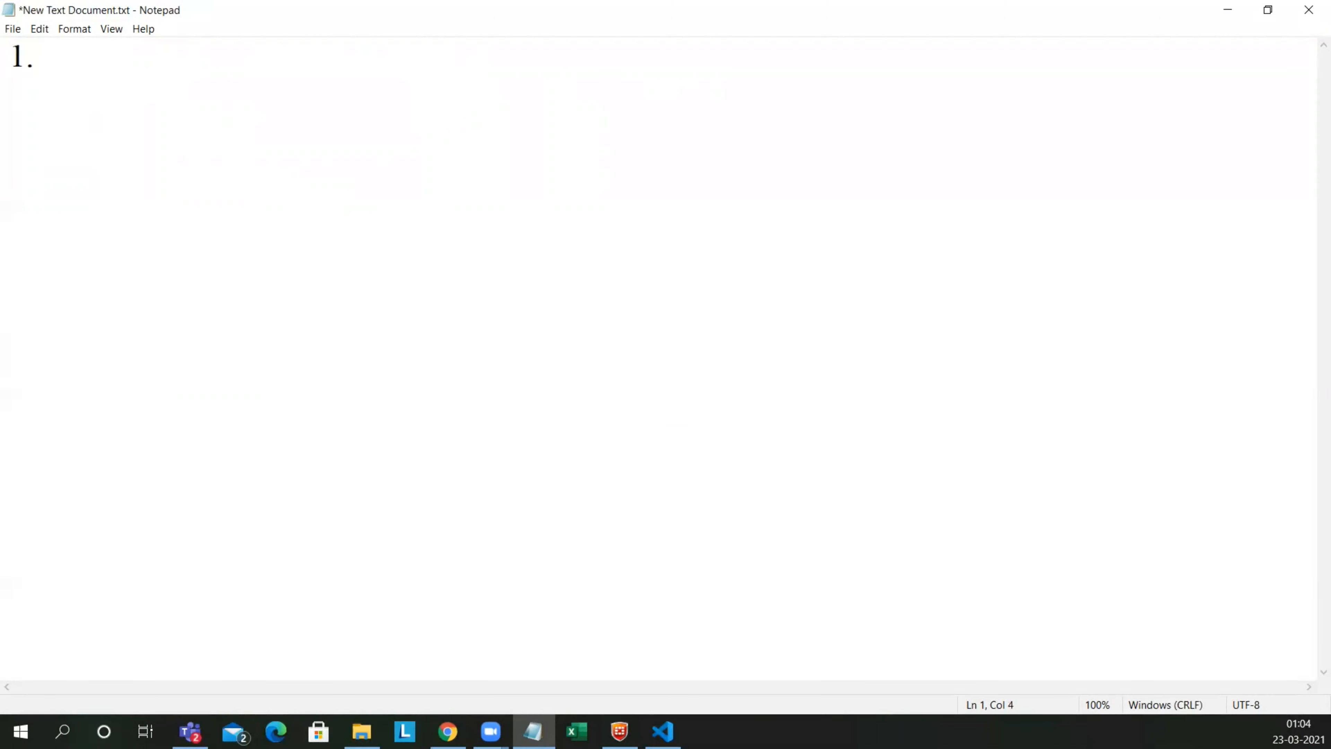
pyautogui.write('Find a')
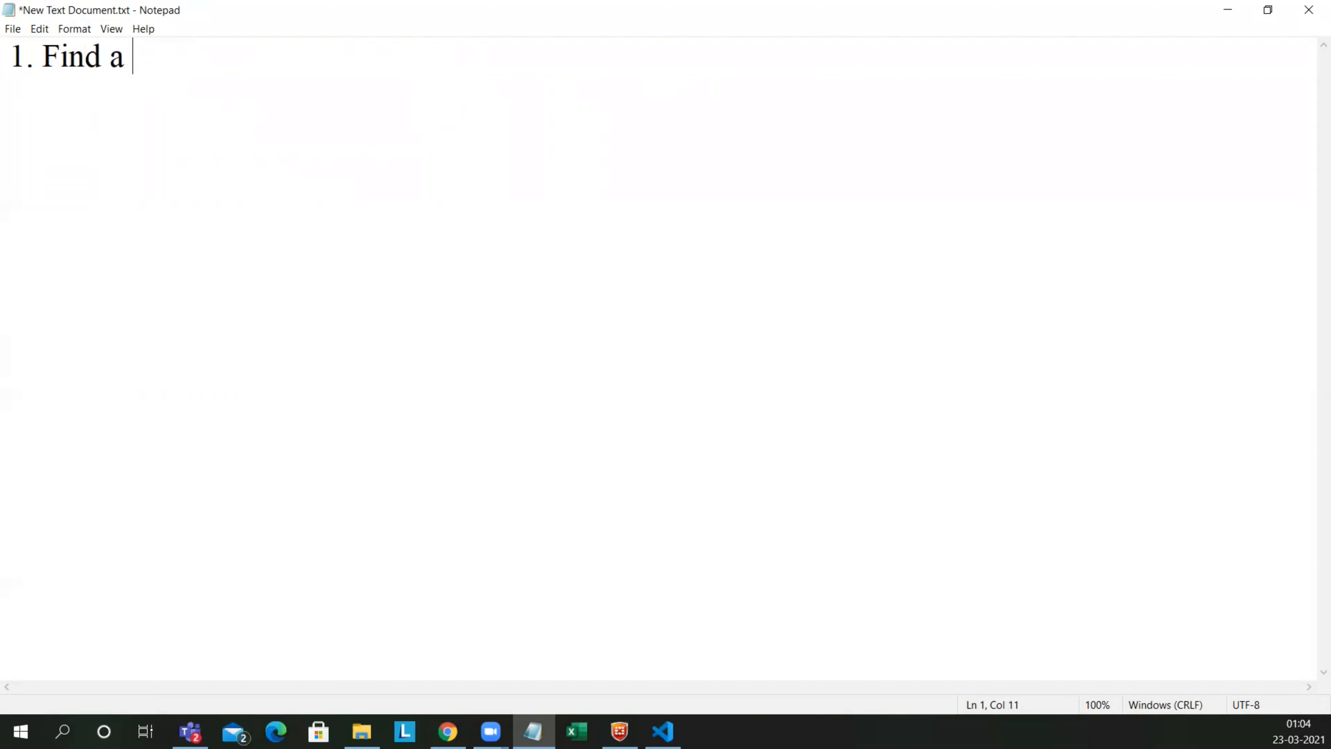
pyautogui.write('biggest e')
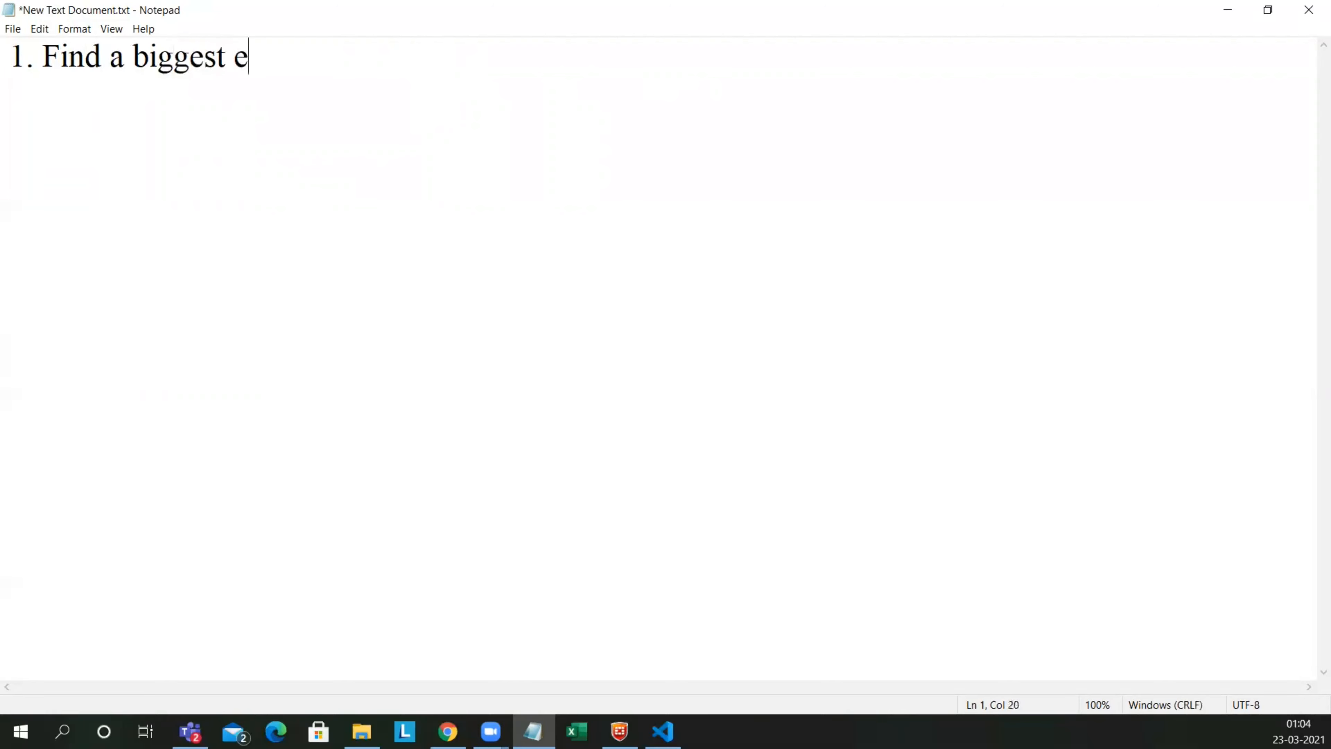
pyautogui.write('lement in the')
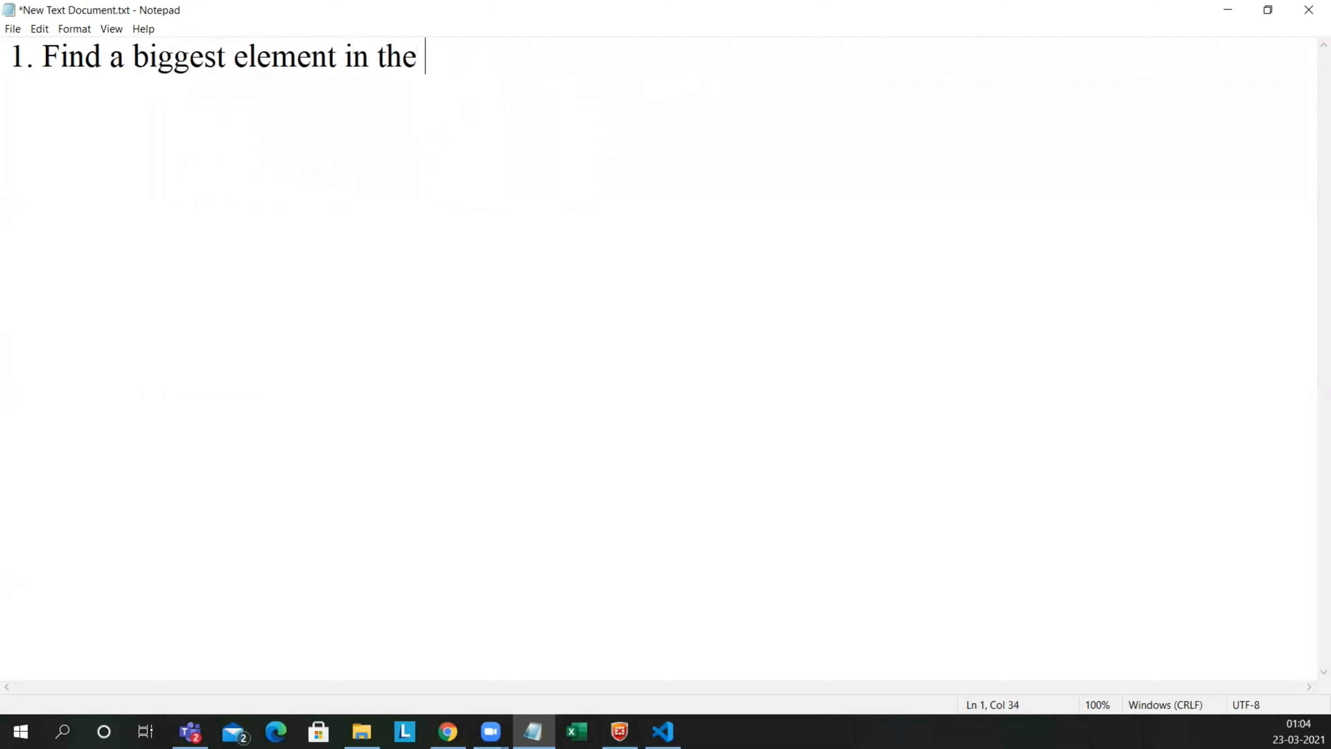
pyautogui.write('array ?')
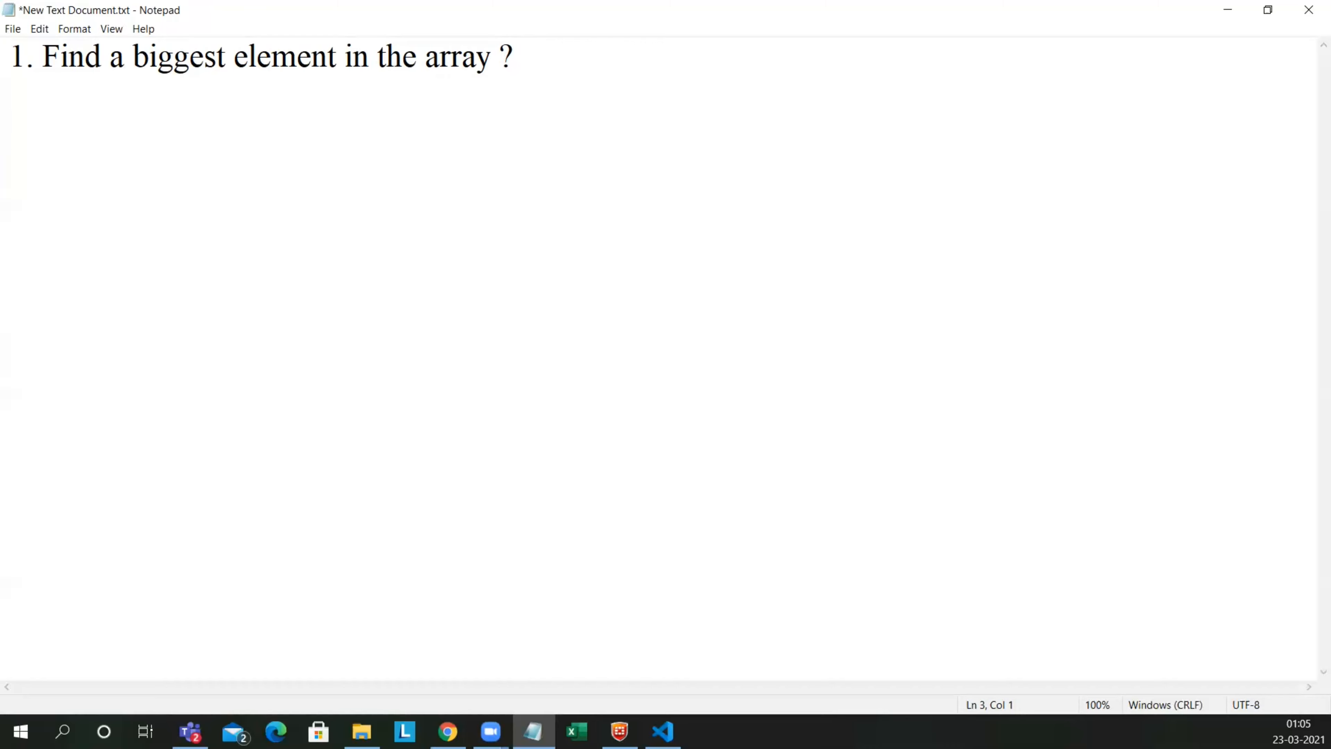
# Step: Add the sample array 1 | 9 | 8 | 5 | 7 below and highlight 9 as the biggest element
pyautogui.write('1')
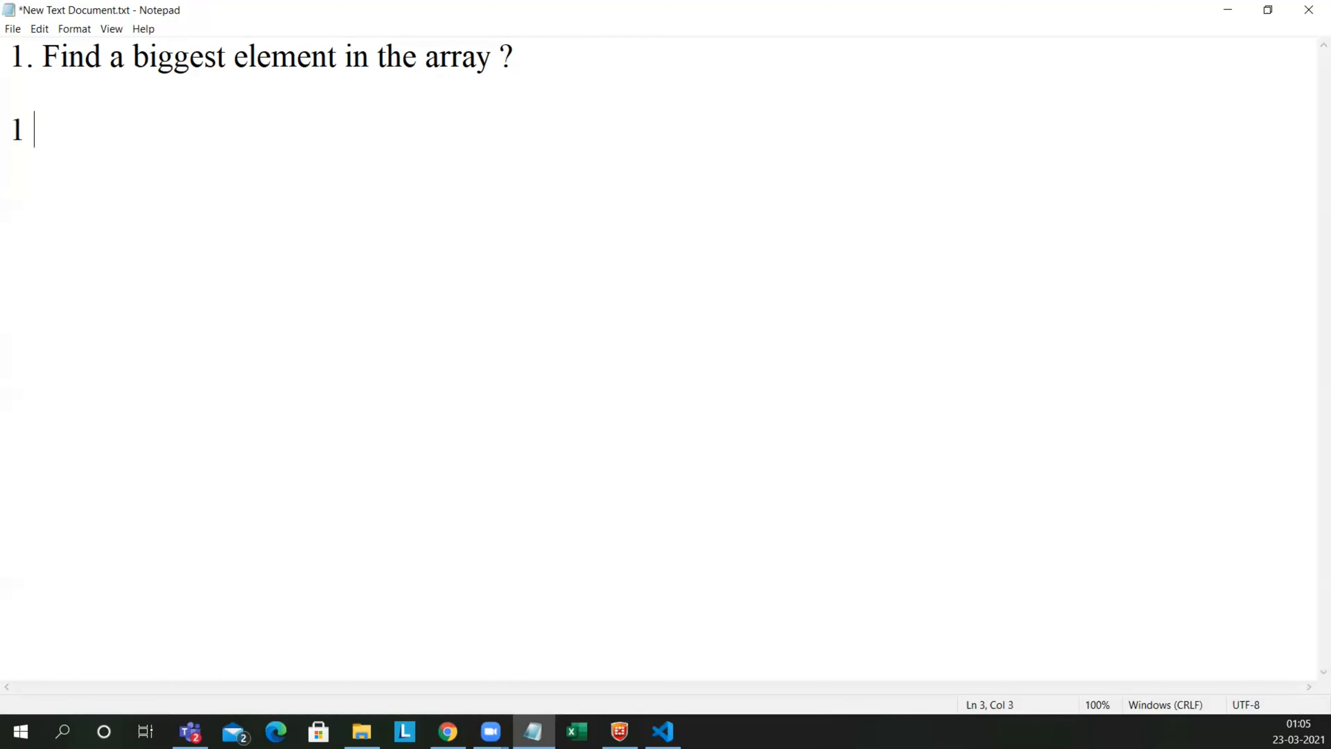
pyautogui.write('9')
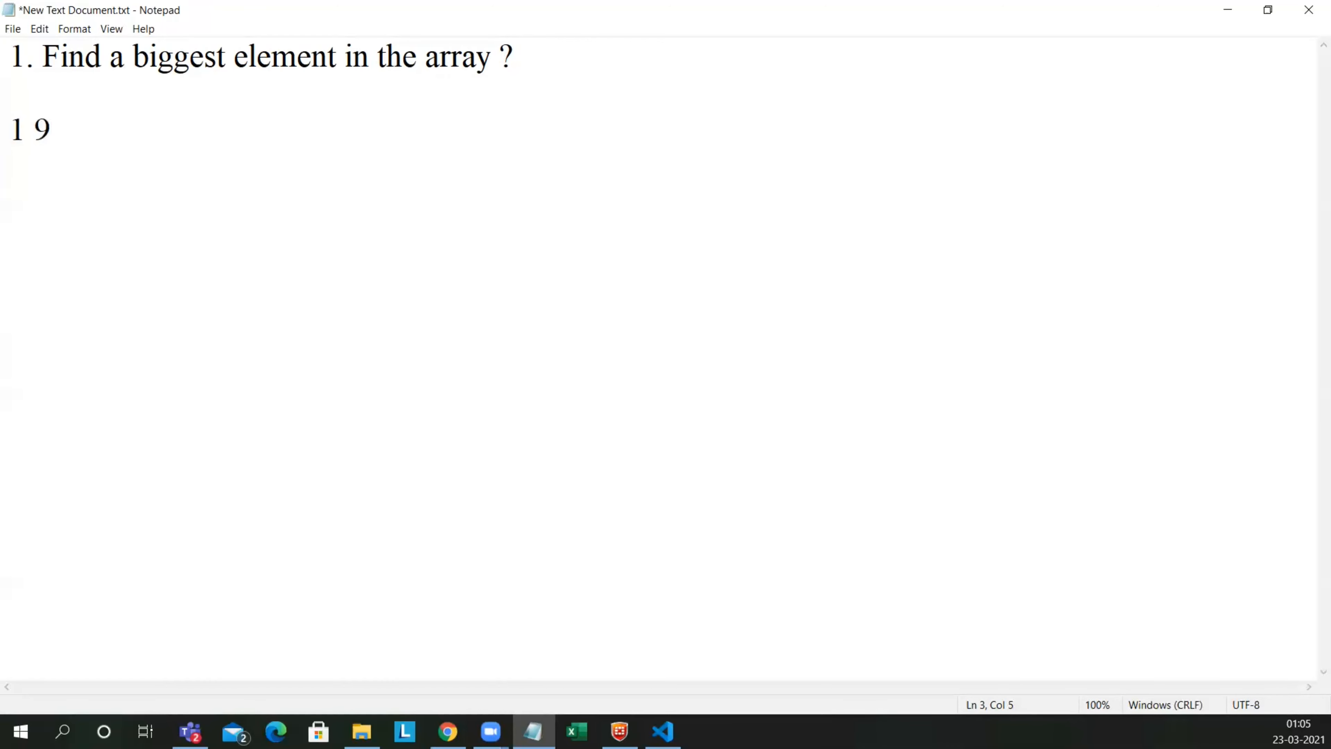
pyautogui.write('8 5')
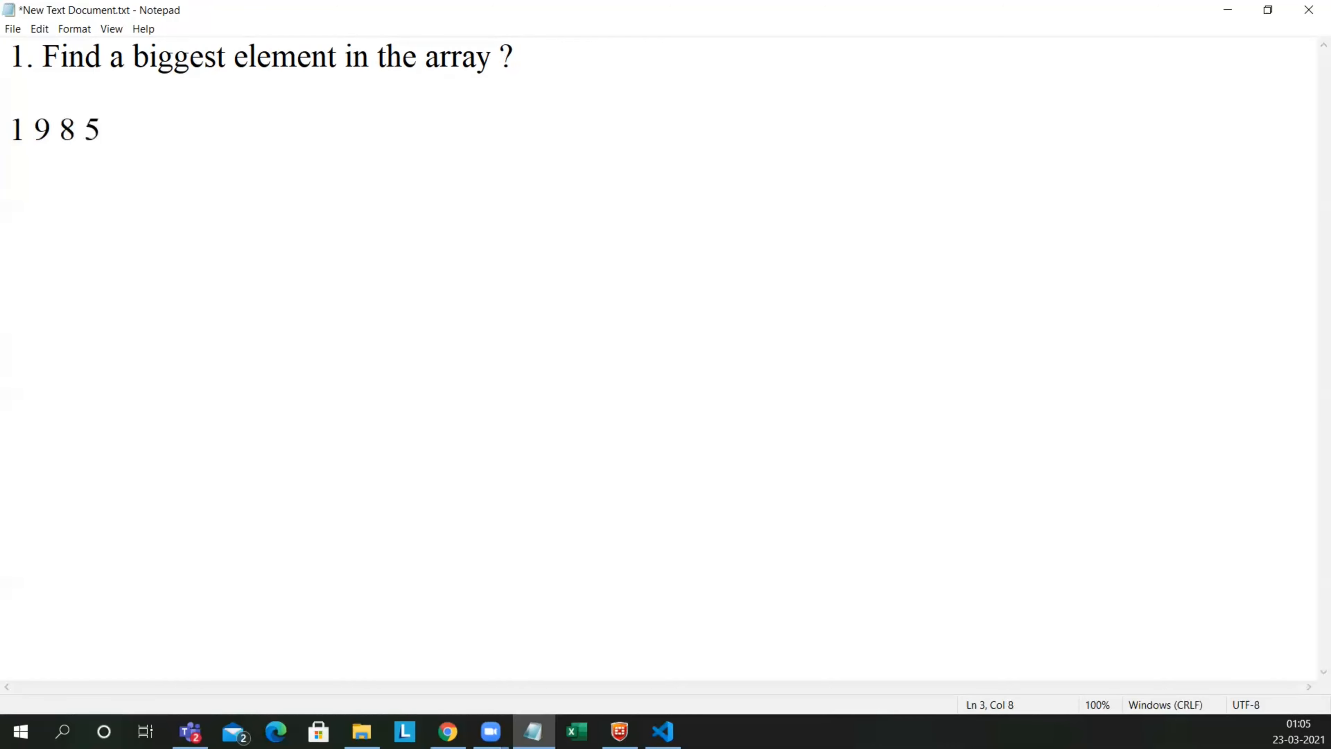
pyautogui.click(50, 129)
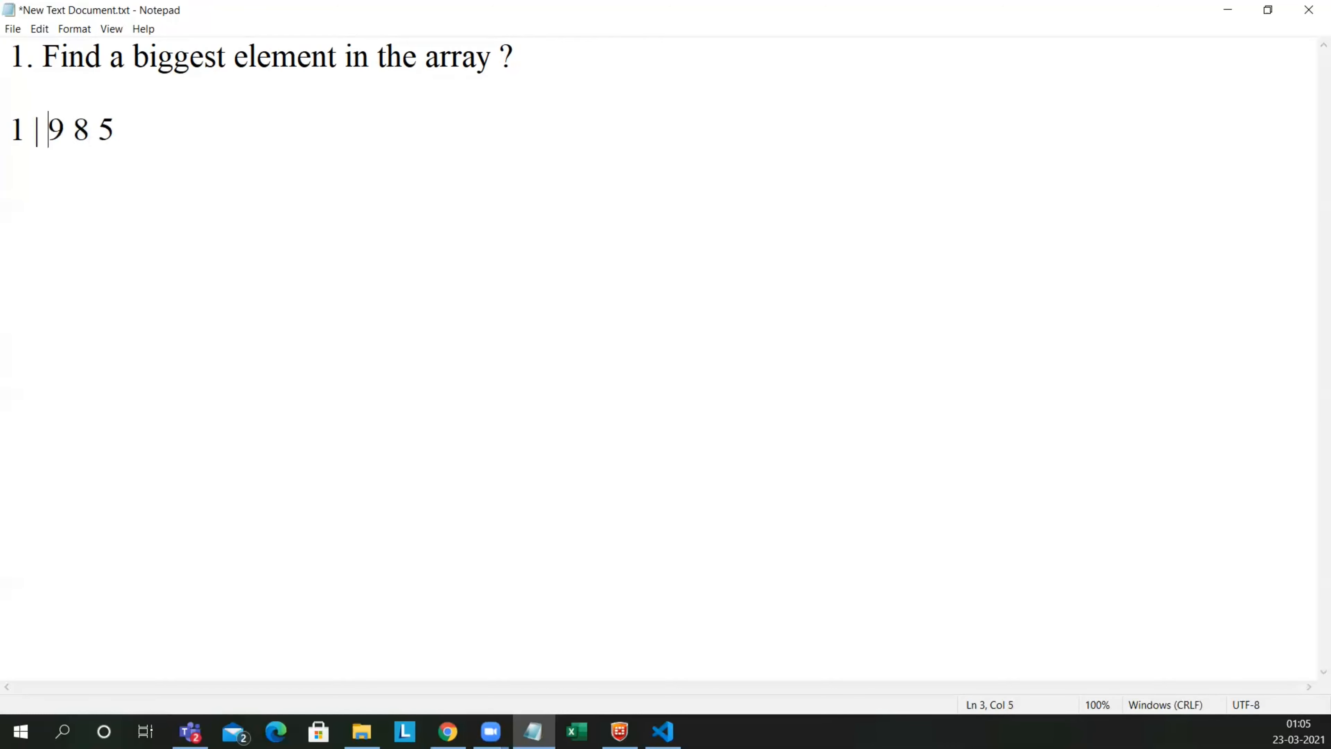
pyautogui.write('|')
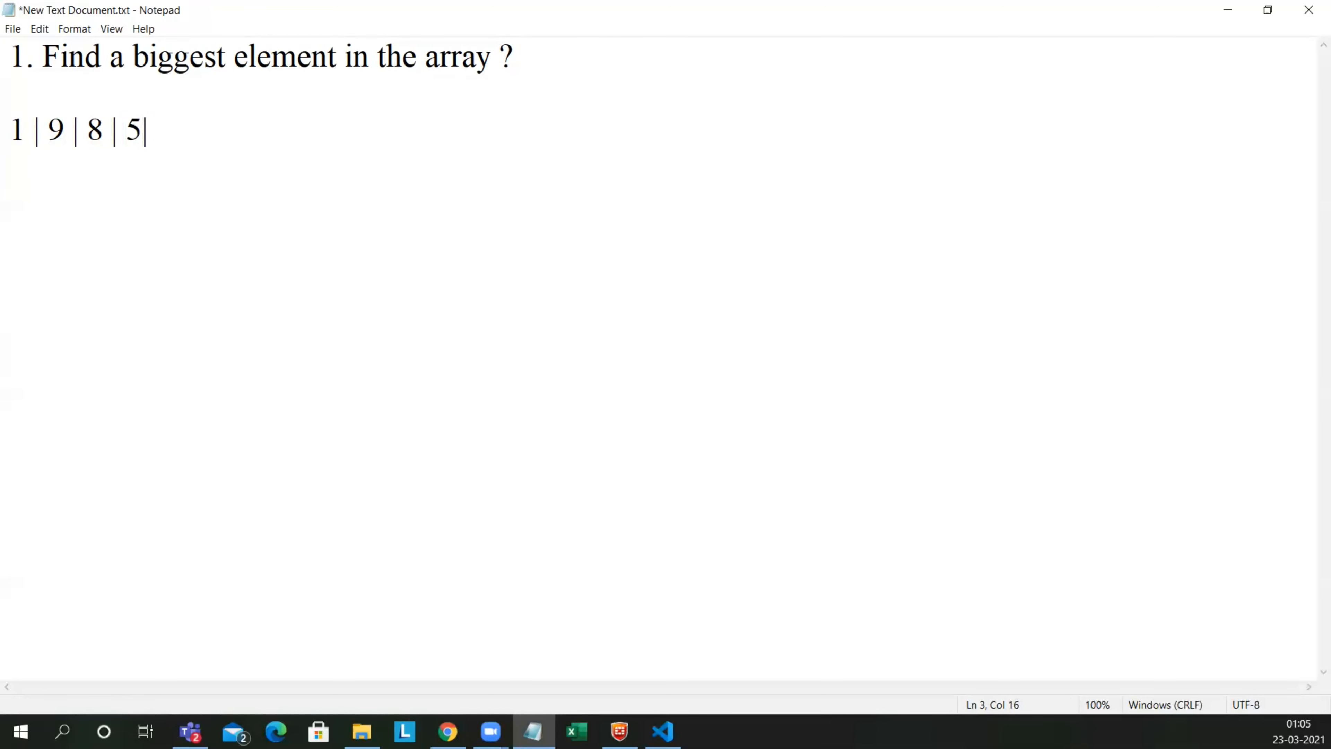
pyautogui.write('7')
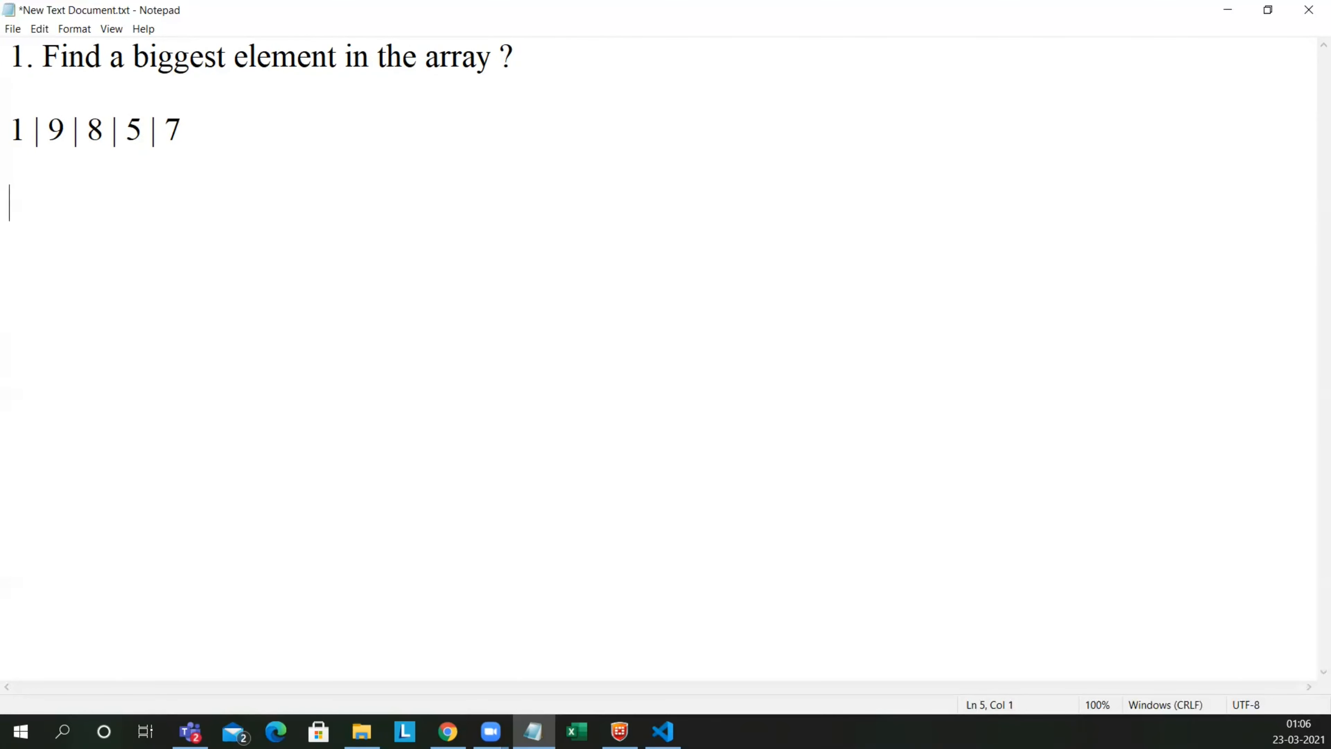
pyautogui.click(11, 130)
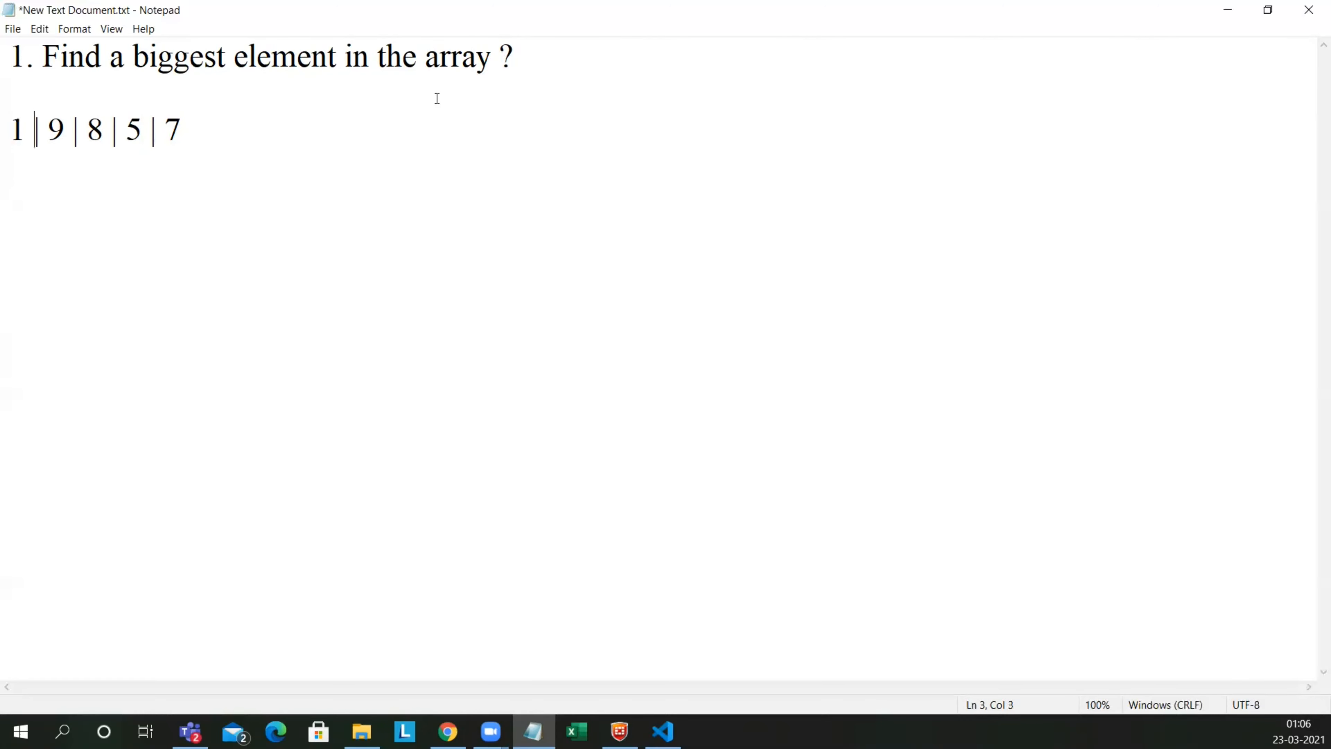
pyautogui.click(144, 129)
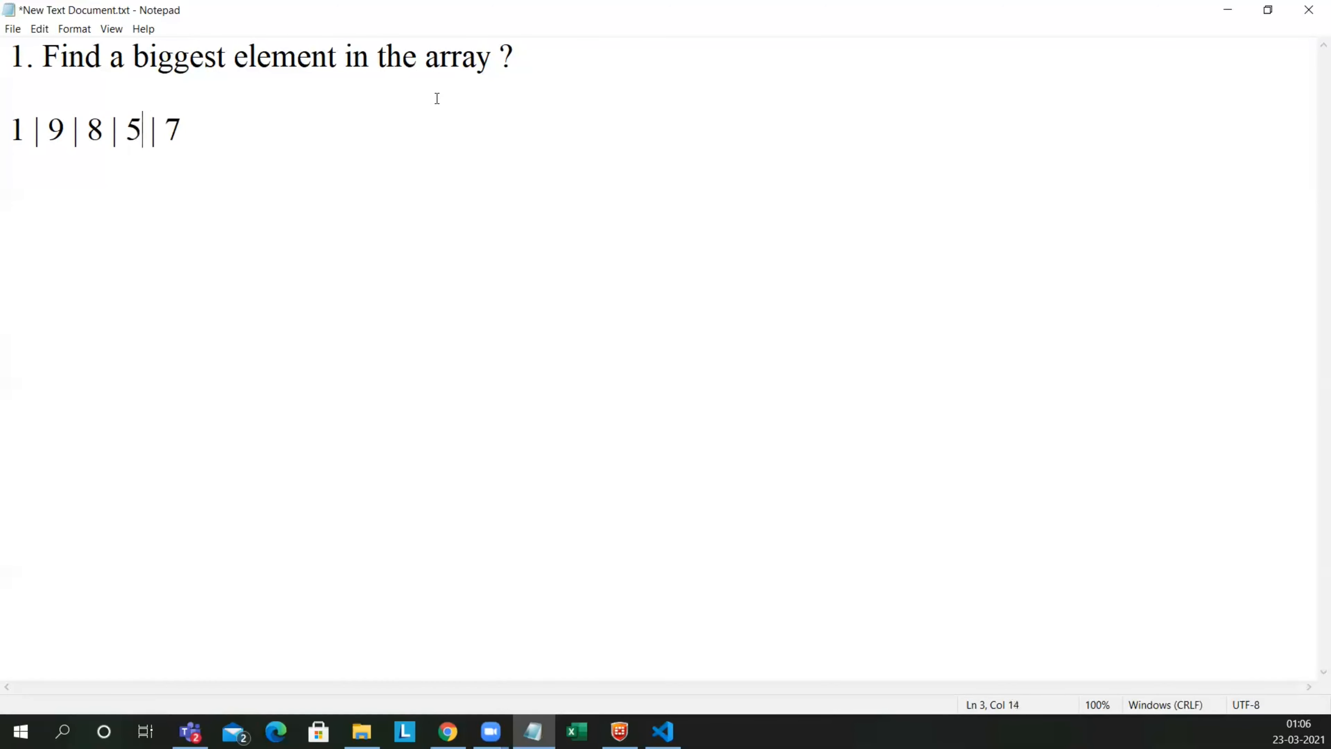
pyautogui.doubleClick(56, 130)
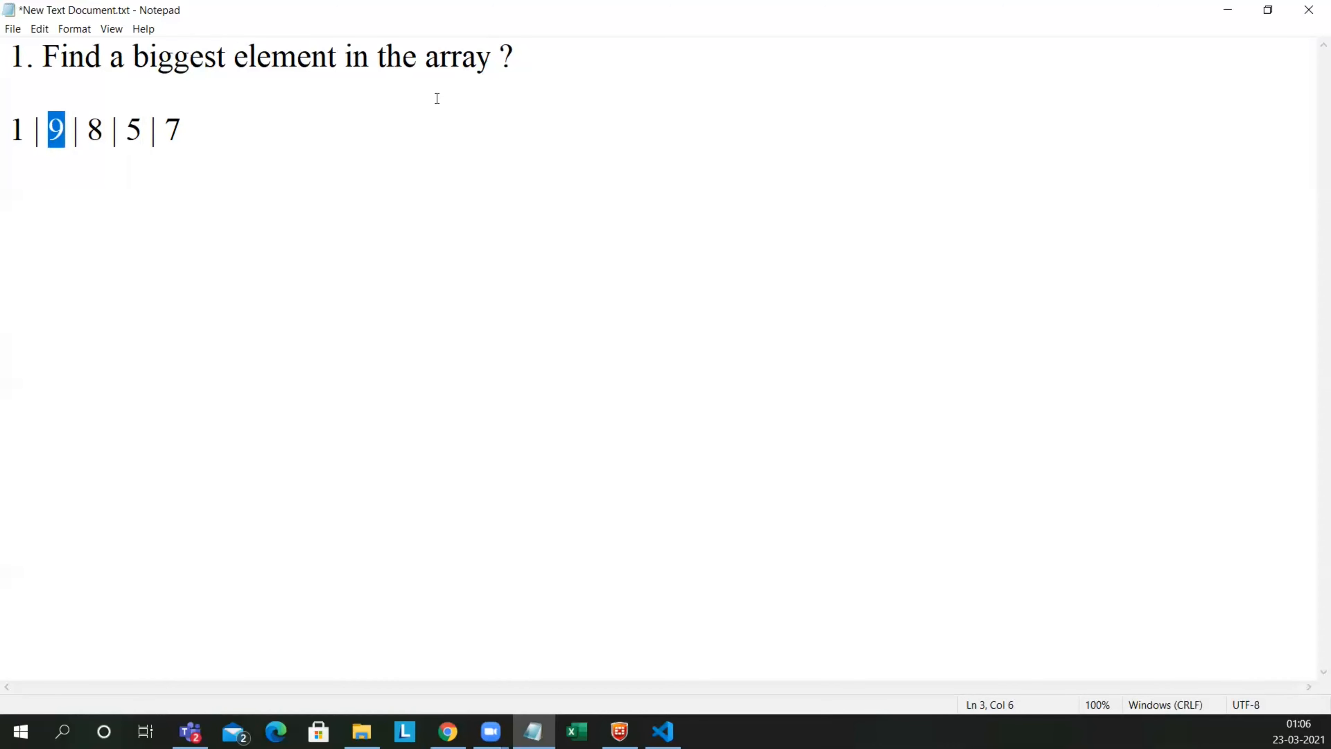
pyautogui.moveTo(275, 170)
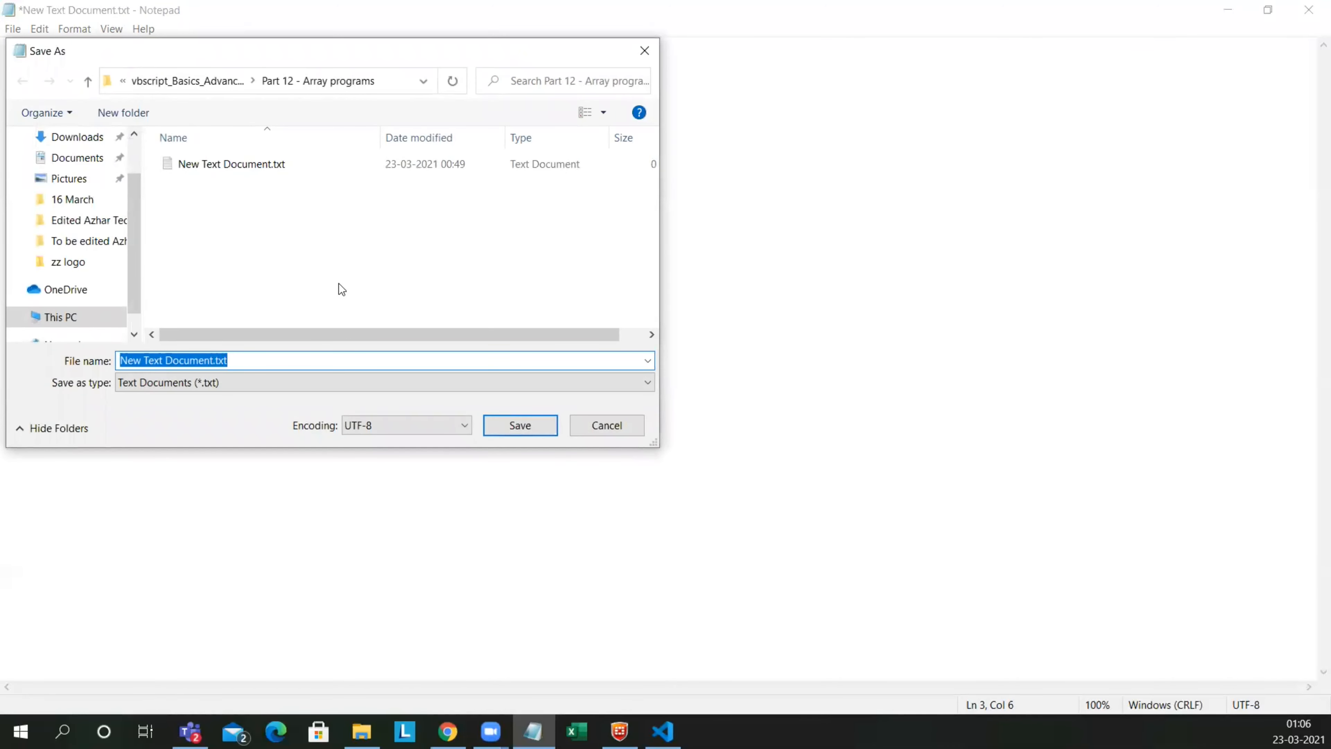
# Step: Save the notes as ArrayProgramnsAgenda.txt in the Part 12 - Array programs folder
pyautogui.press('Delete')
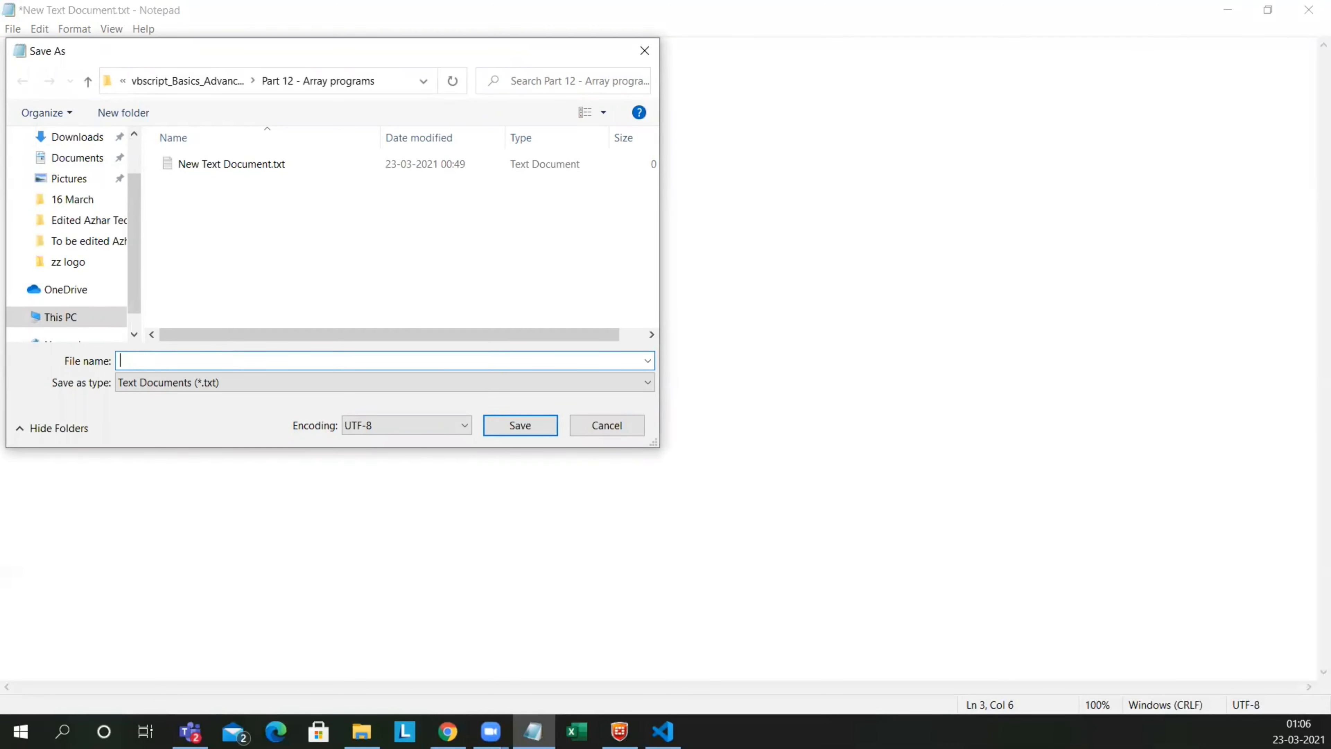
pyautogui.write('ArrayProgram')
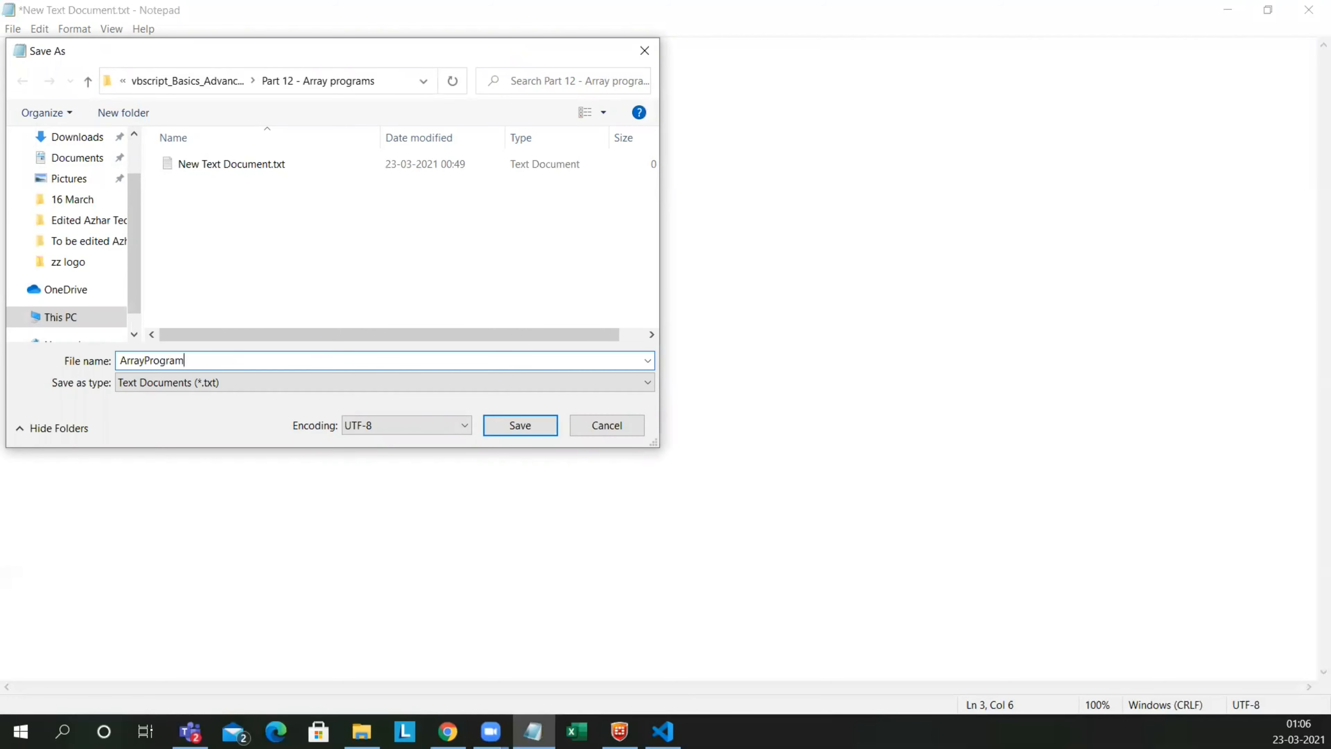
pyautogui.write('snsAgend')
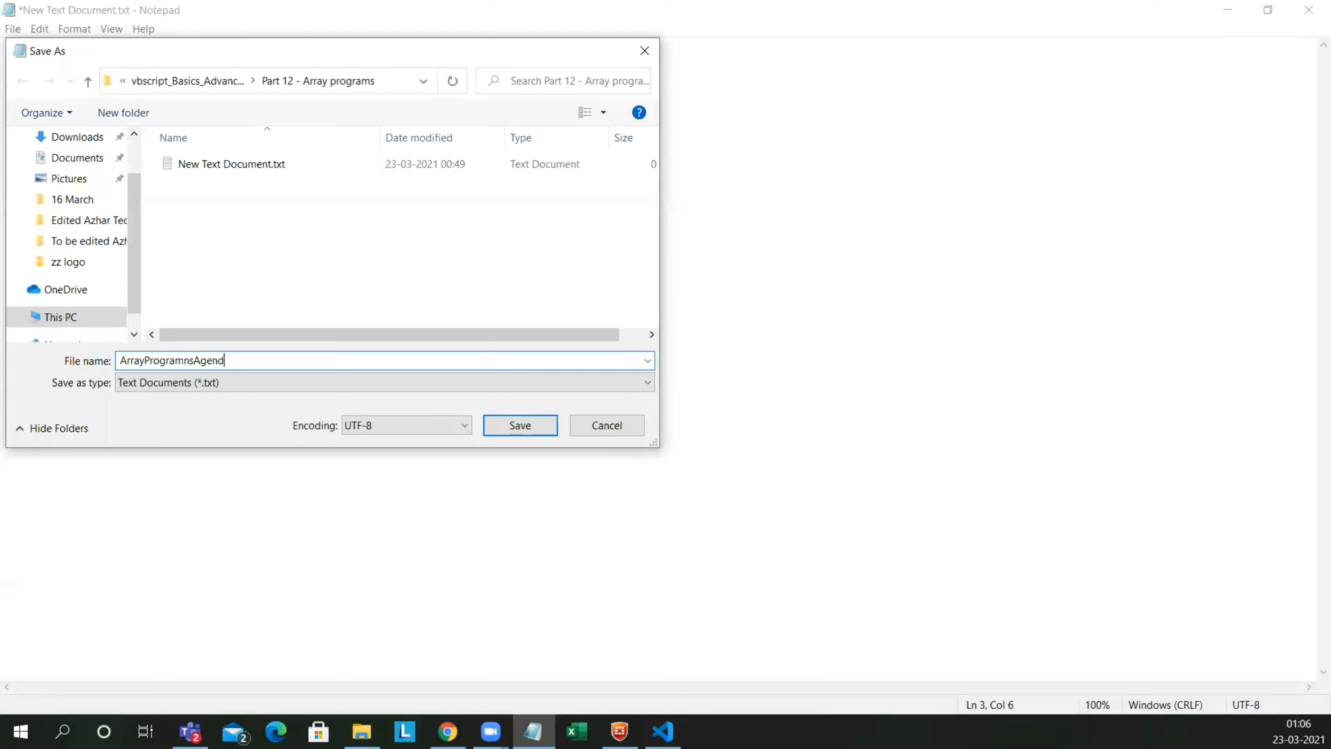
pyautogui.write('a')
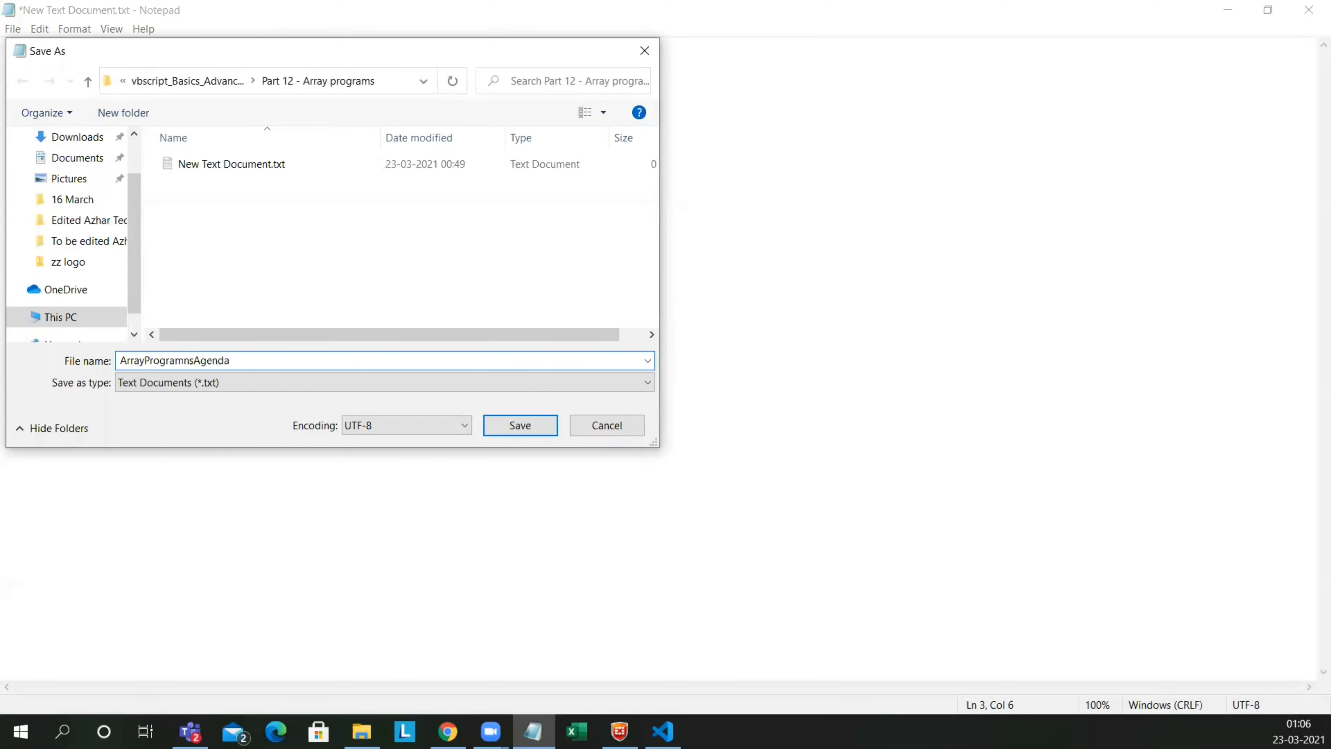
pyautogui.click(518, 425)
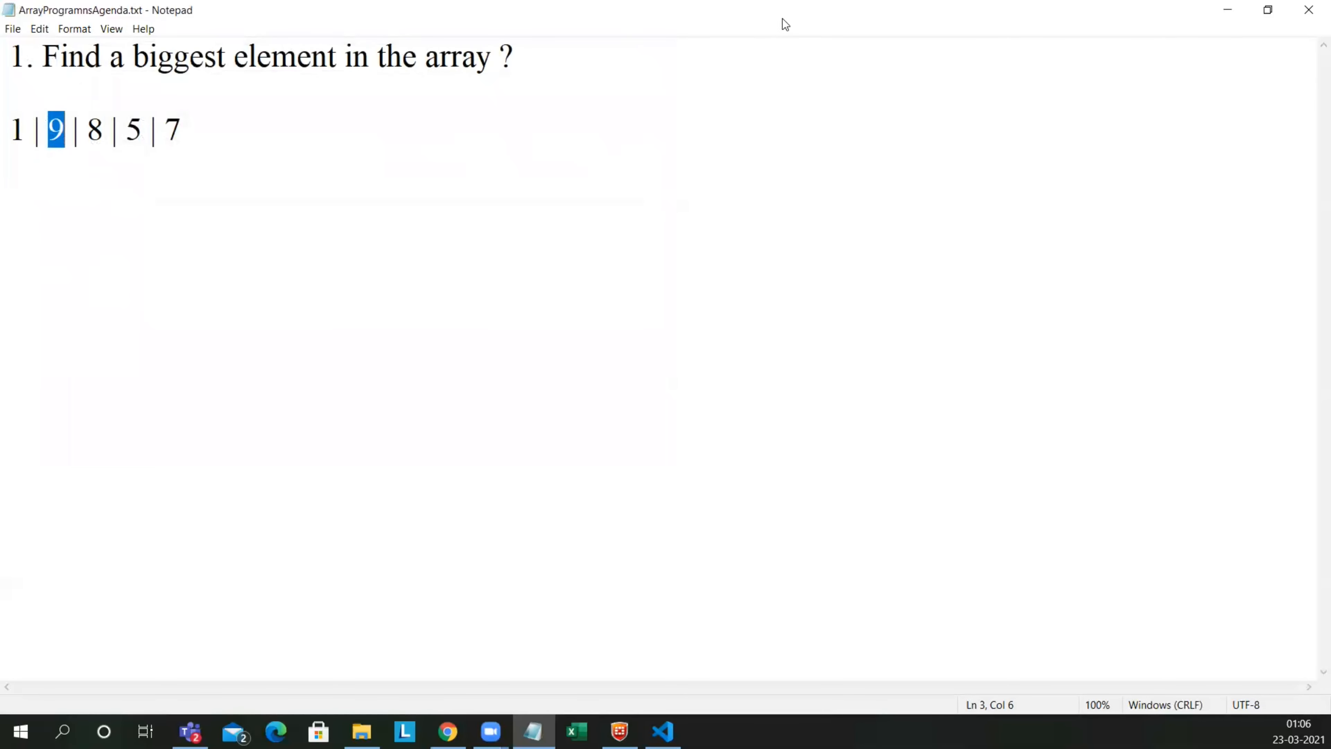
# Step: Reopen the empty New Text Document.txt and start the script with dim a(4)
pyautogui.click(359, 731)
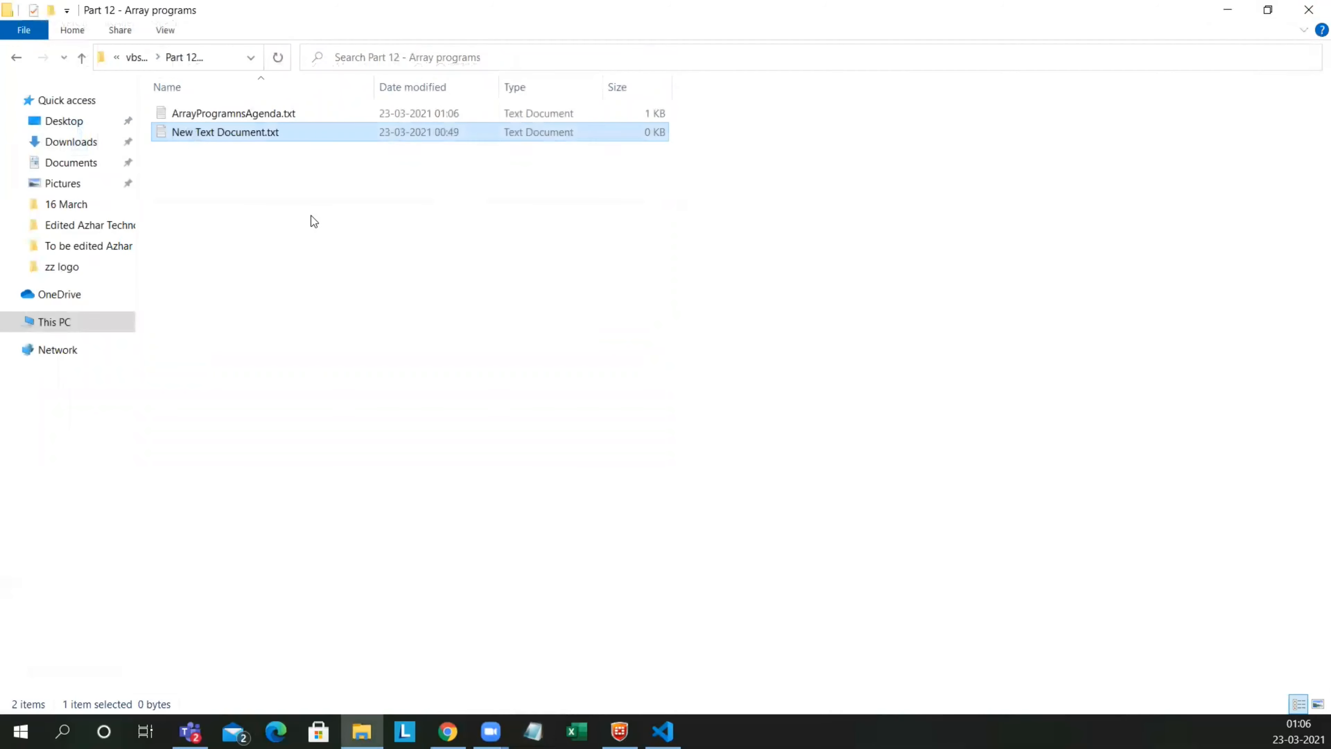
pyautogui.click(314, 131)
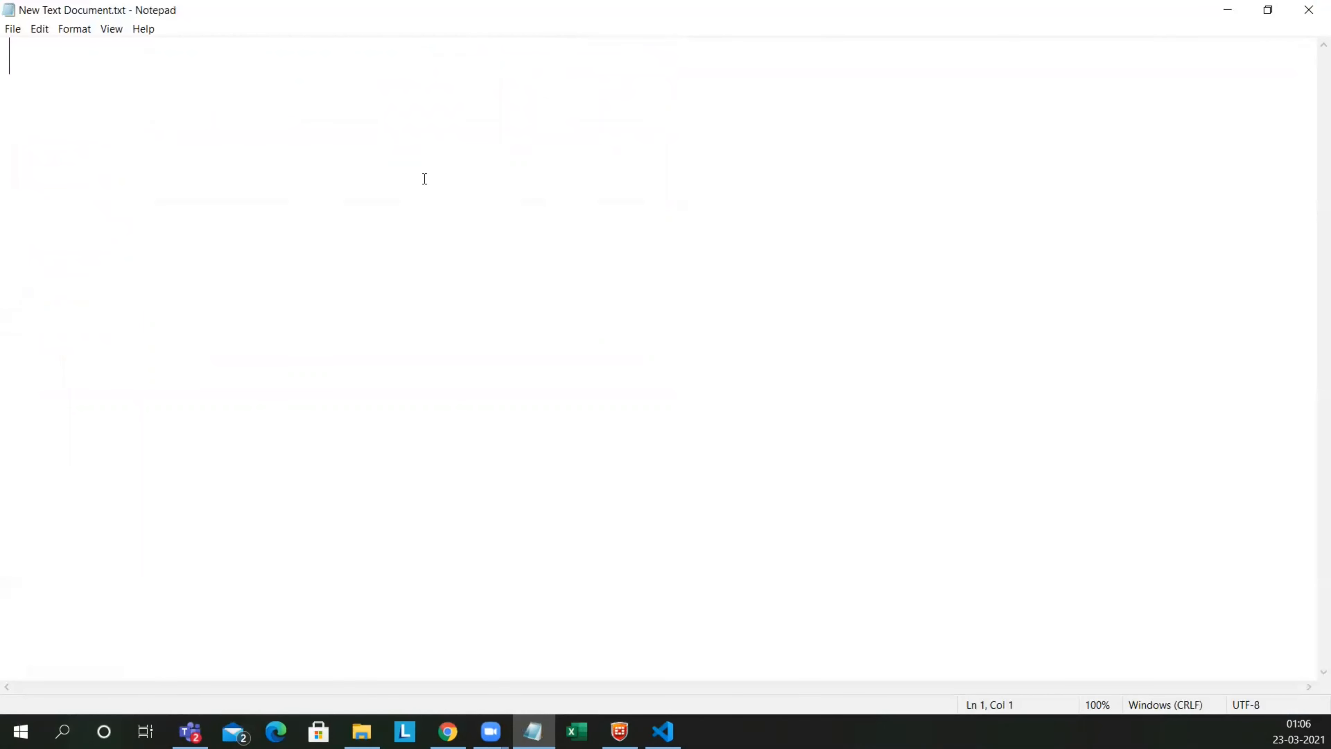
pyautogui.write('di')
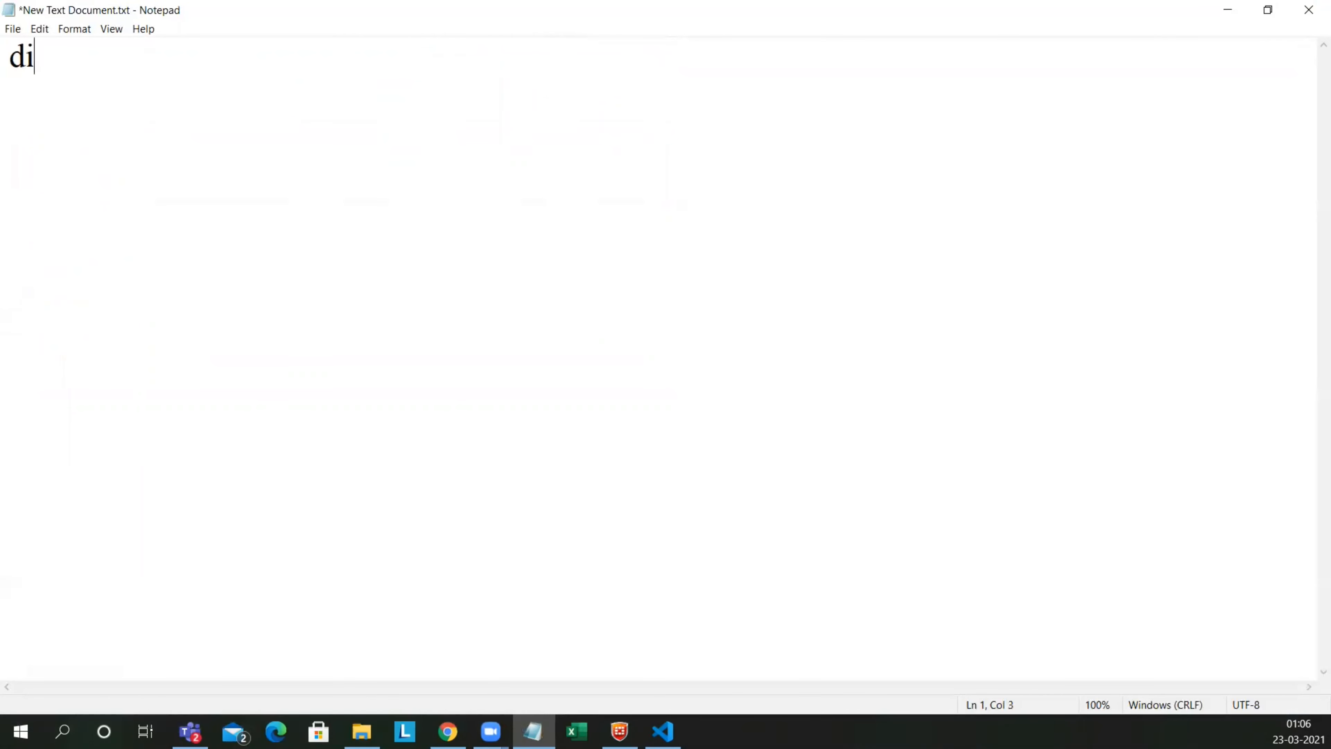
pyautogui.write('m a')
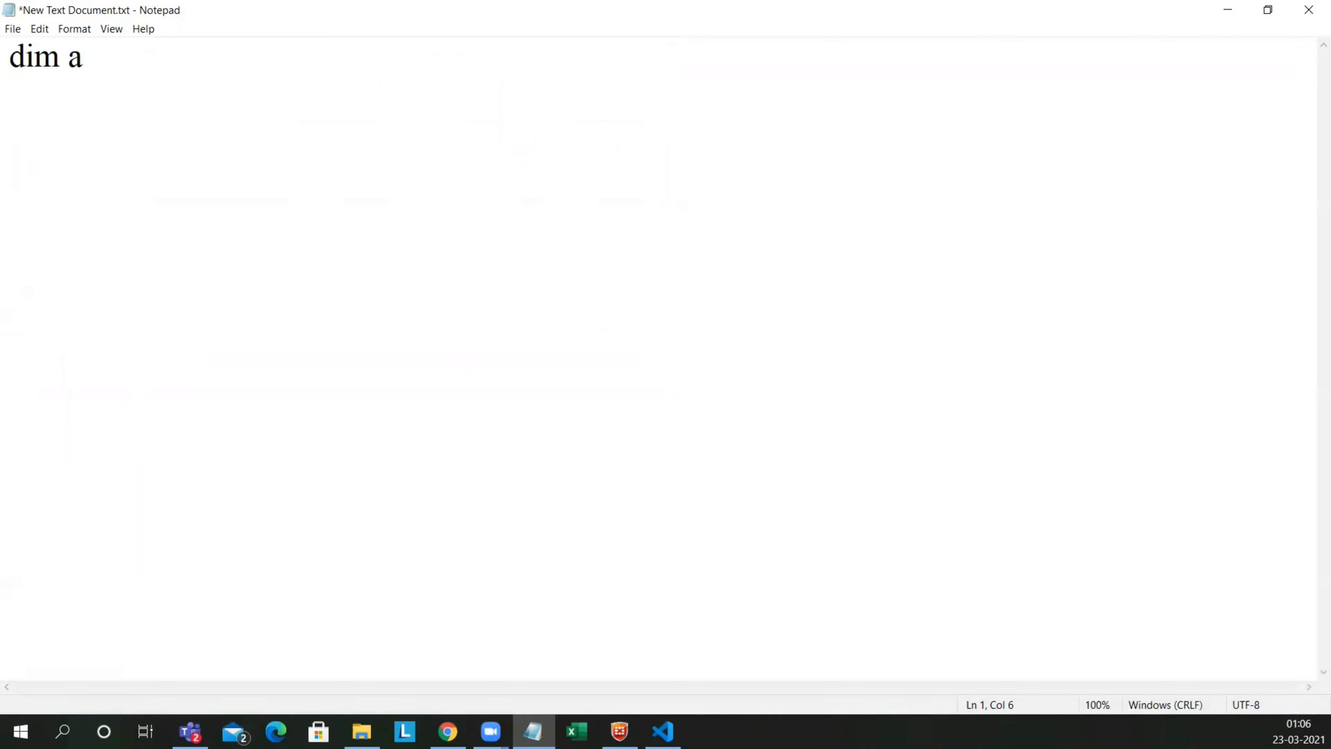
pyautogui.write('(4)')
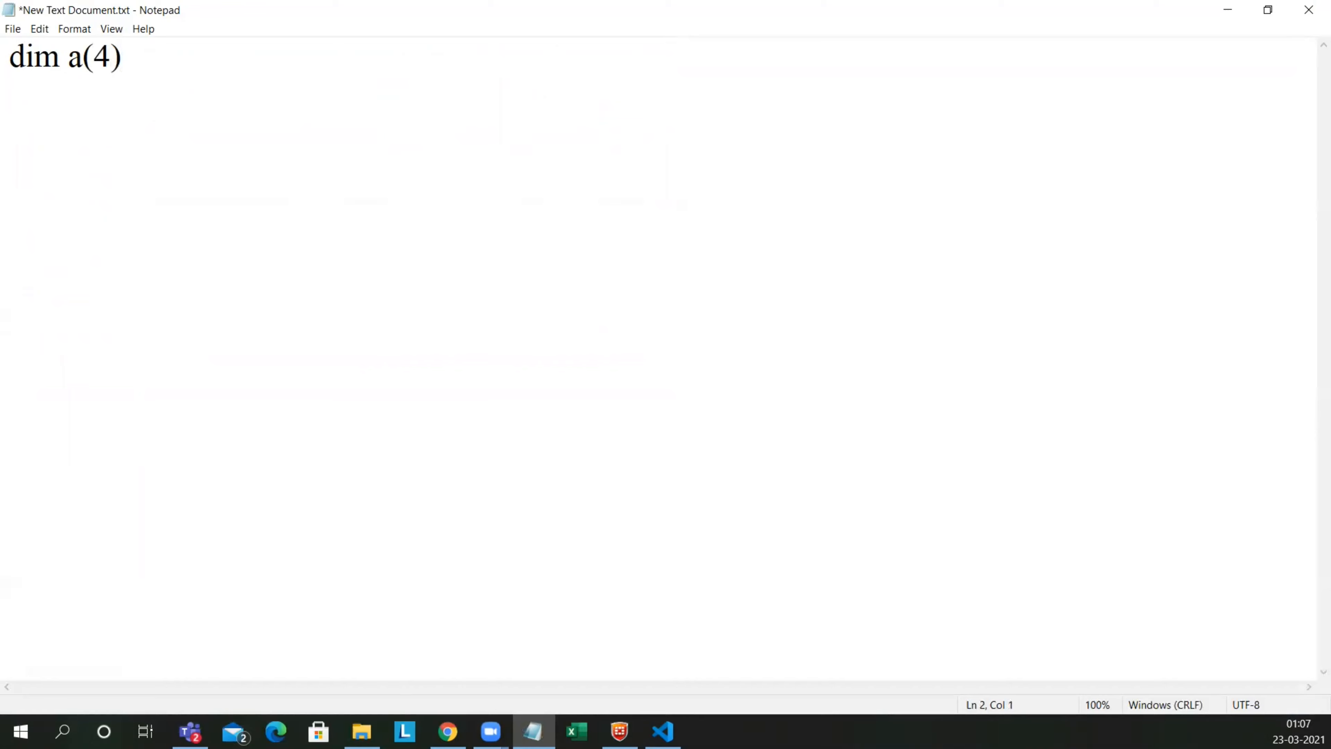
pyautogui.click(414, 179)
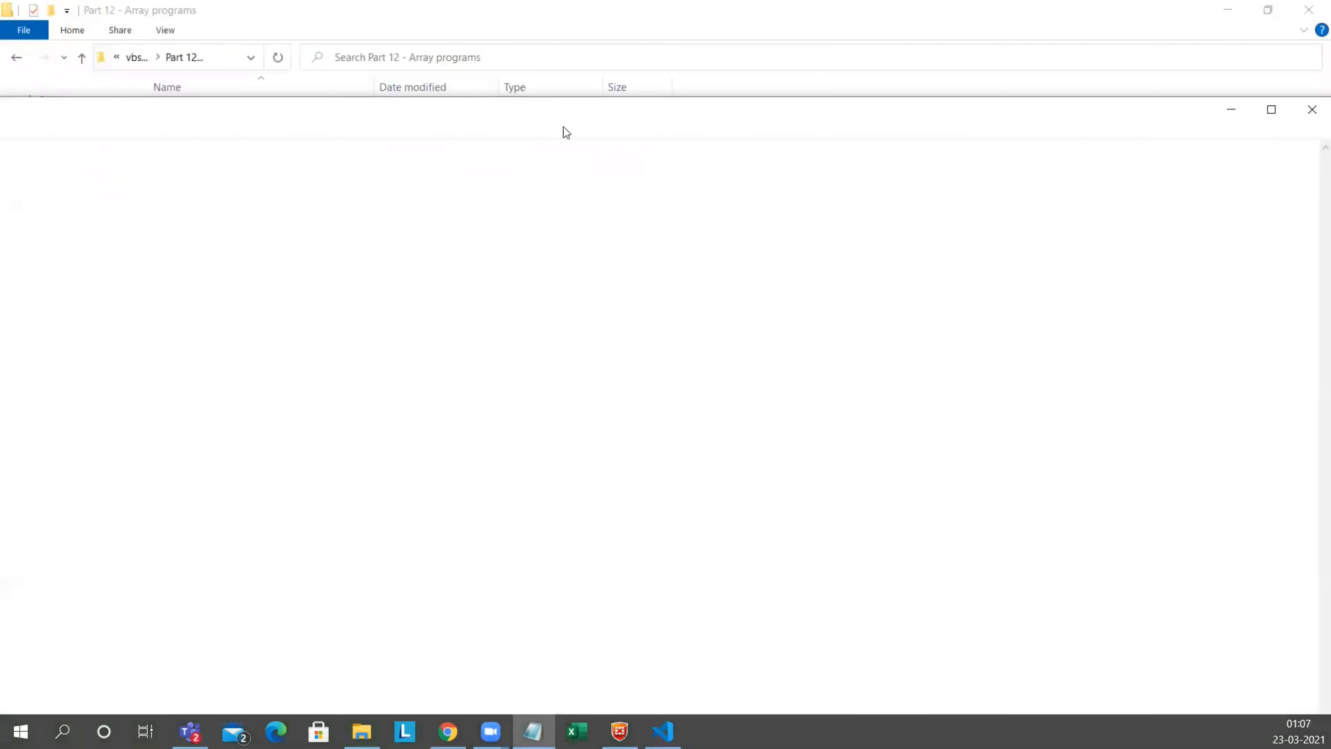
# Step: Open ArrayProgramnsAgenda.txt and select the sample line 1 | 9 | 8 | 5 | 7 for reuse
pyautogui.click(233, 113)
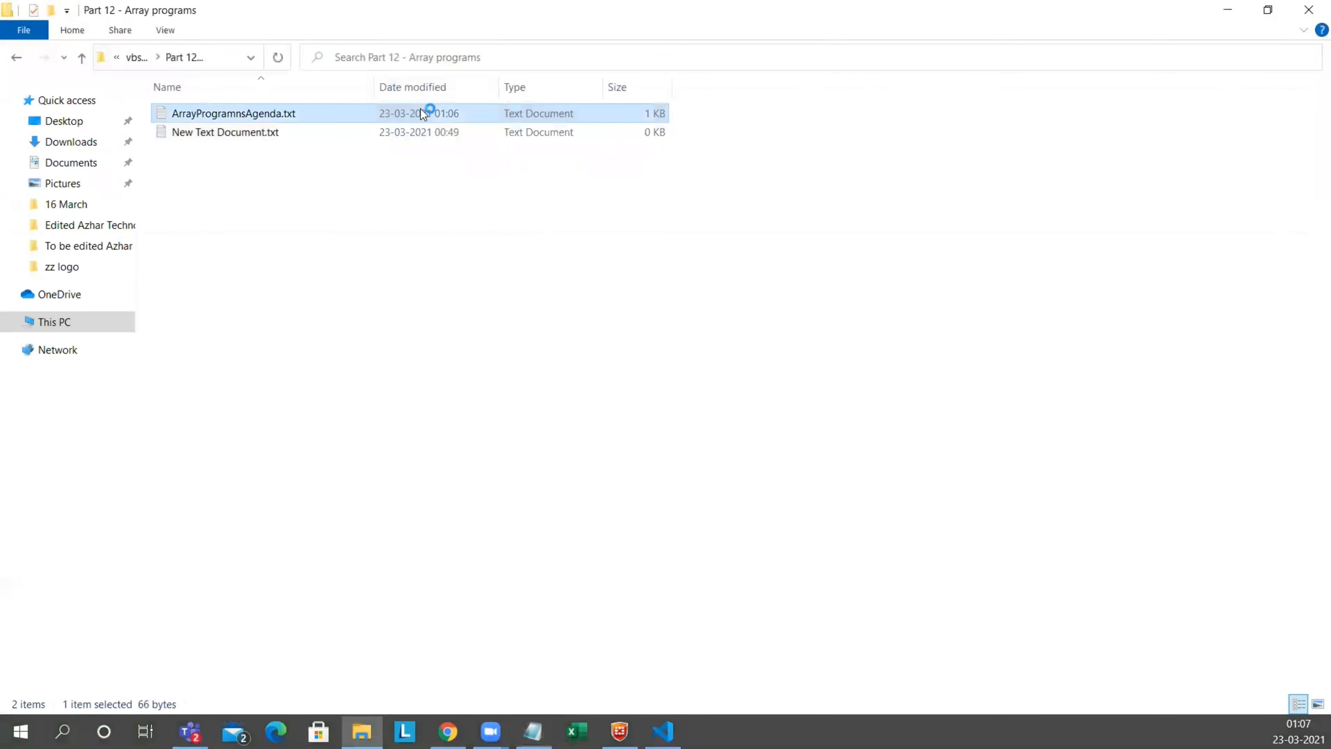
pyautogui.doubleClick(234, 113)
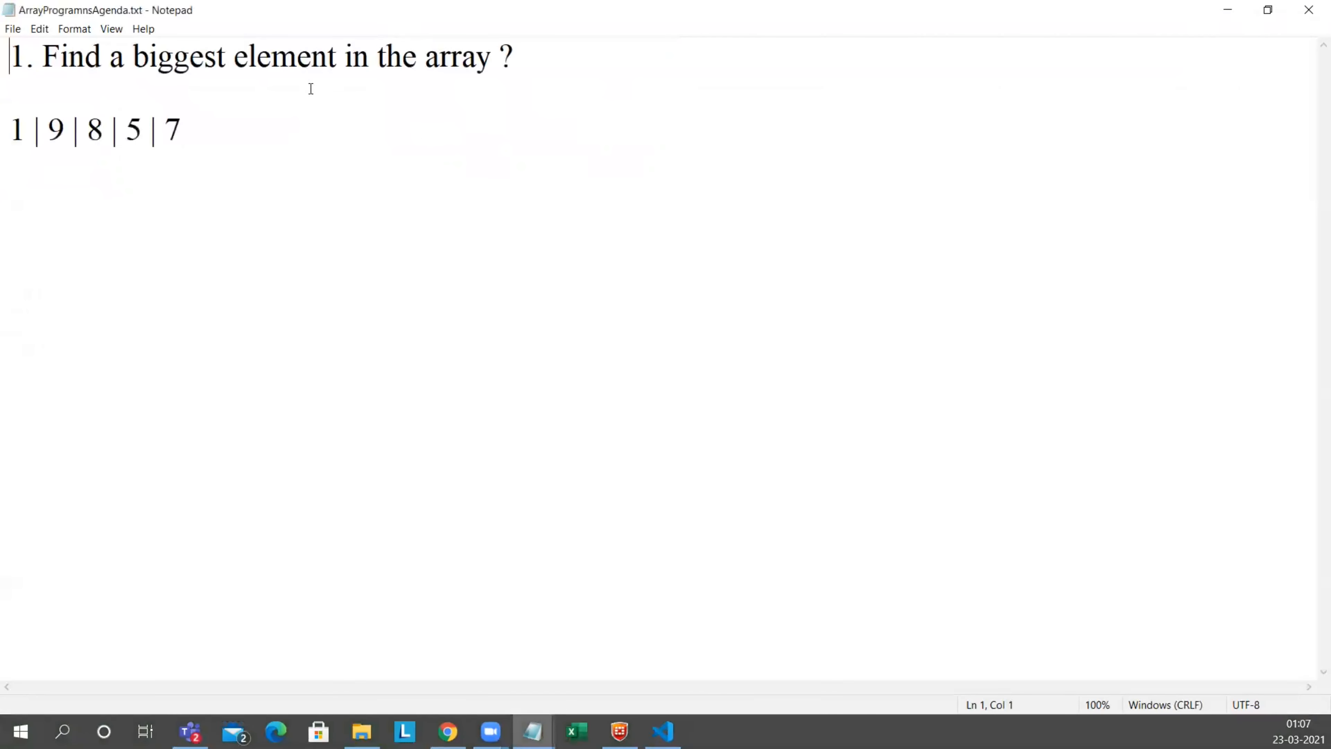
pyautogui.moveTo(11, 130); pyautogui.dragTo(179, 129)
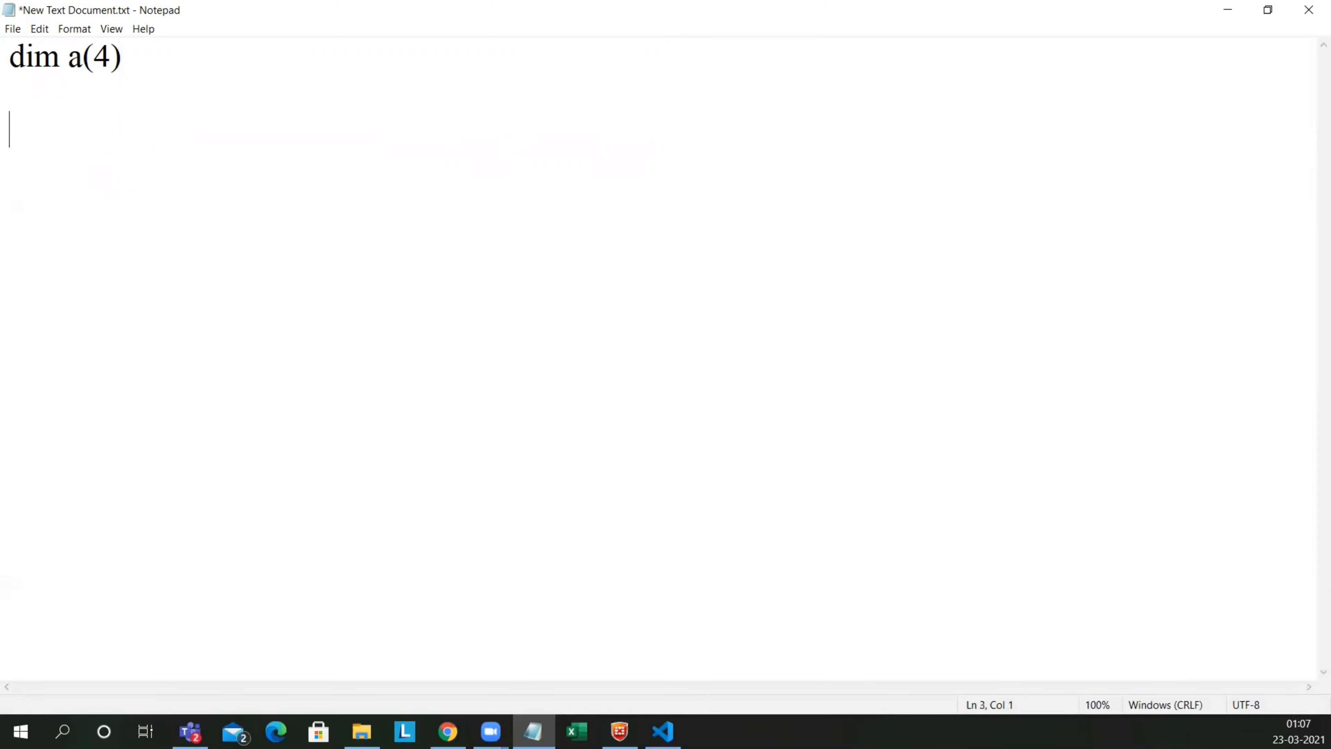
# Step: Paste the reference line and assign a(0) = 1 and a(1) = 9
pyautogui.write('1 | 9 | 8 | 5 | 7')
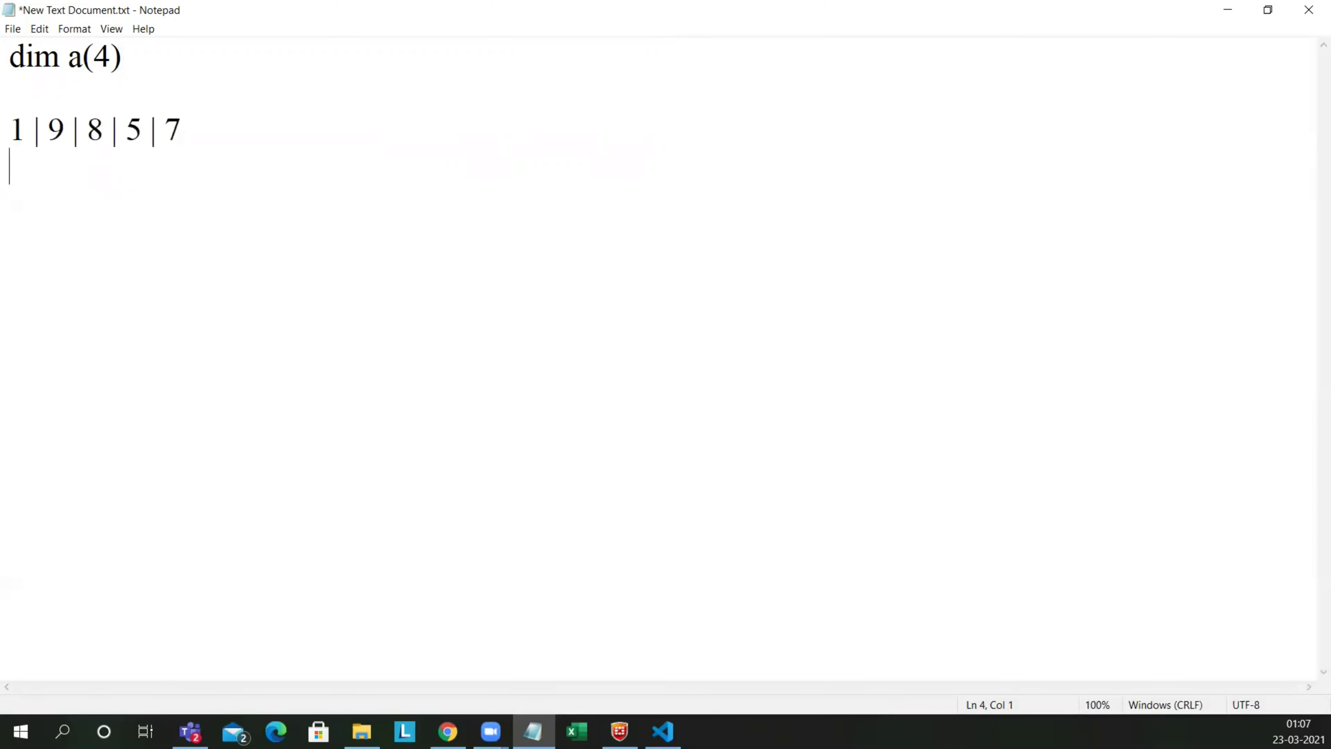
pyautogui.write('a(')
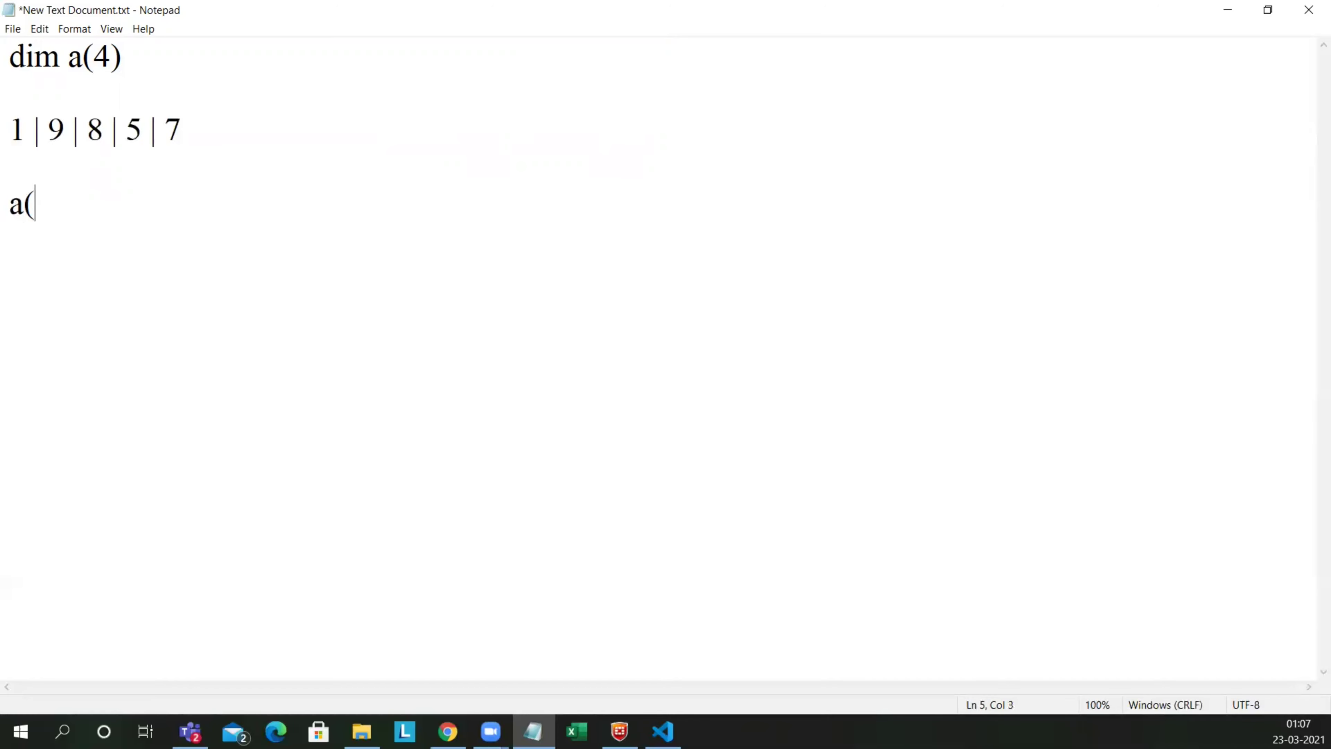
pyautogui.write('0) =')
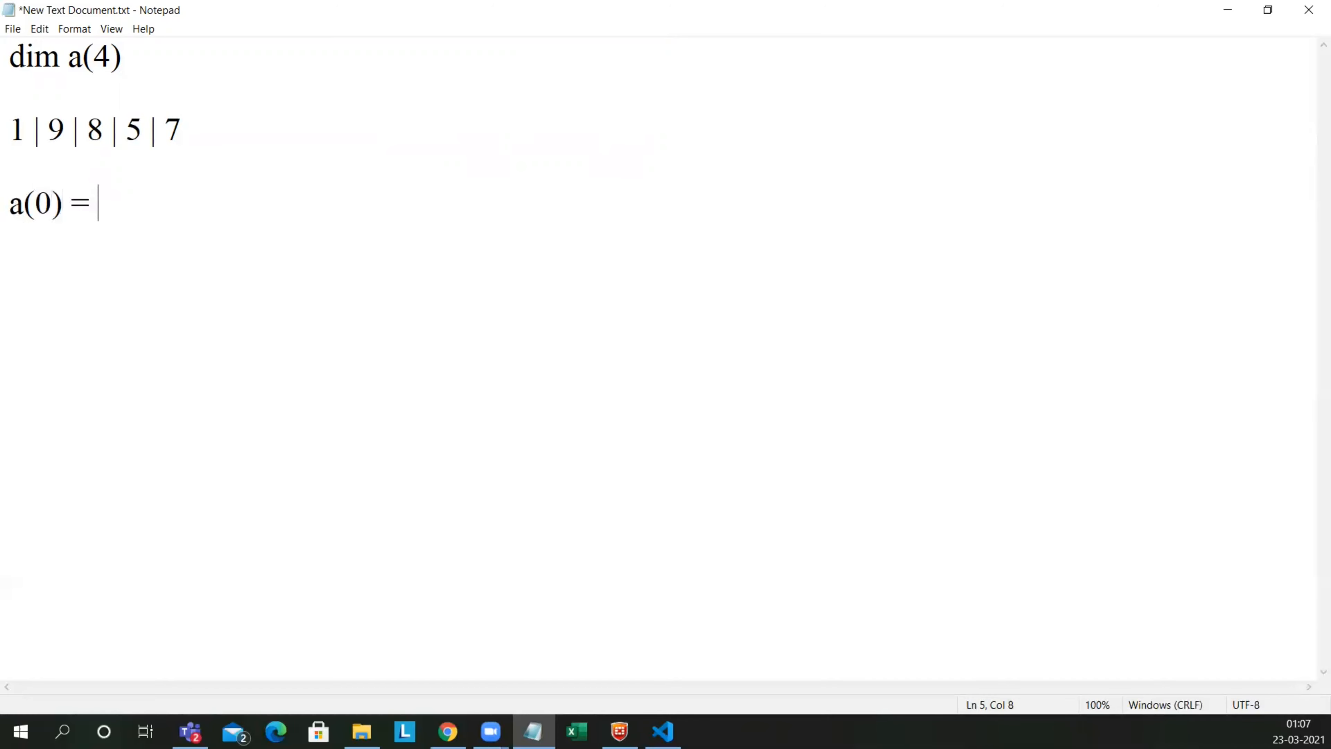
pyautogui.write('1')
pyautogui.write('a(1')
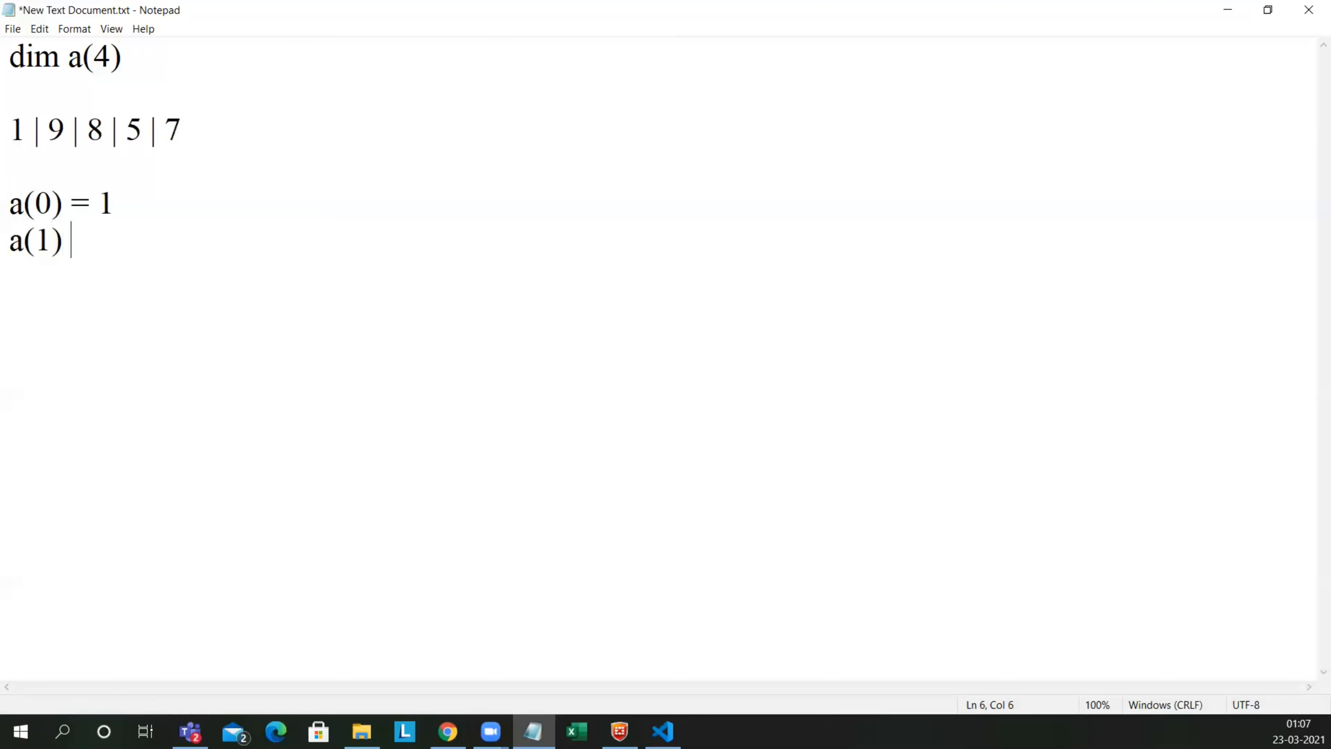
pyautogui.write('= 9')
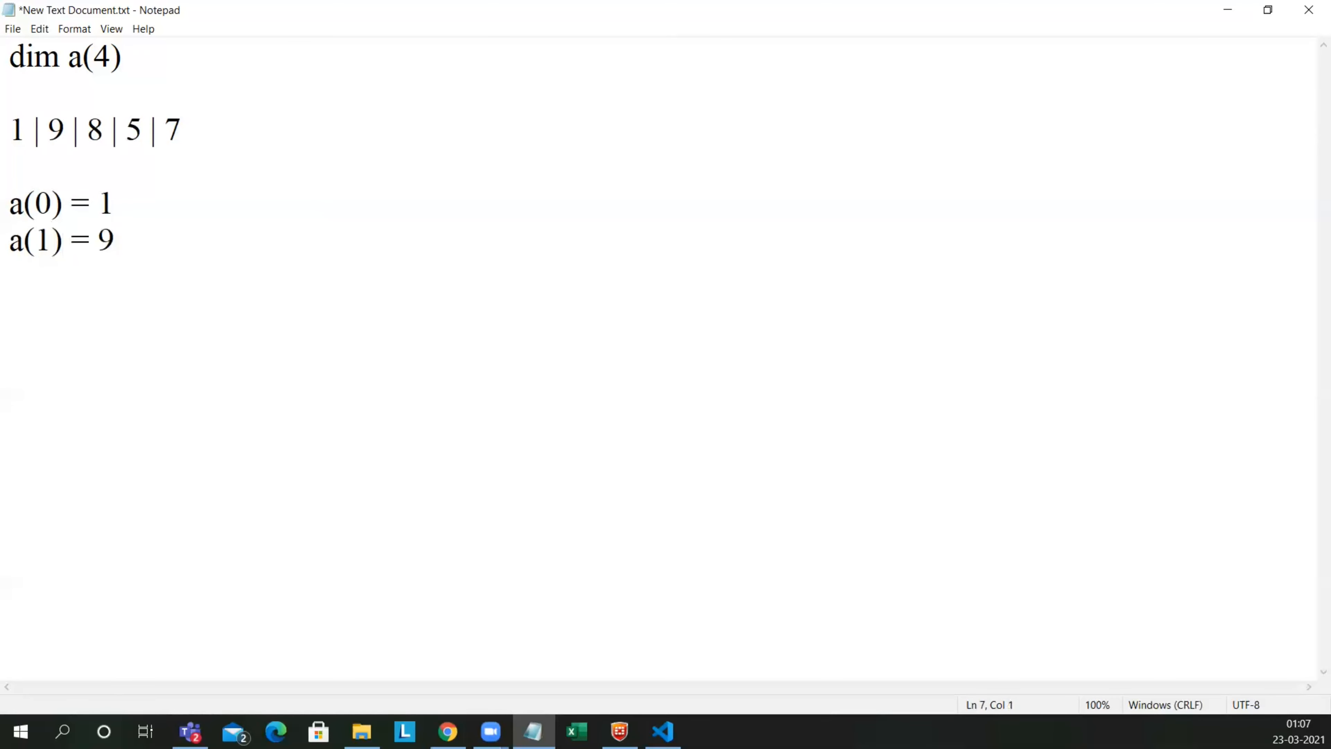
# Step: Assign the remaining values a(3) = 8, a(4) = 5 and a(5) = 7
pyautogui.write('a(')
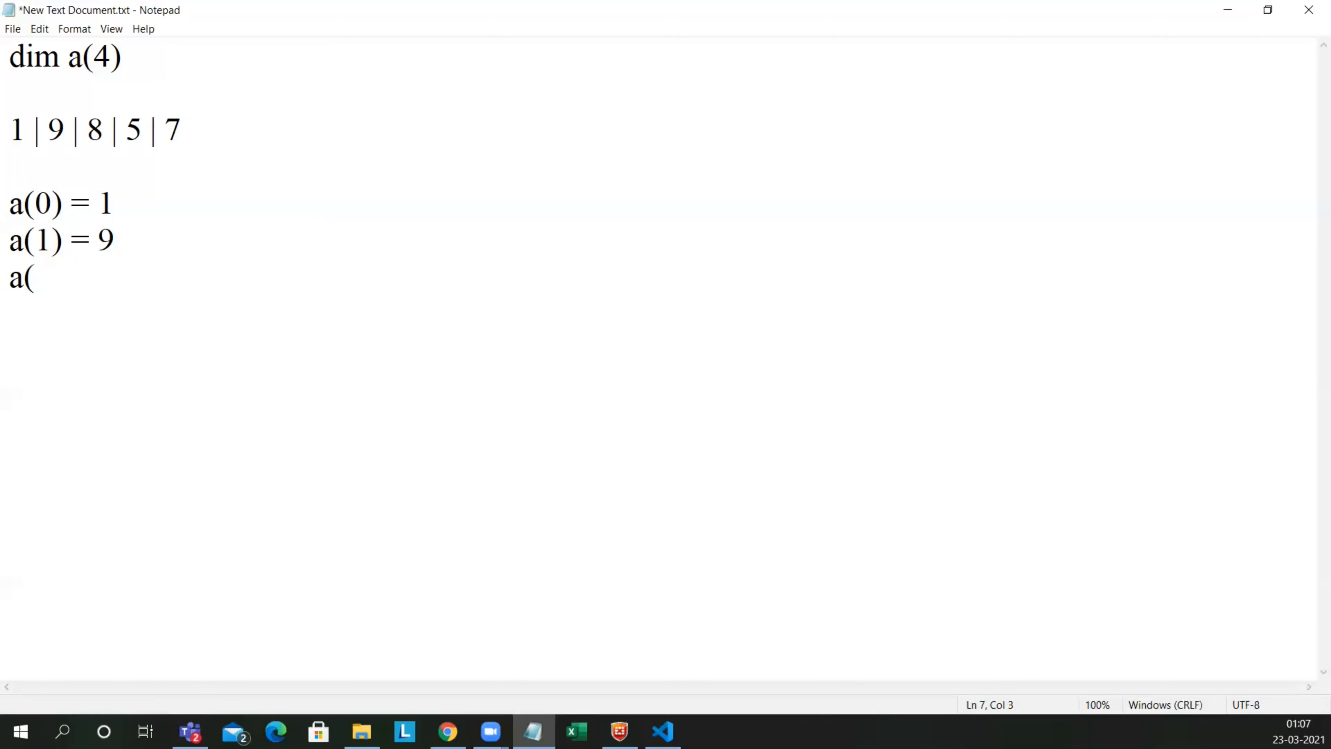
pyautogui.write('3')
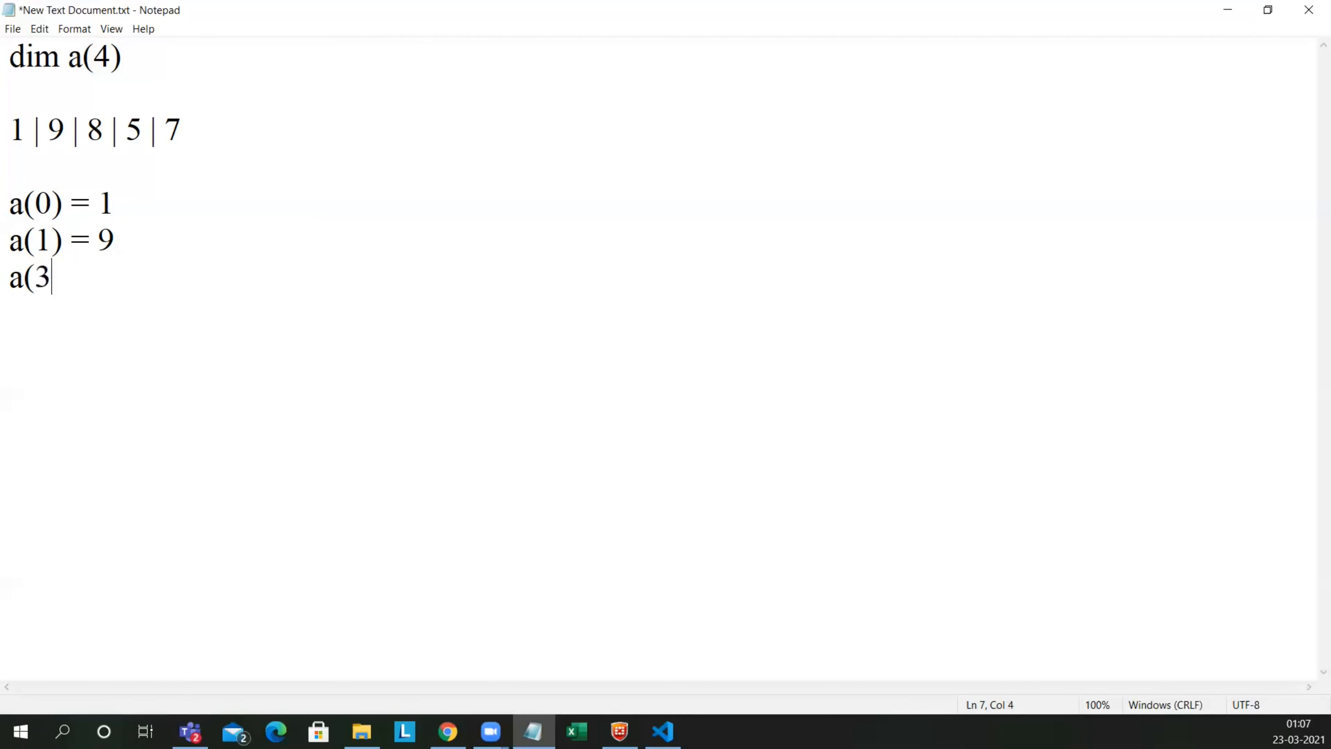
pyautogui.write(')')
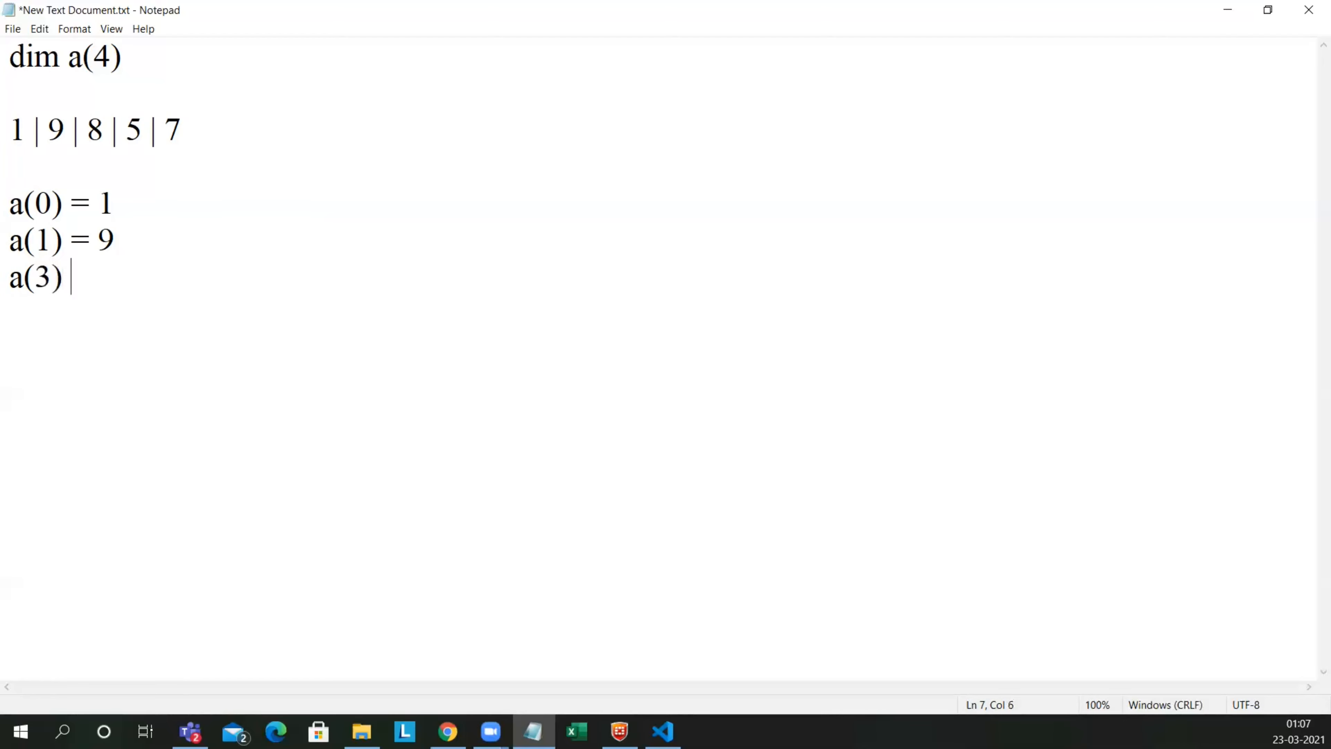
pyautogui.write('=')
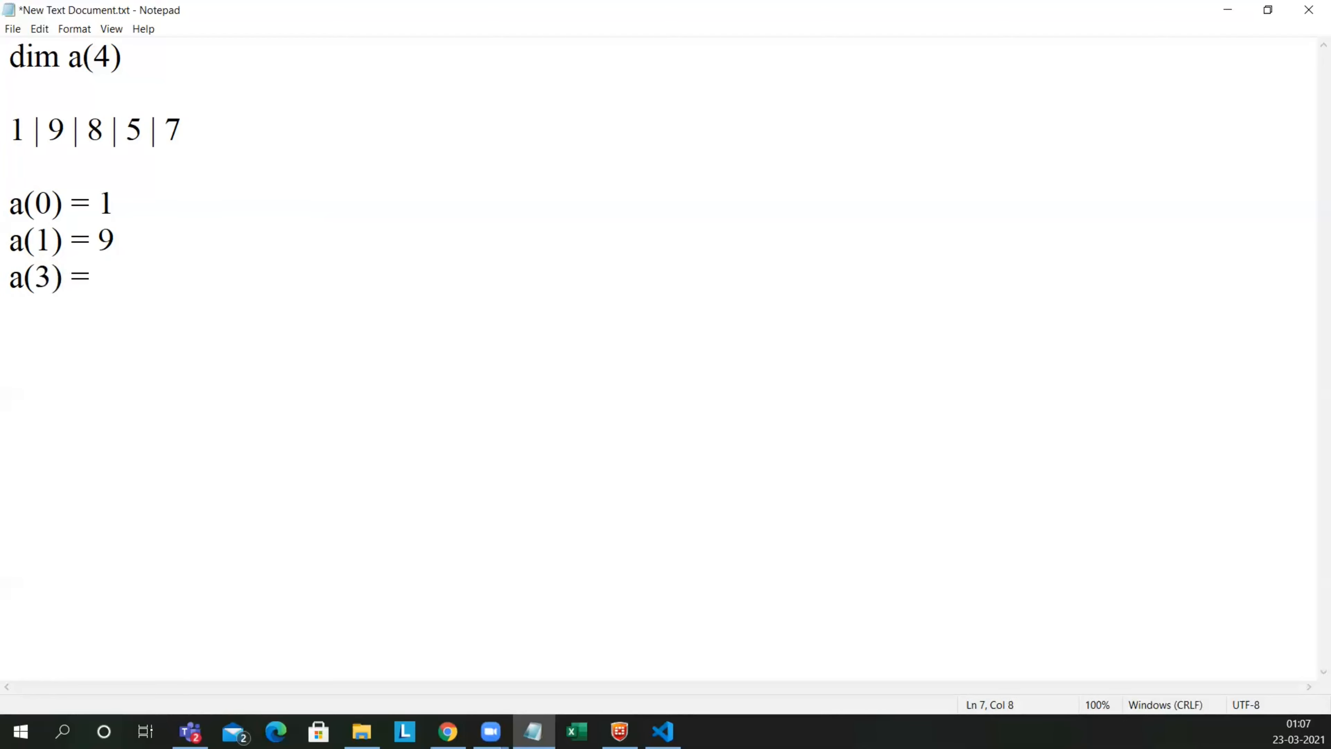
pyautogui.write('8')
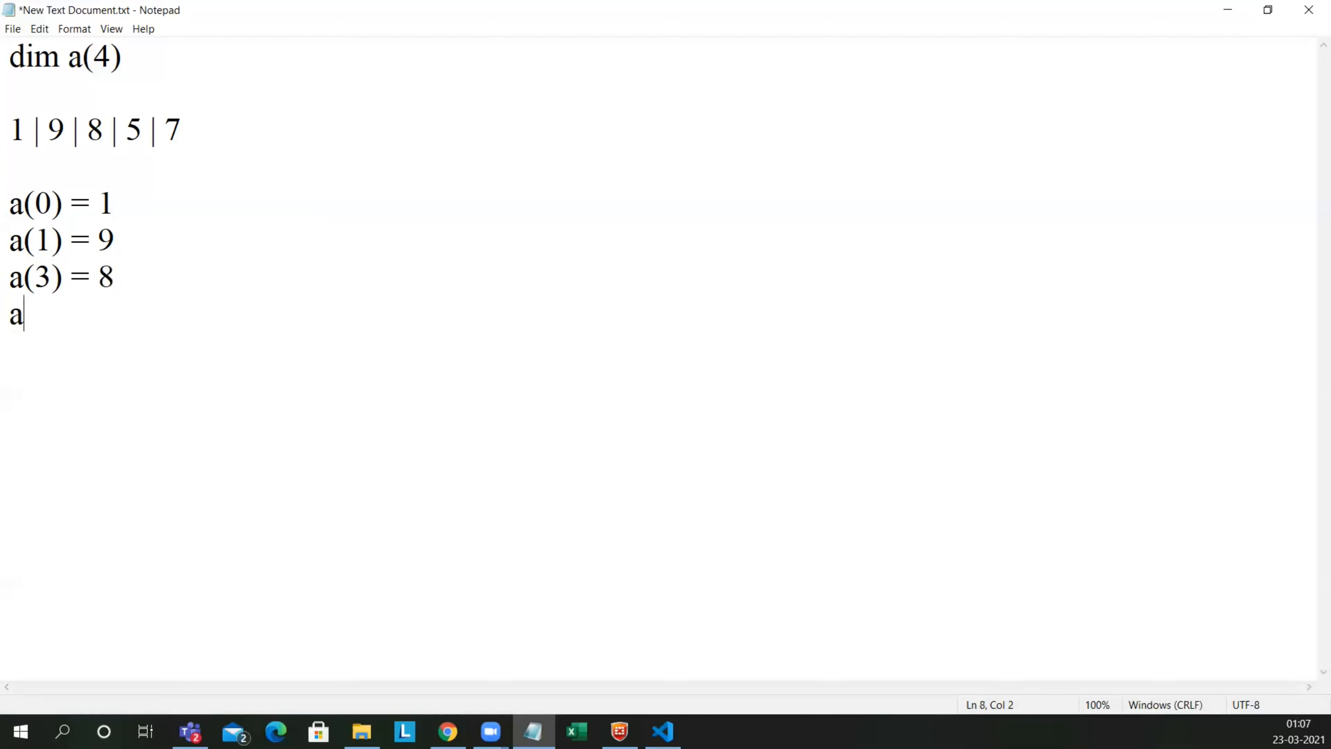
pyautogui.write('(4)')
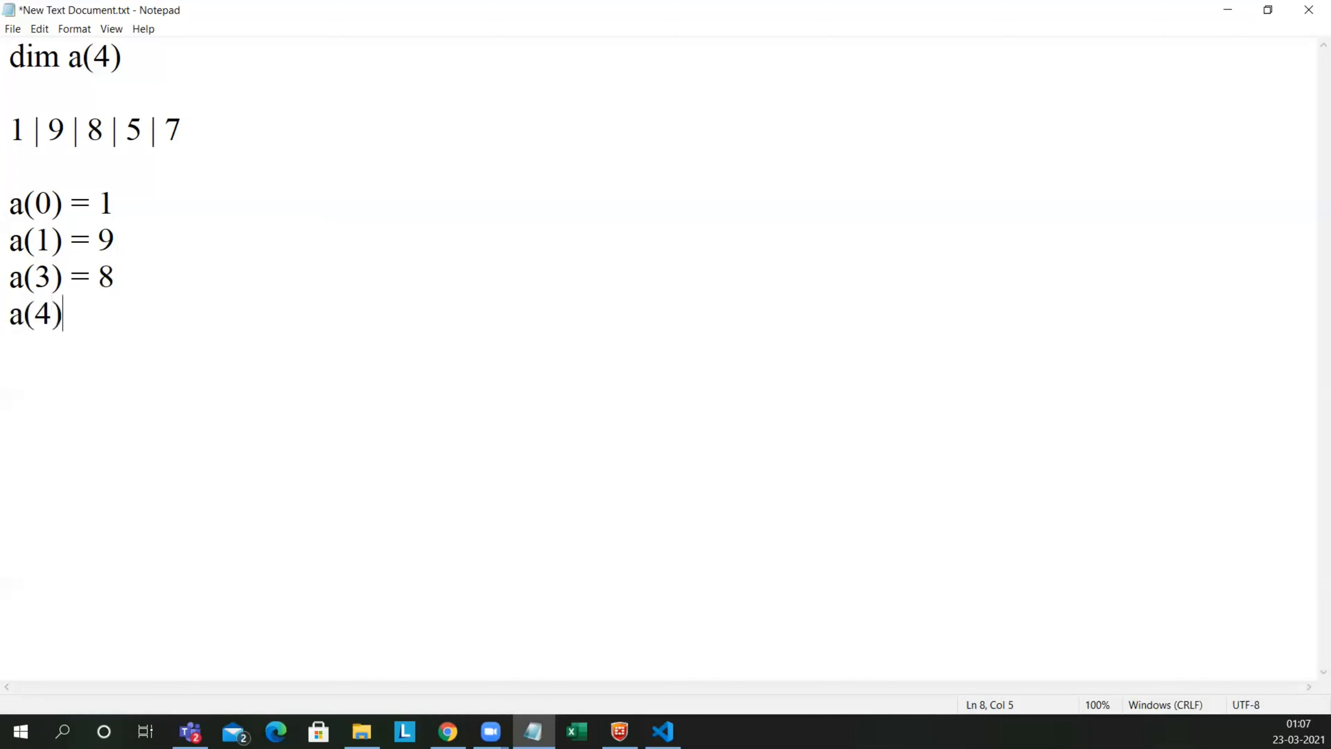
pyautogui.write('=')
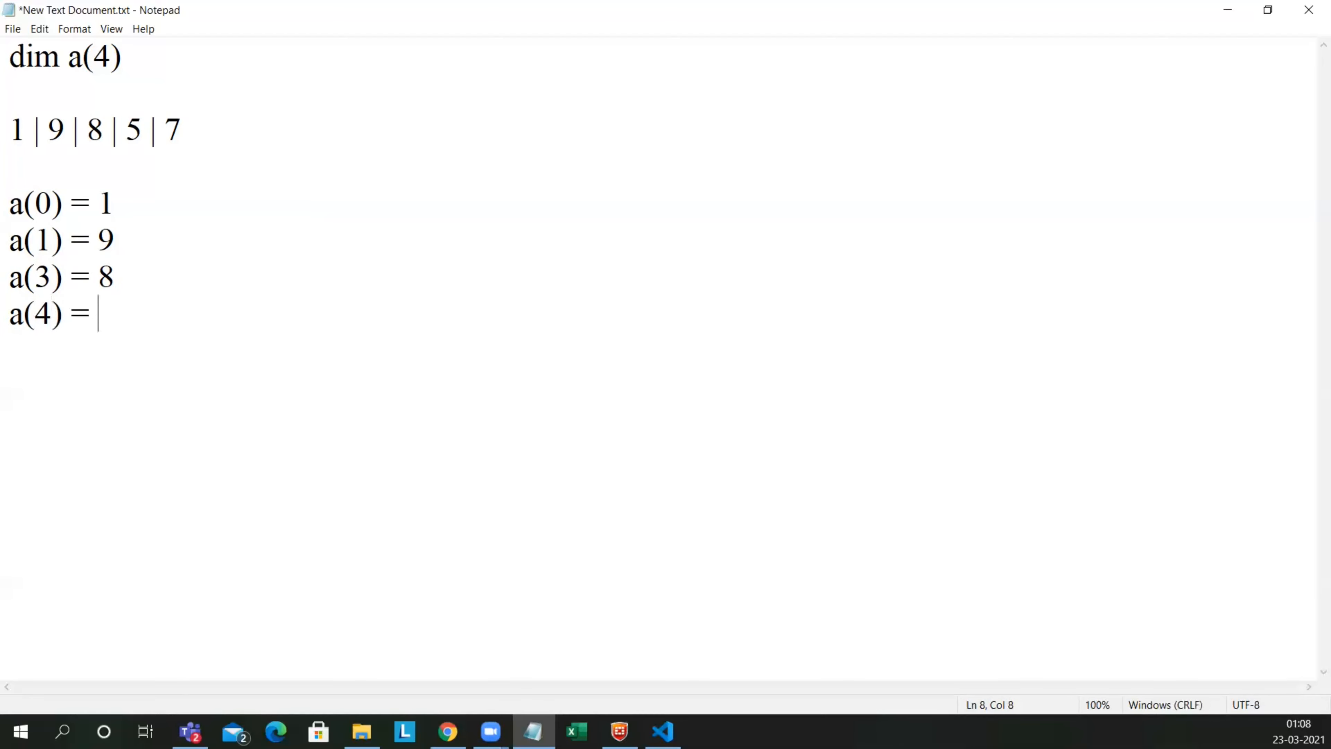
pyautogui.write('5')
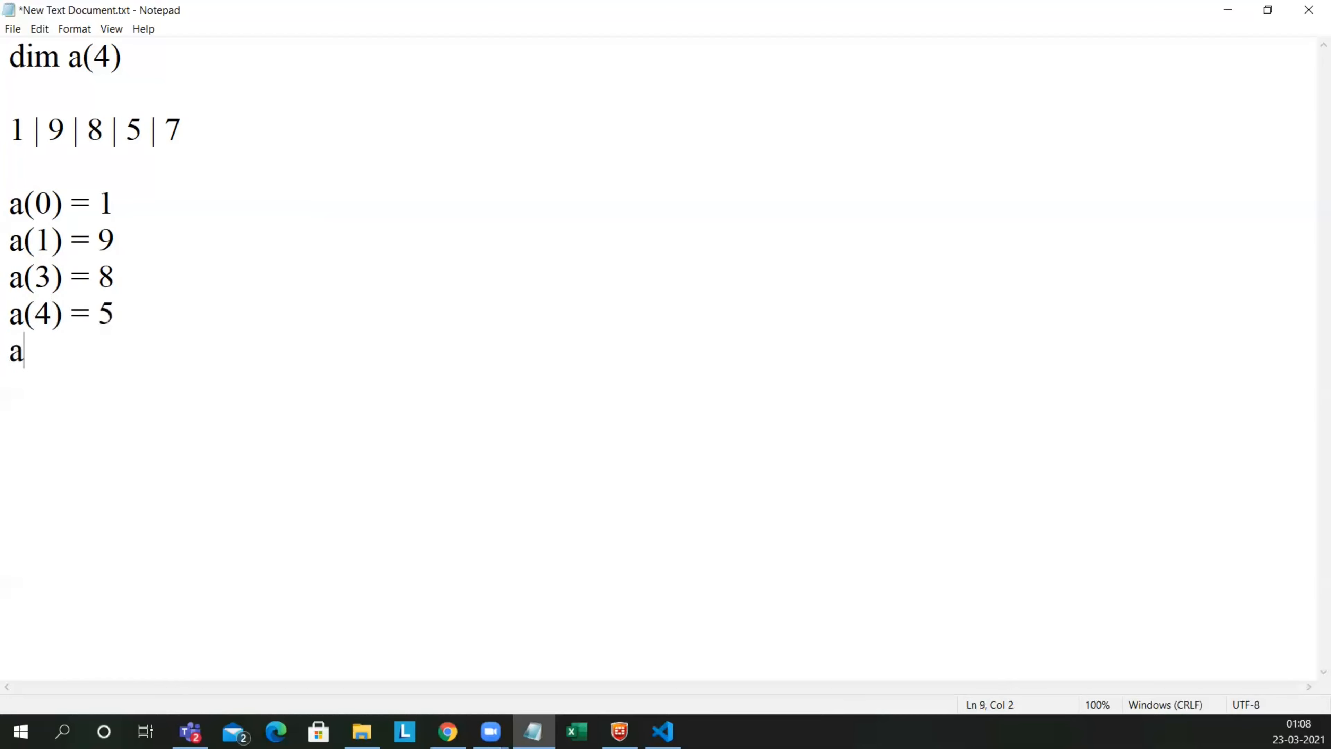
pyautogui.write('(5')
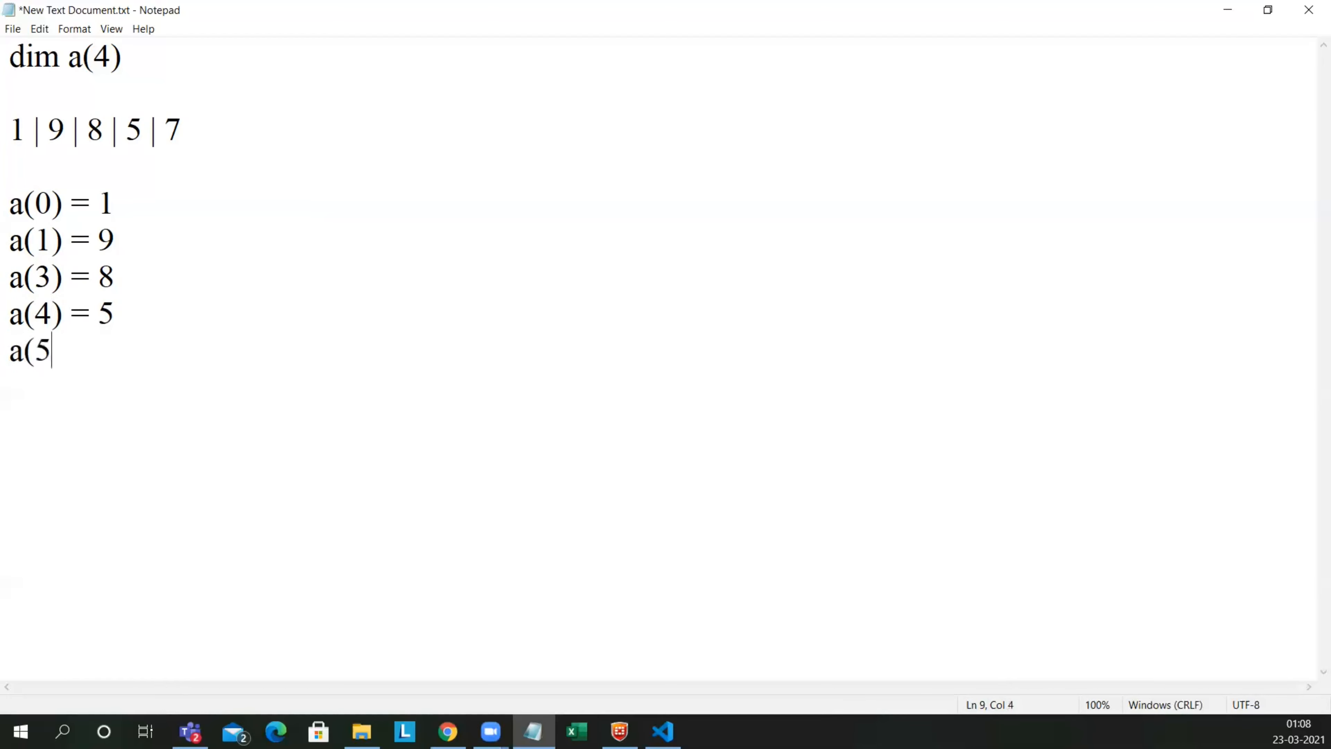
pyautogui.write(') =')
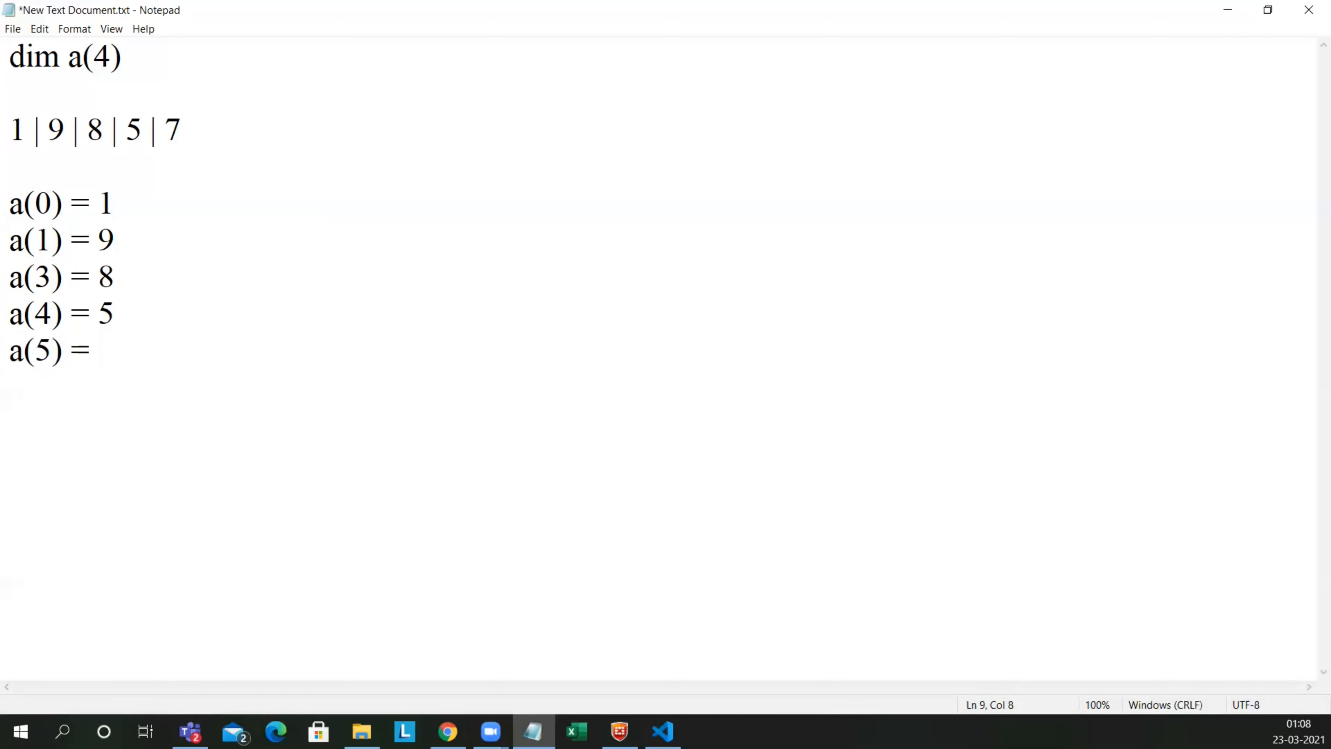
pyautogui.write('7')
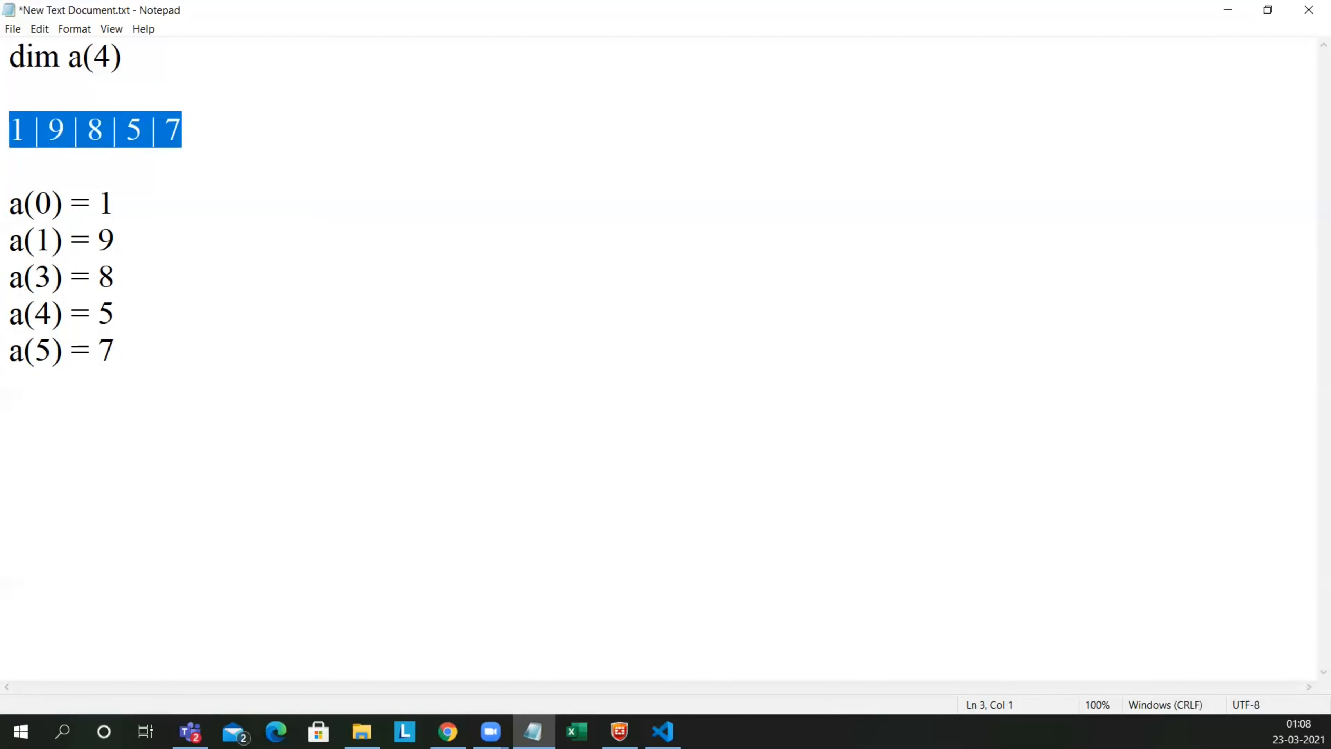
# Step: Delete the 1 | 9 | 8 | 5 | 7 reference line and move below the assignments
pyautogui.press('Delete')
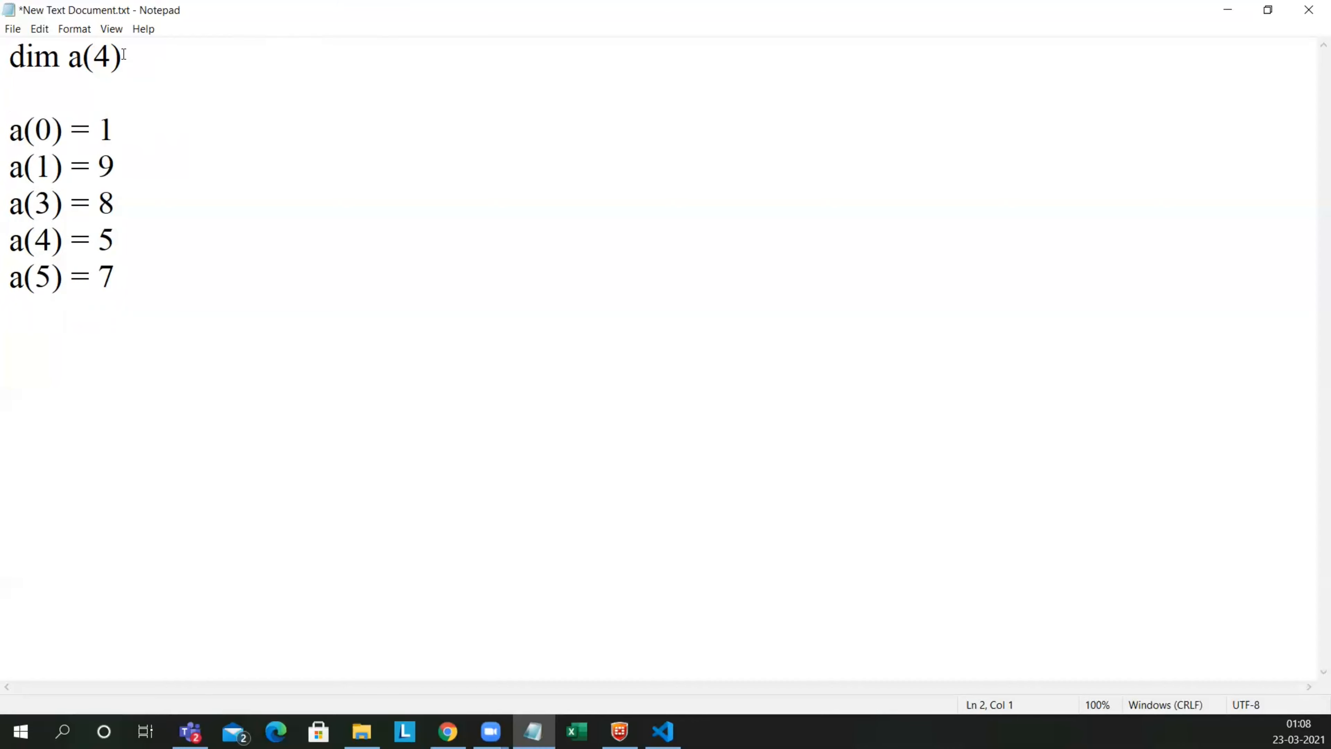
pyautogui.click(110, 57)
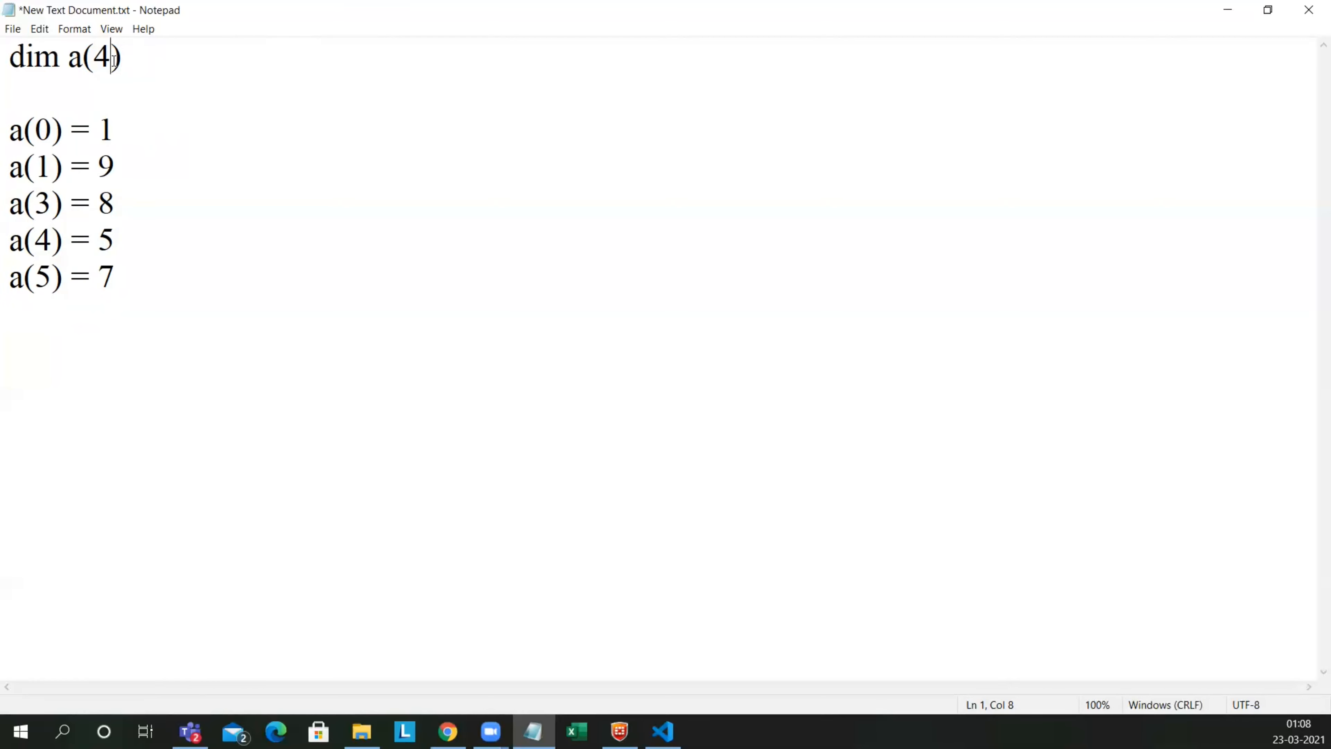
pyautogui.click(268, 289)
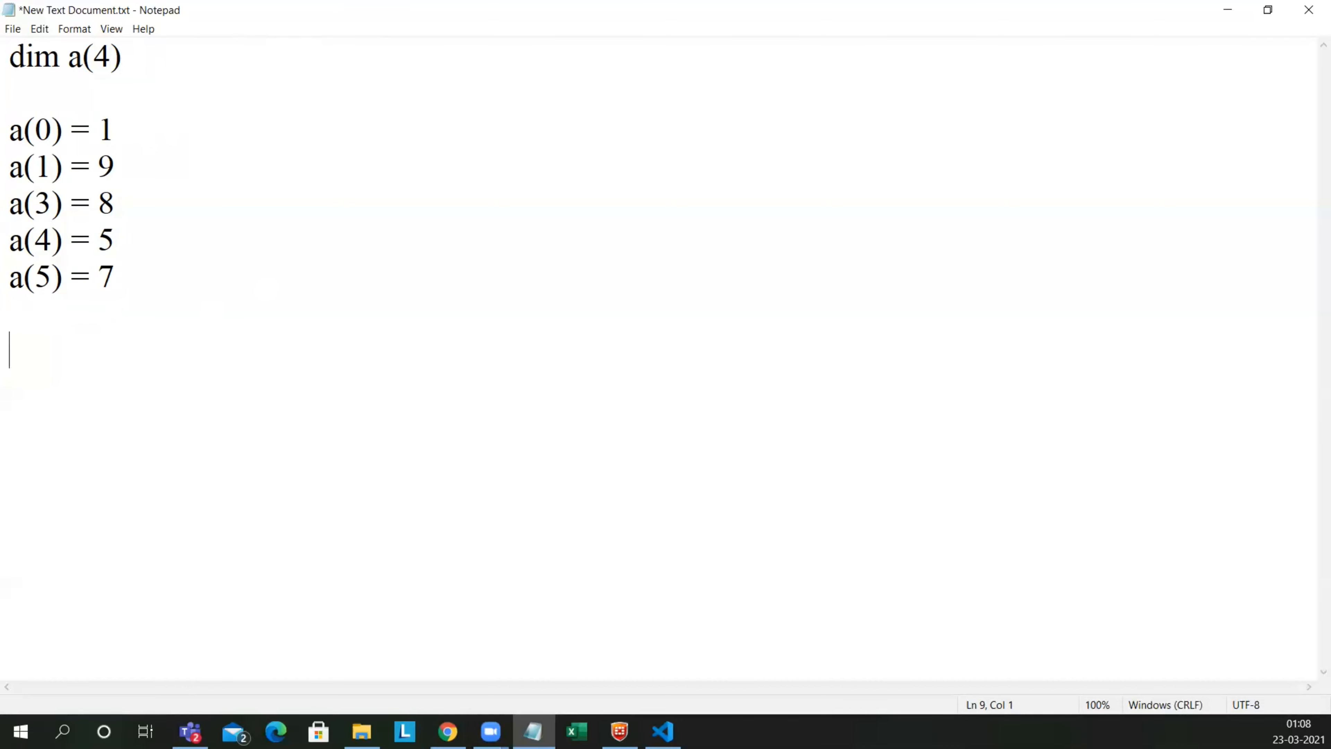
# Step: Initialise largest = a(0) and start a new line below it
pyautogui.write('lar')
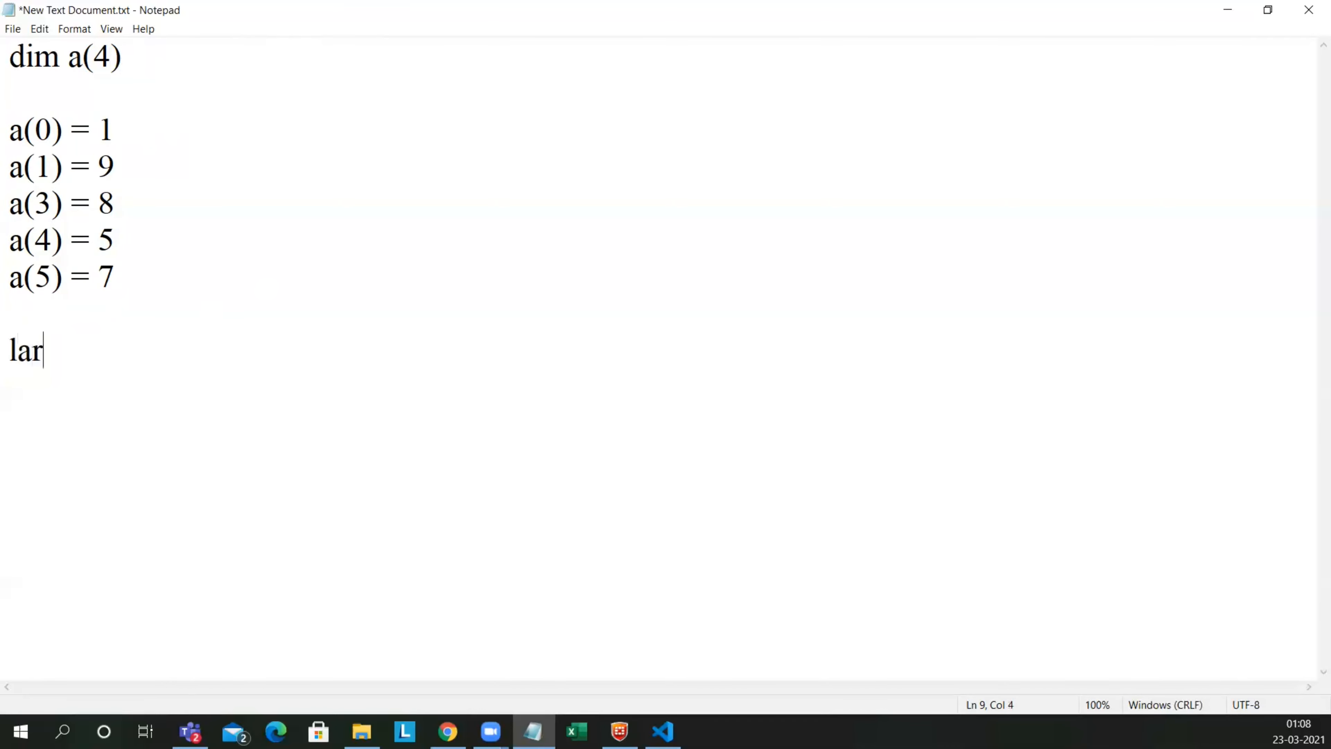
pyautogui.write('gest')
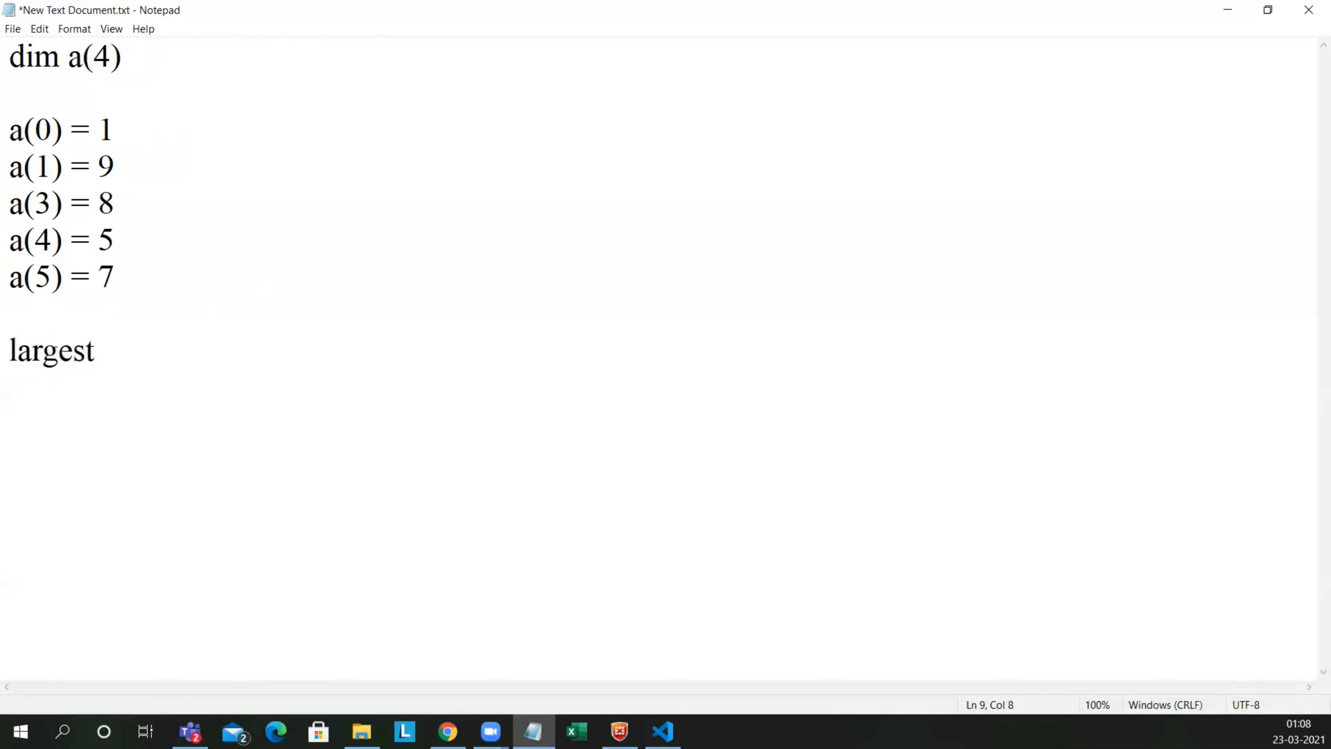
pyautogui.write('= a(')
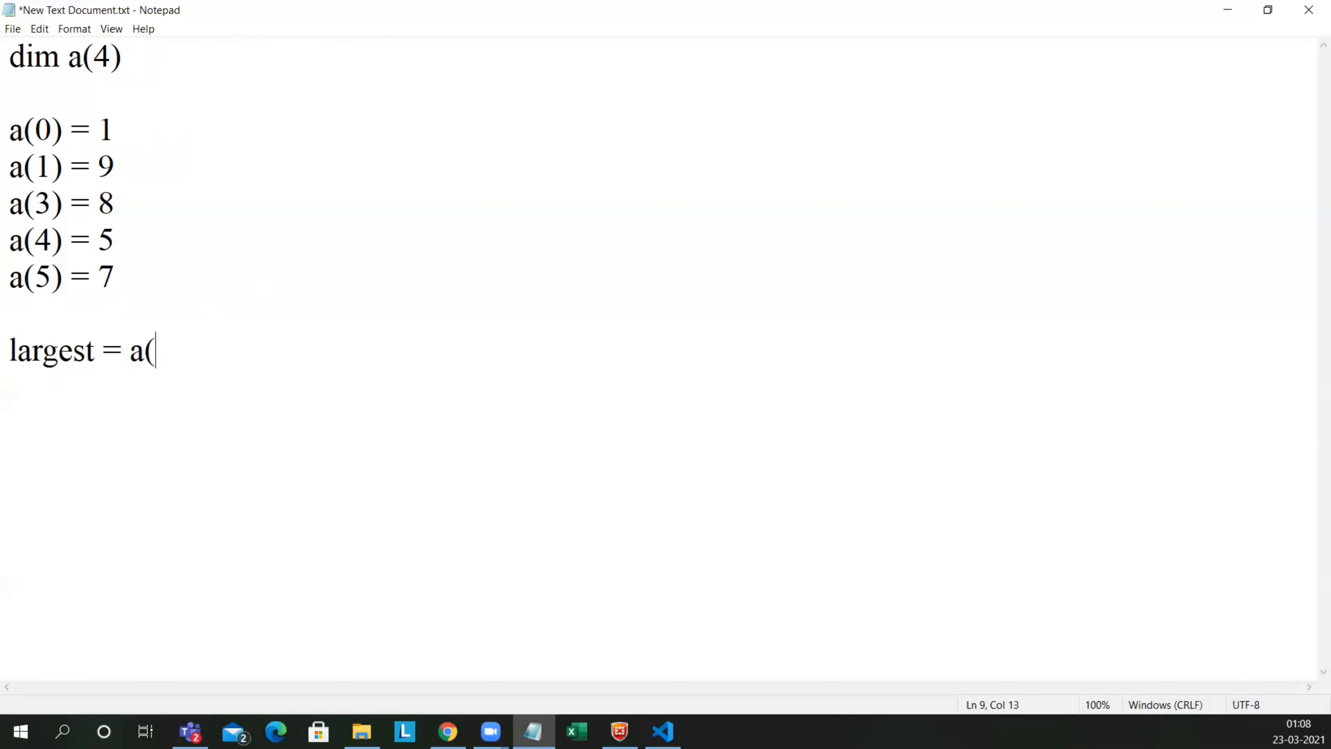
pyautogui.write('0)')
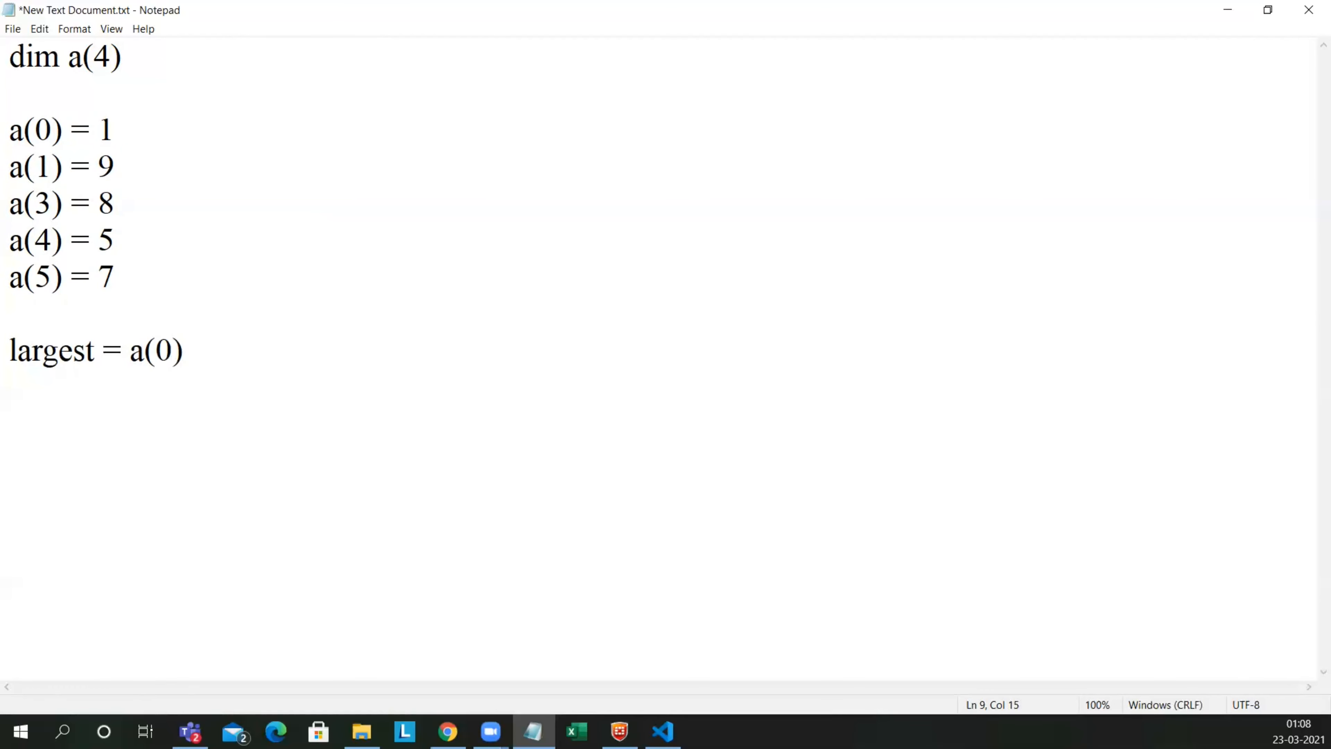
pyautogui.press('enter')
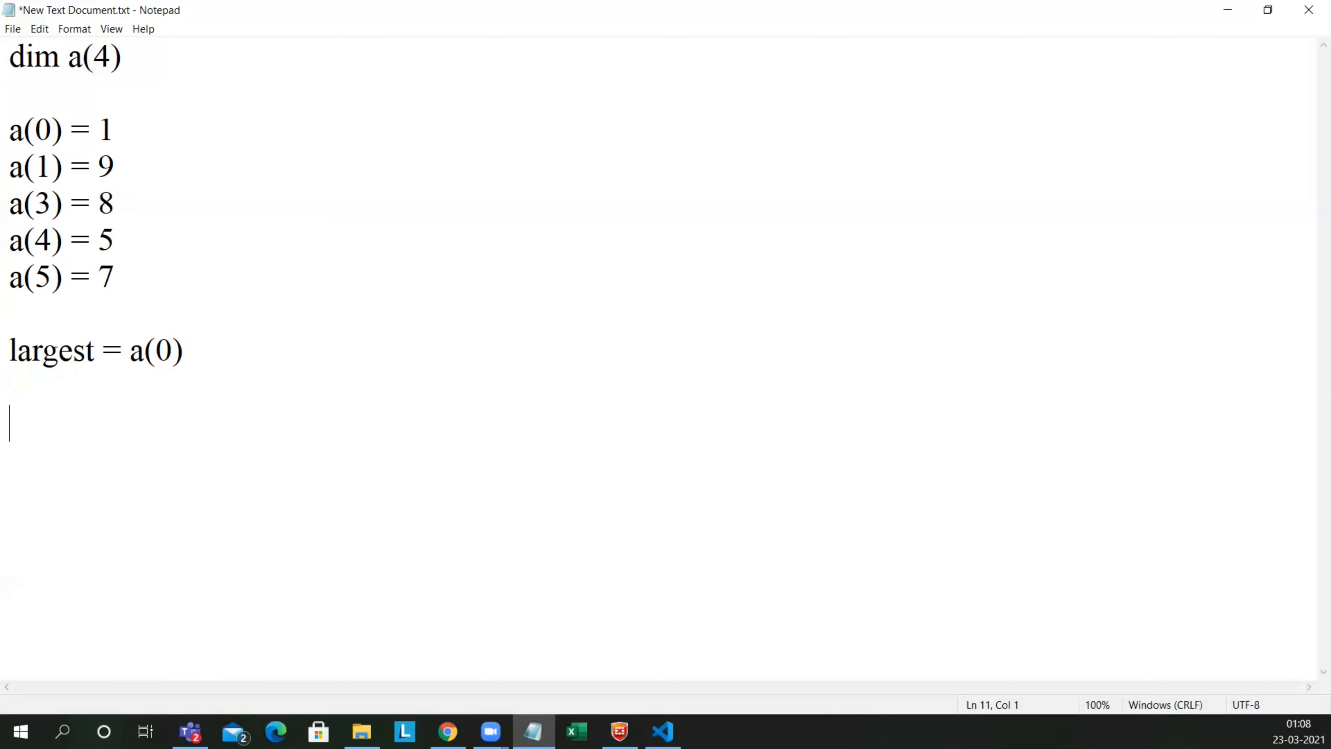
# Step: Write the loop header 'for i = 0 to Ubound(a) - 1'
pyautogui.write('for')
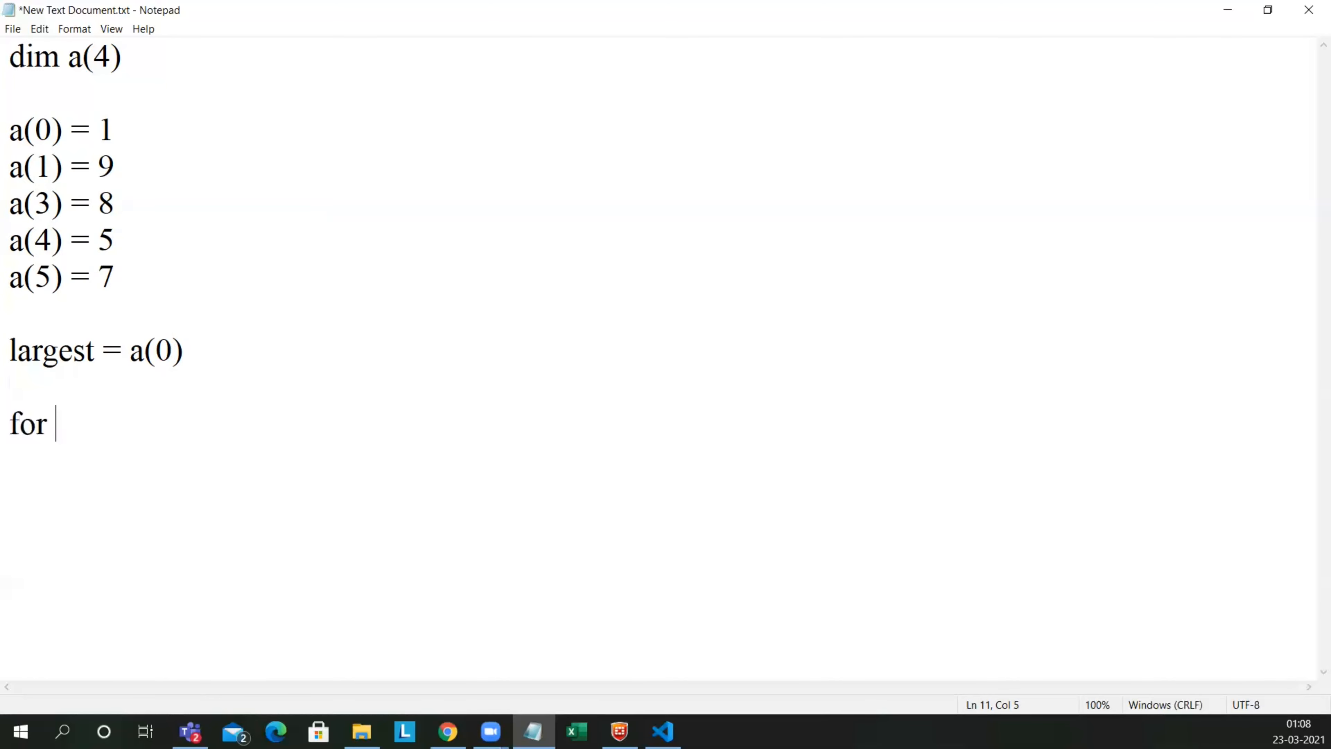
pyautogui.write('i =')
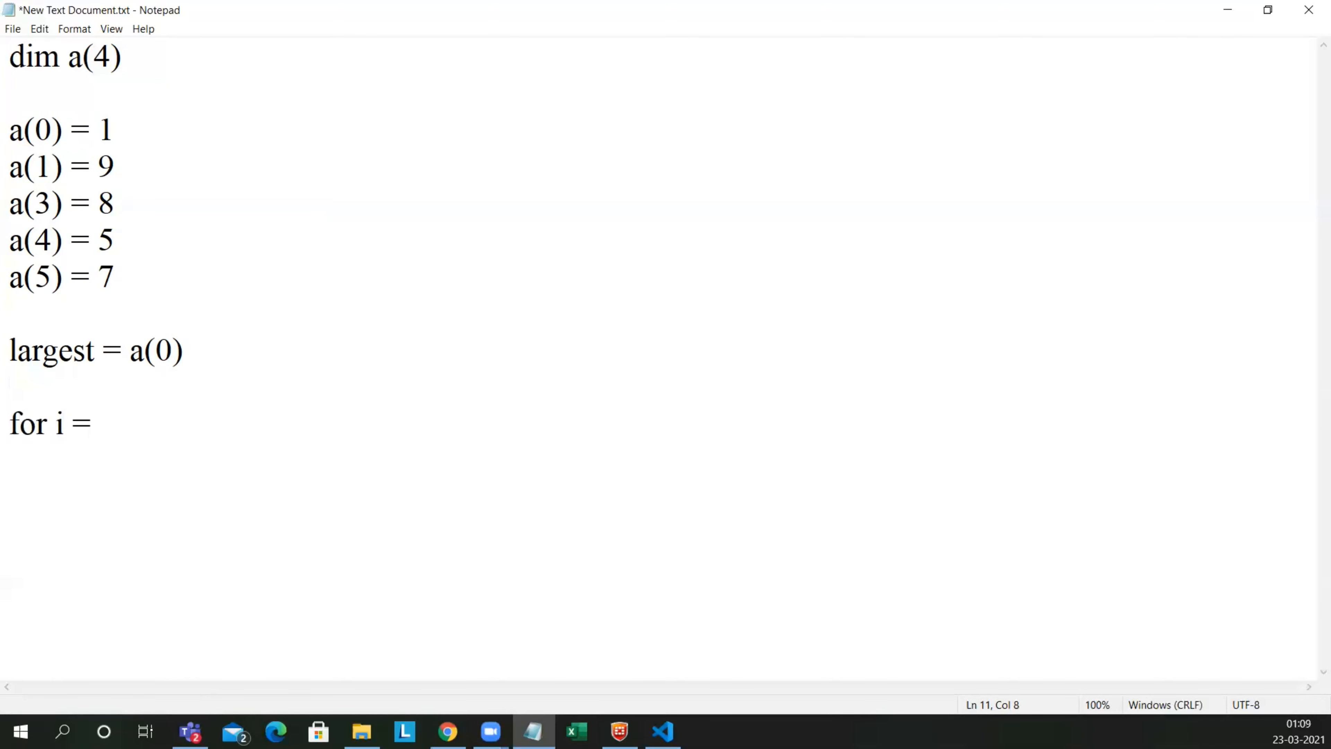
pyautogui.write('0 to')
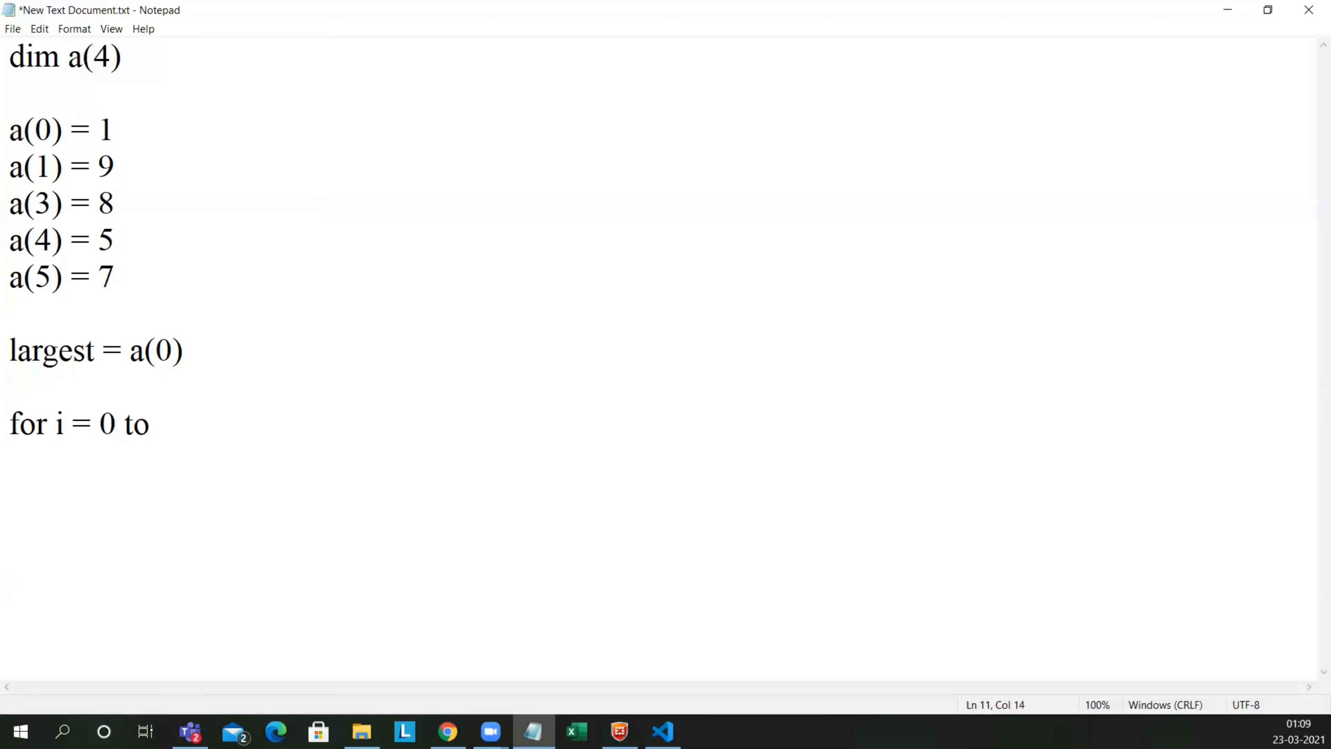
pyautogui.write('Uboun')
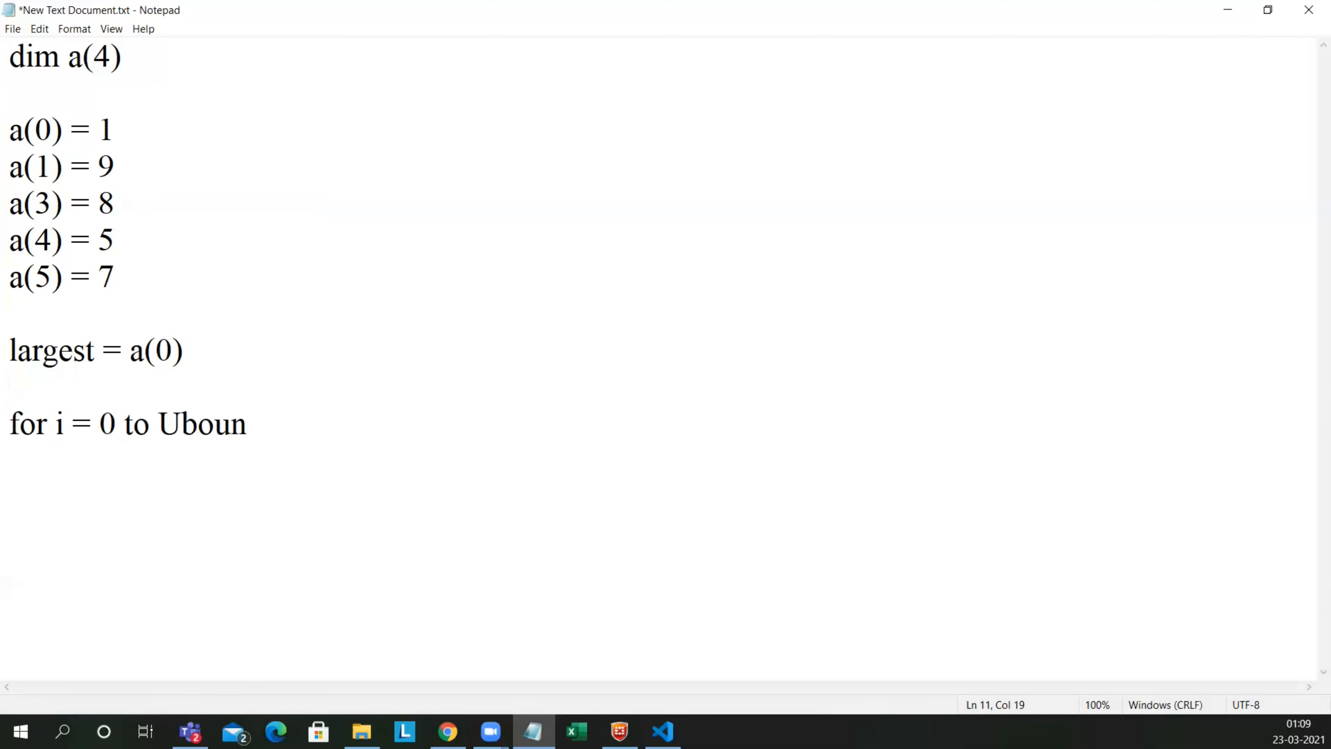
pyautogui.write('d(a')
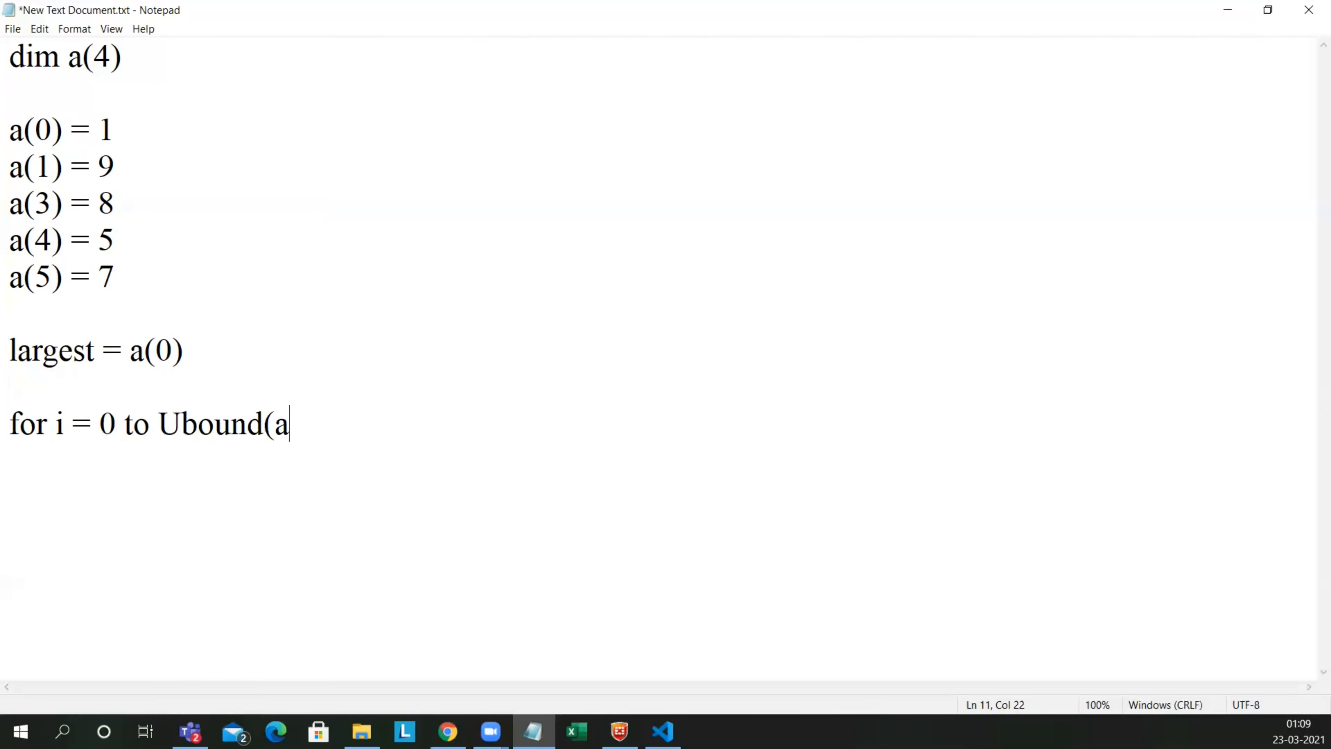
pyautogui.write(')-')
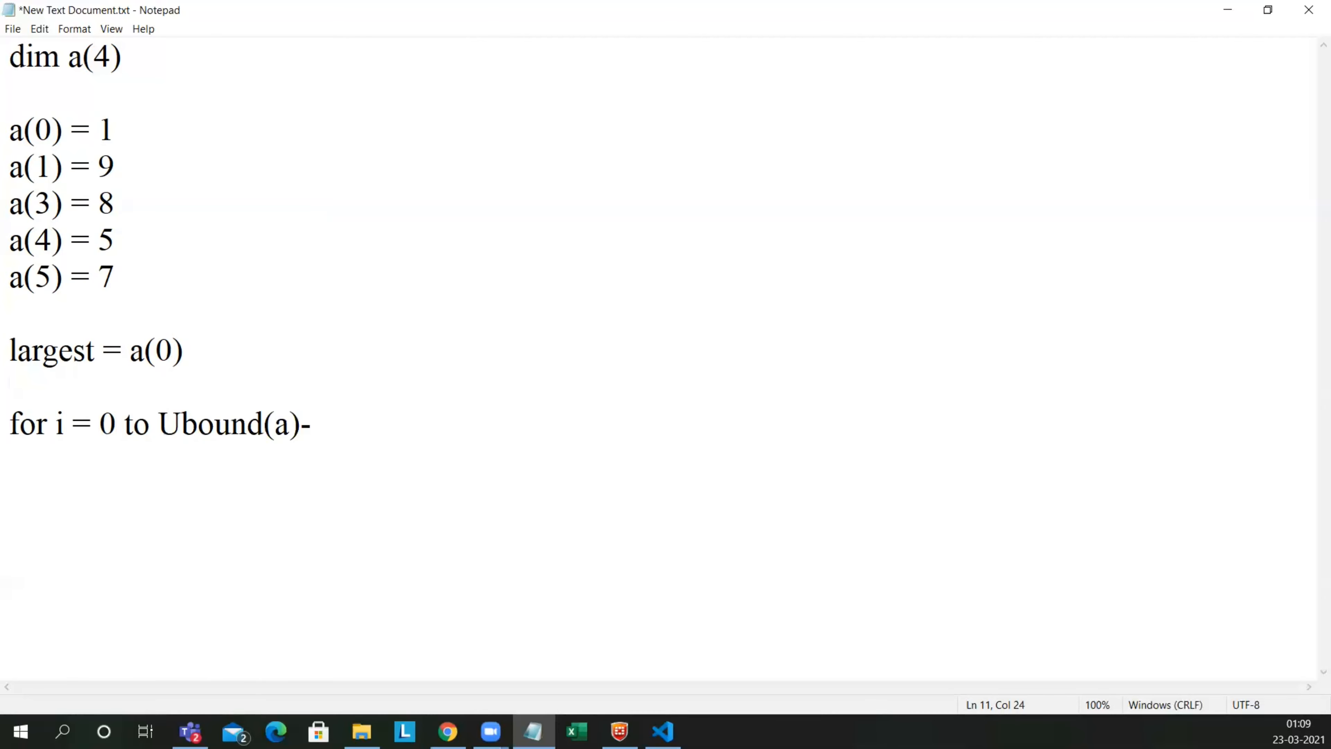
pyautogui.write('1')
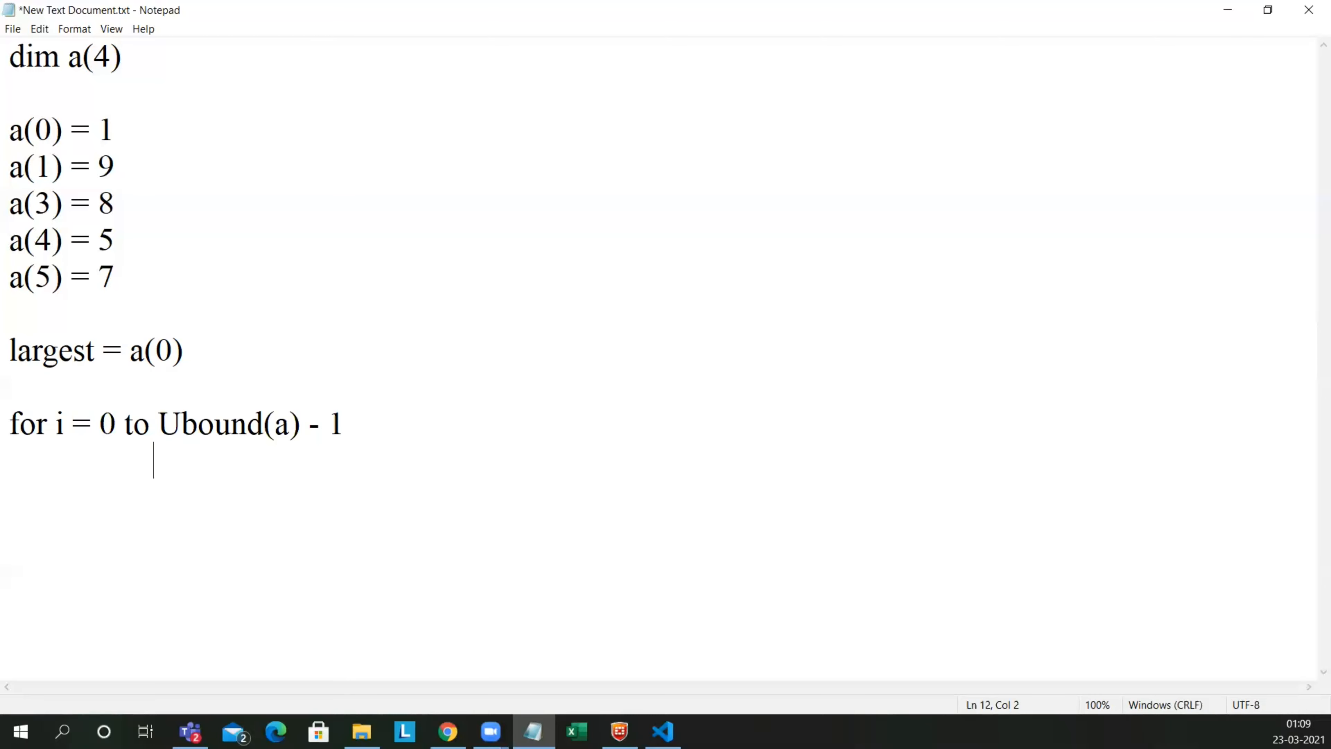
# Step: Start the condition 'if a(i) > largest then' inside the loop
pyautogui.write('if')
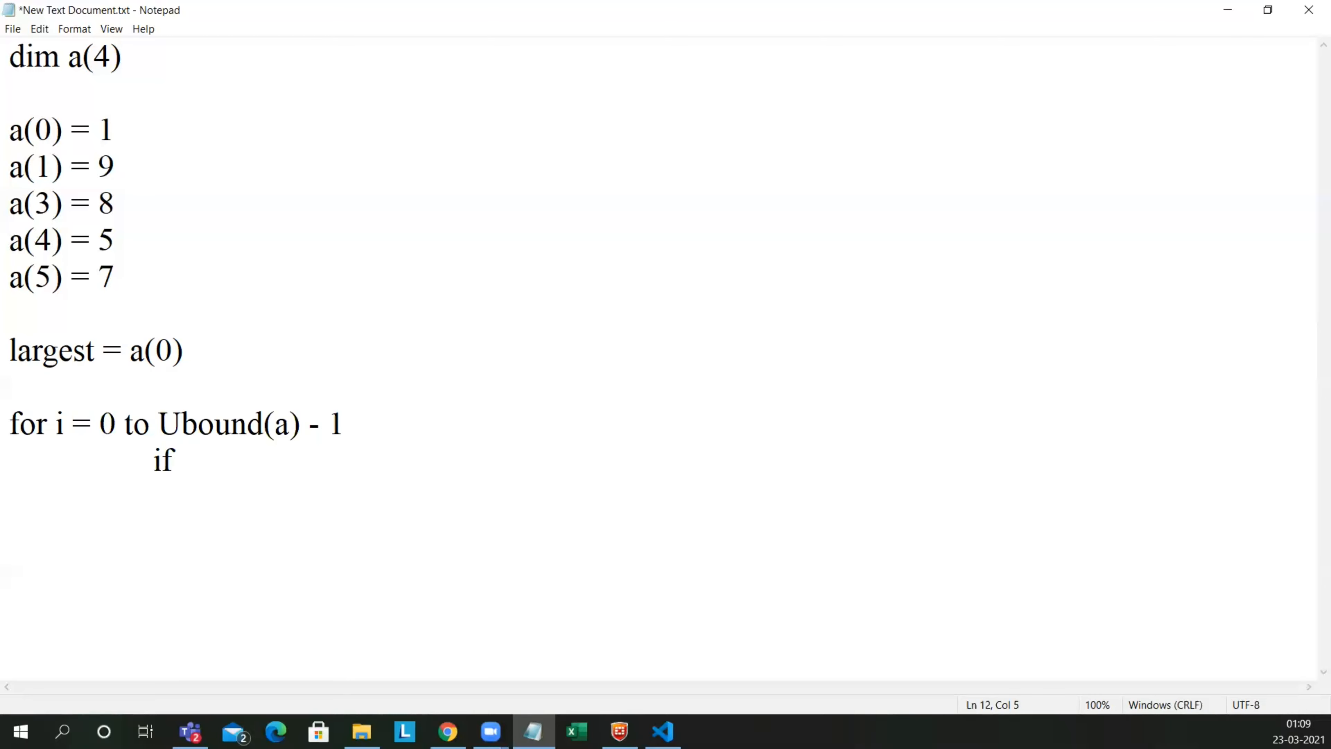
pyautogui.write('()')
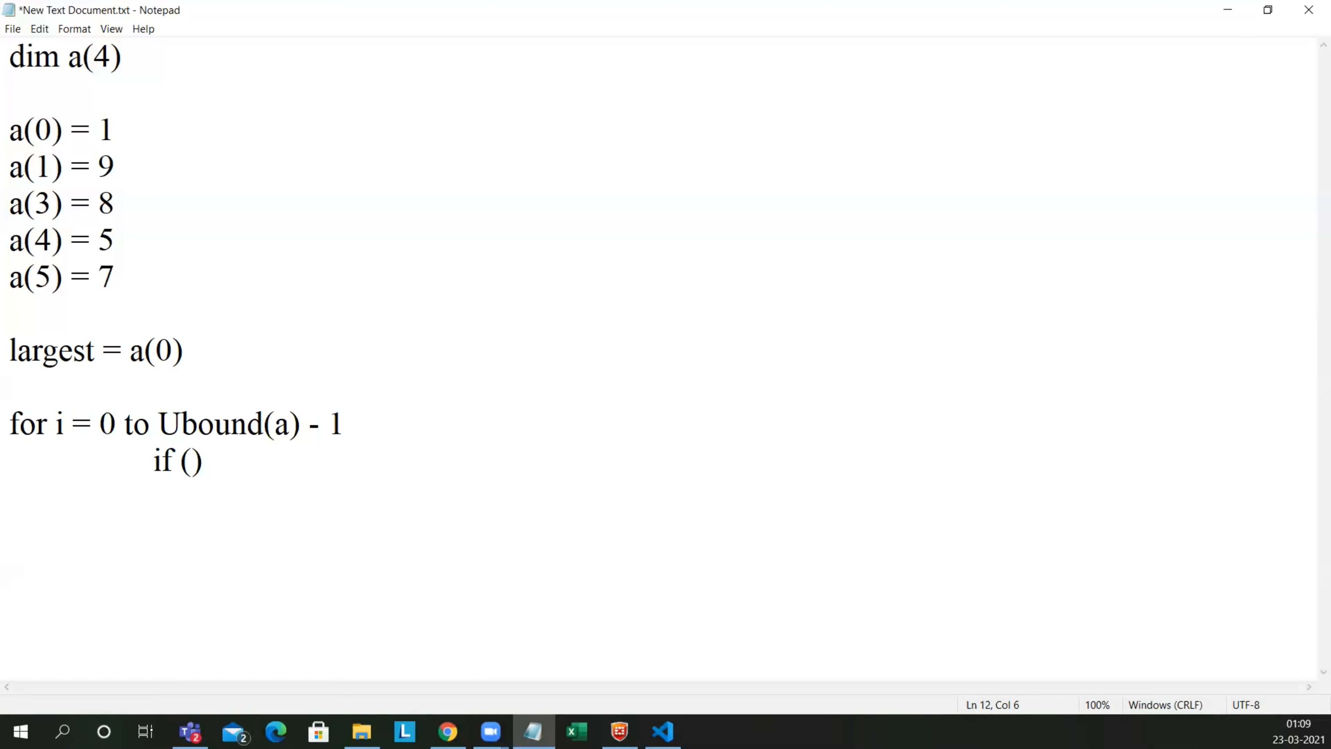
pyautogui.press('Backspace')
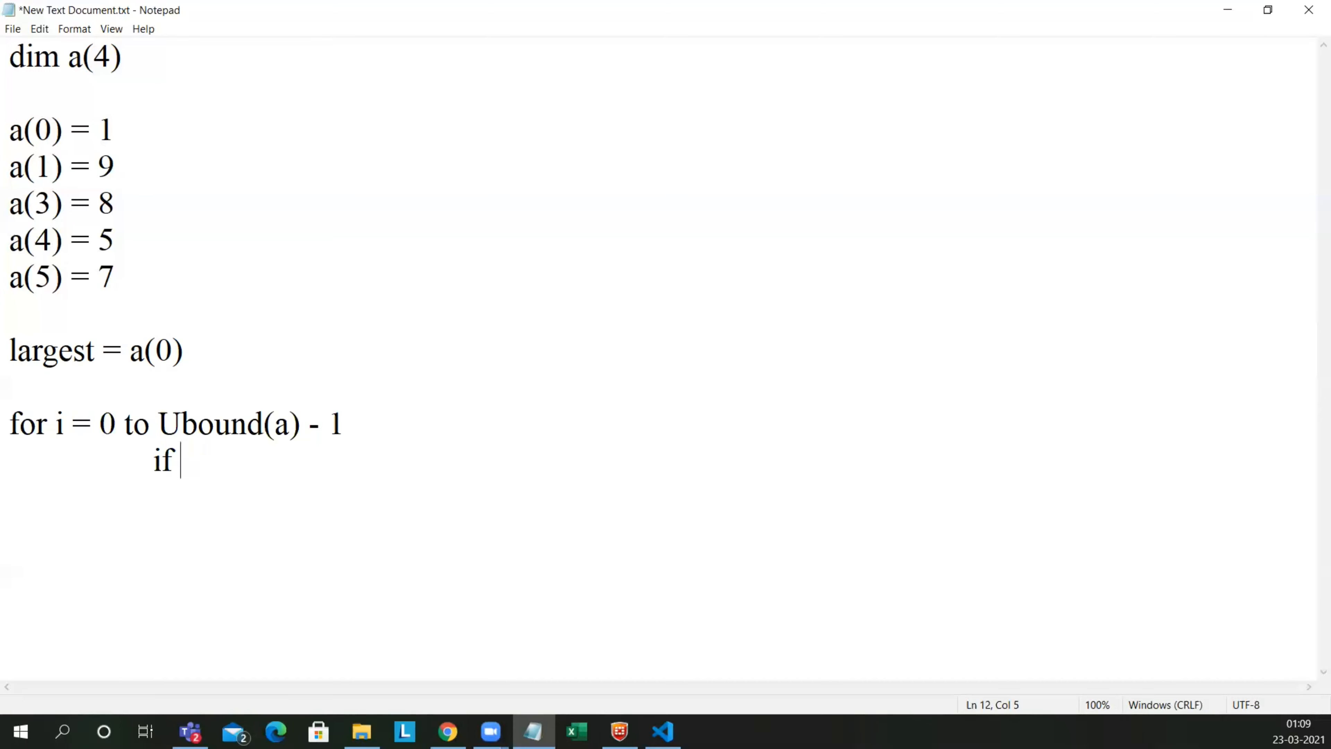
pyautogui.write('a(')
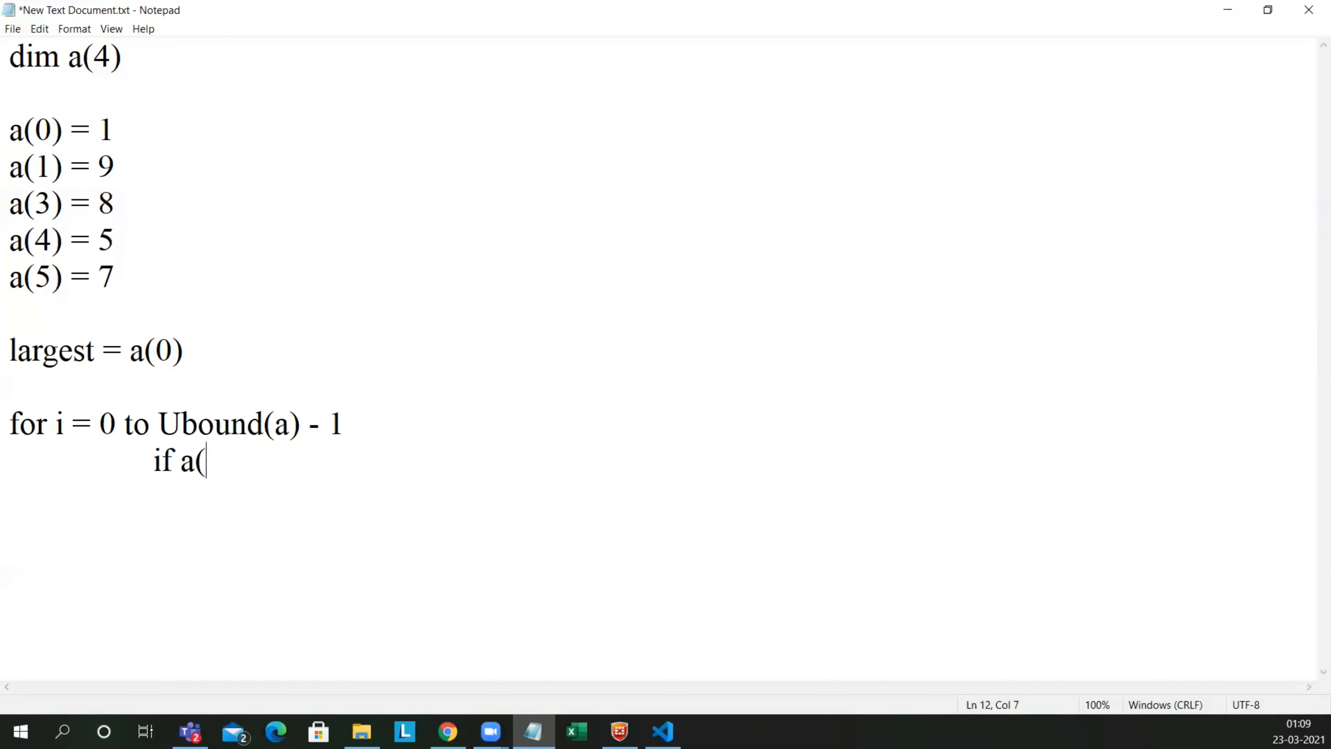
pyautogui.write('i) >')
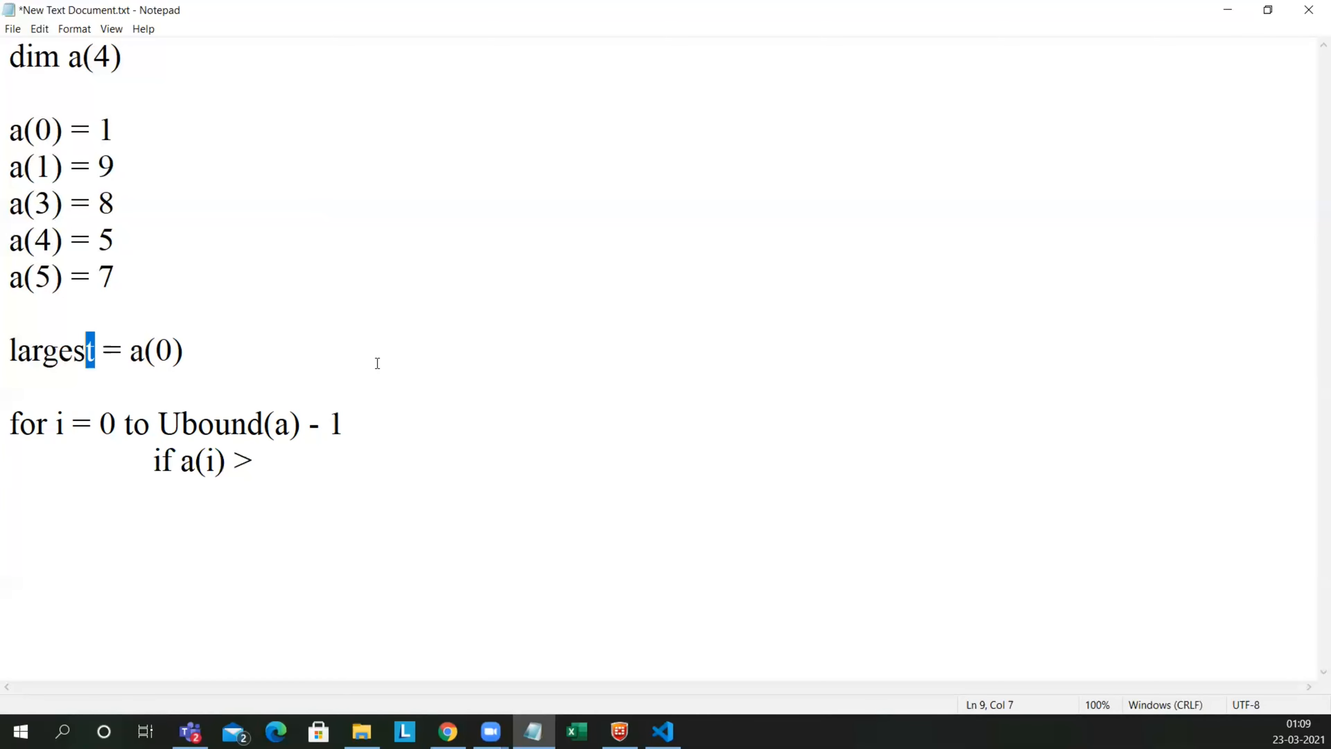
pyautogui.doubleClick(47, 350)
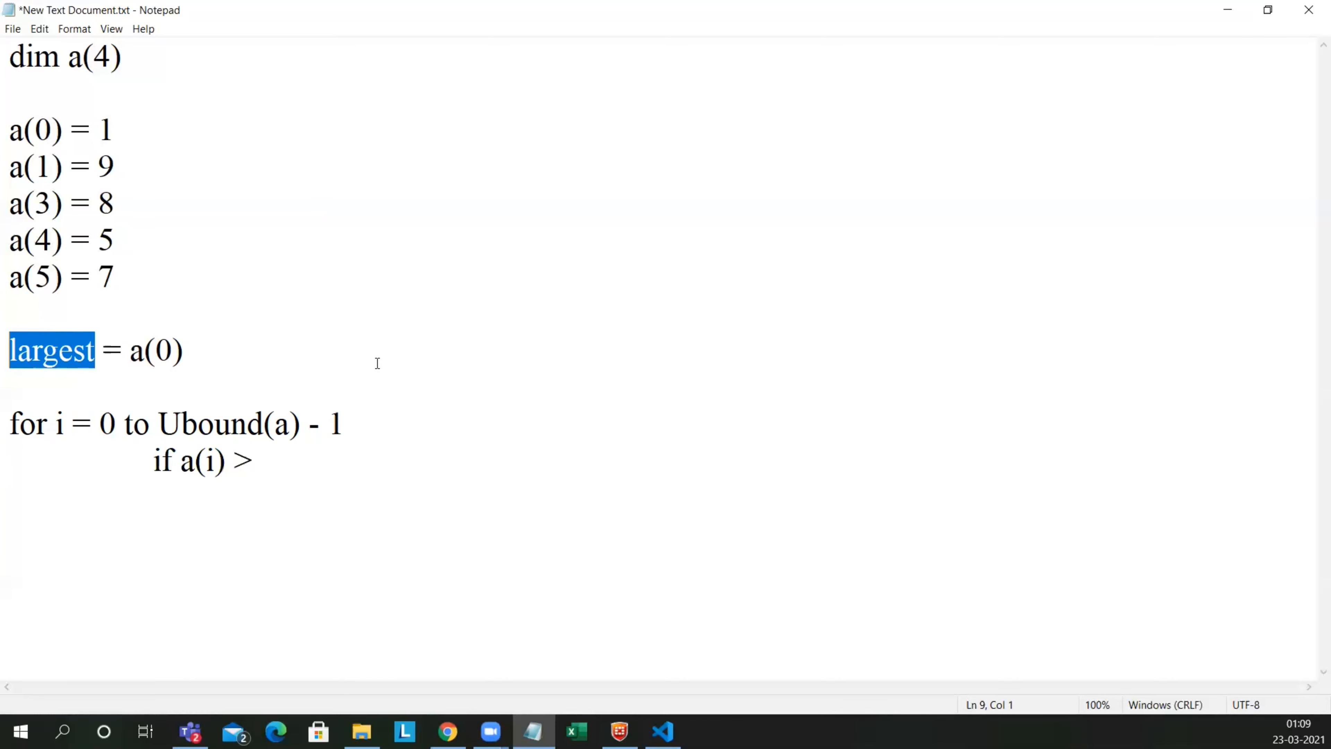
pyautogui.click(159, 460)
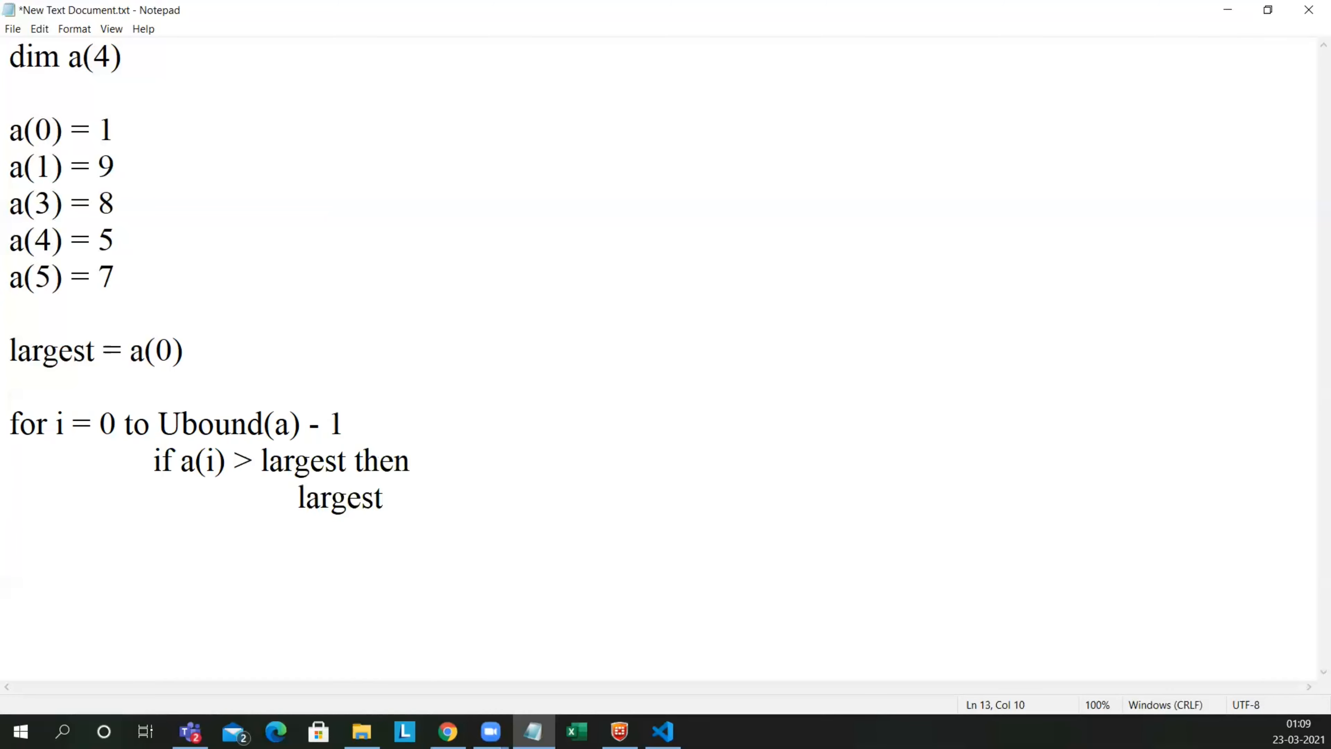
# Step: Assign largest = a(i) inside the if block and close it with end if
pyautogui.write('= a(')
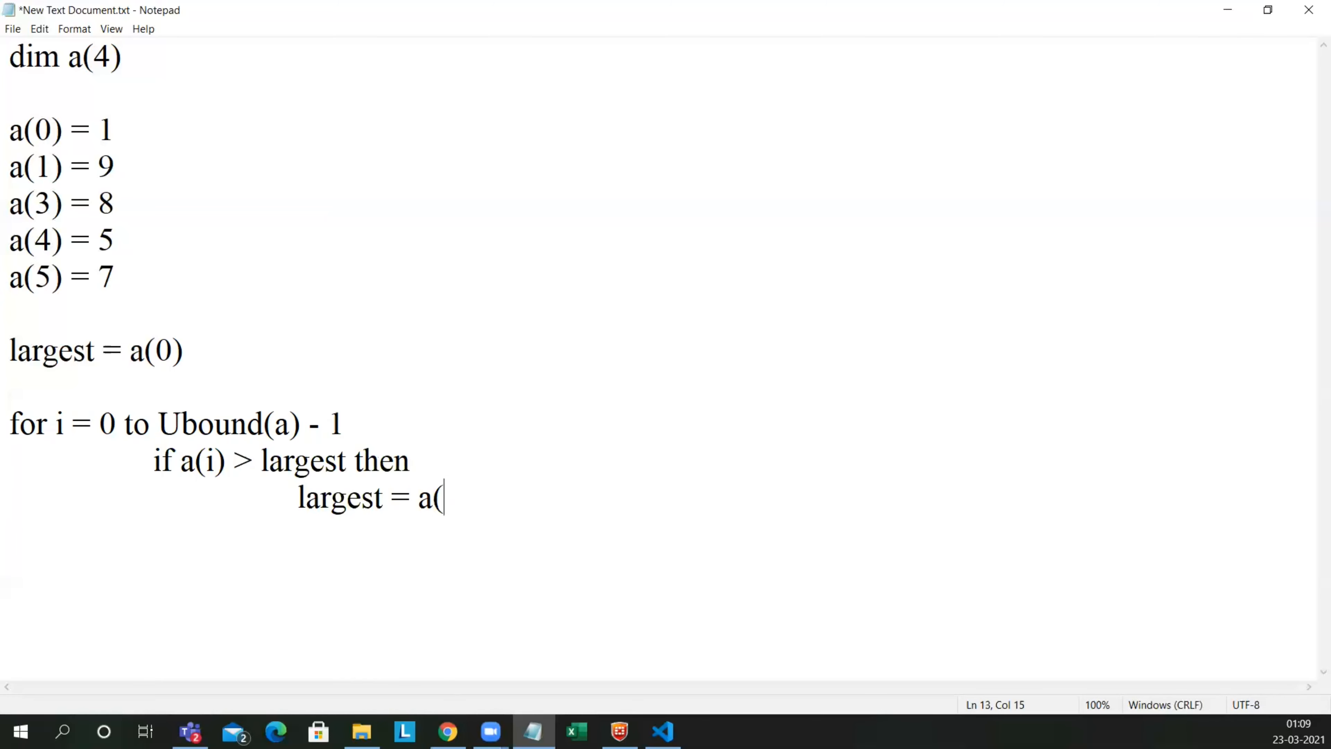
pyautogui.write('i)')
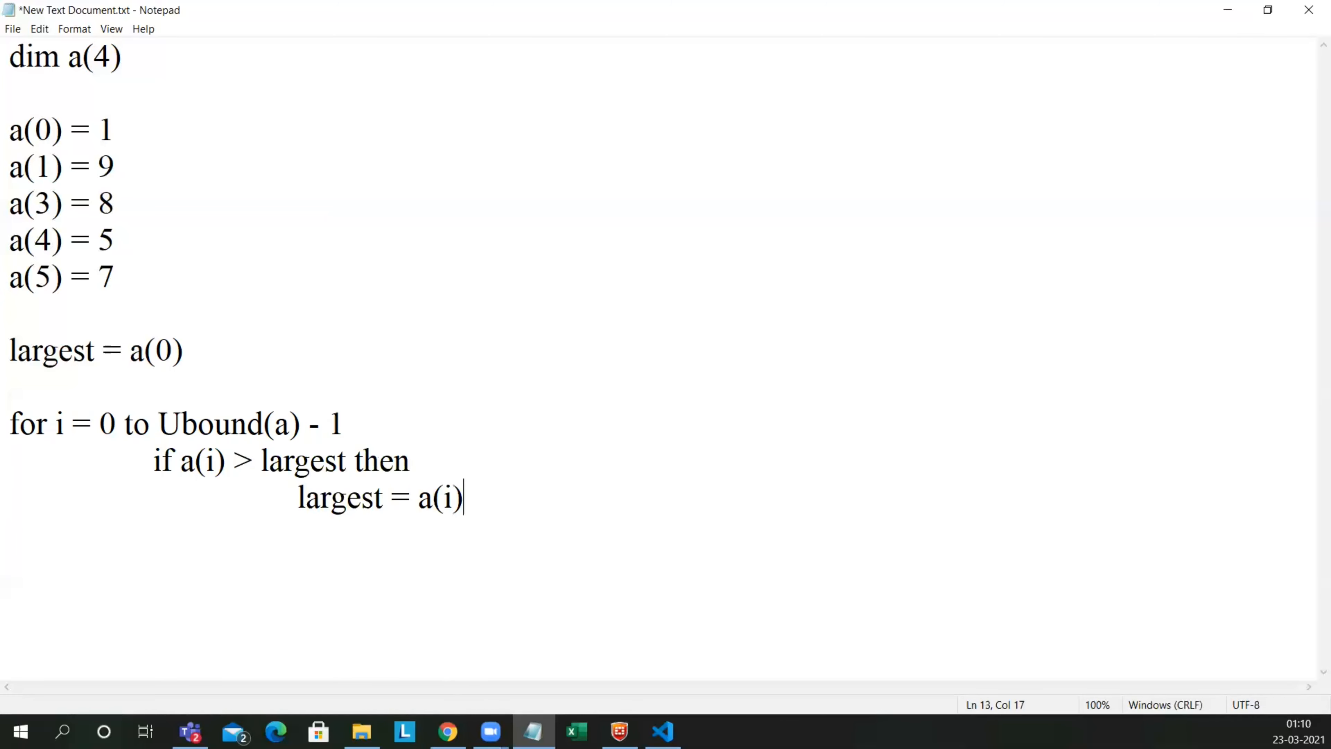
pyautogui.write('e')
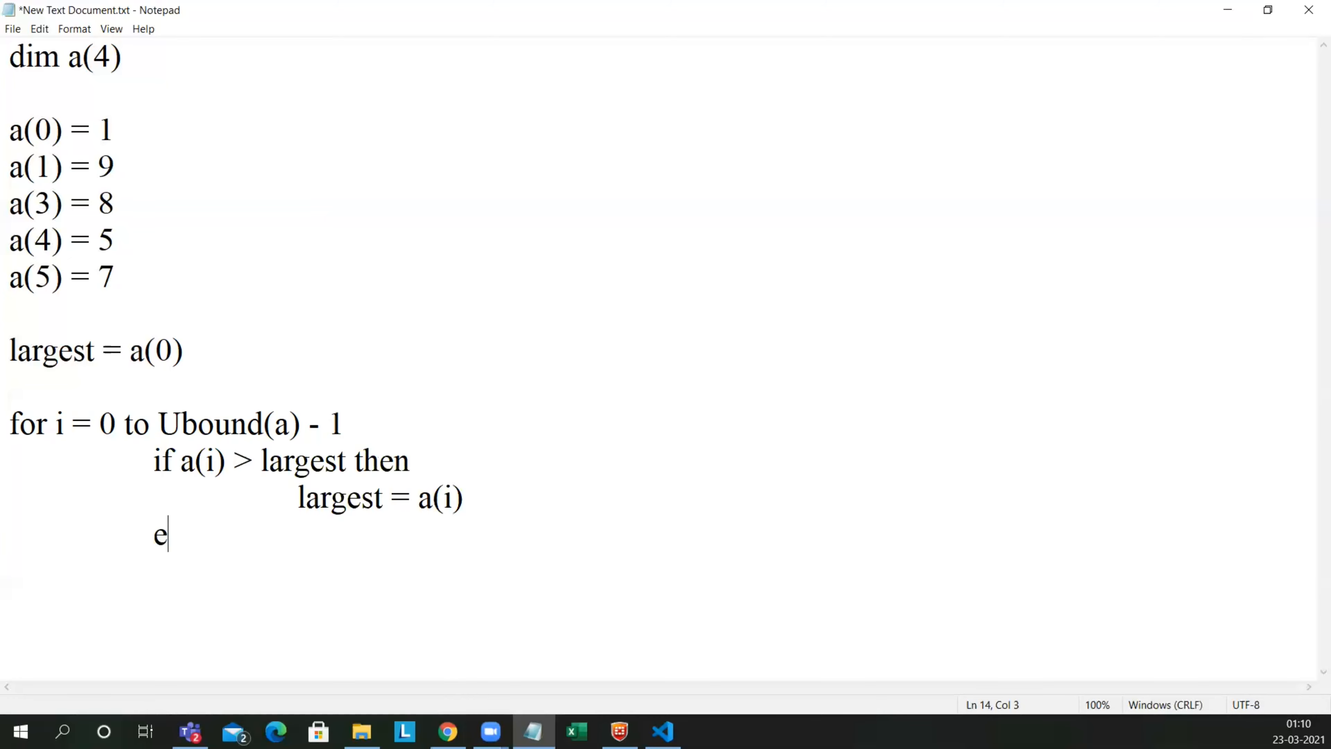
pyautogui.write('nd i')
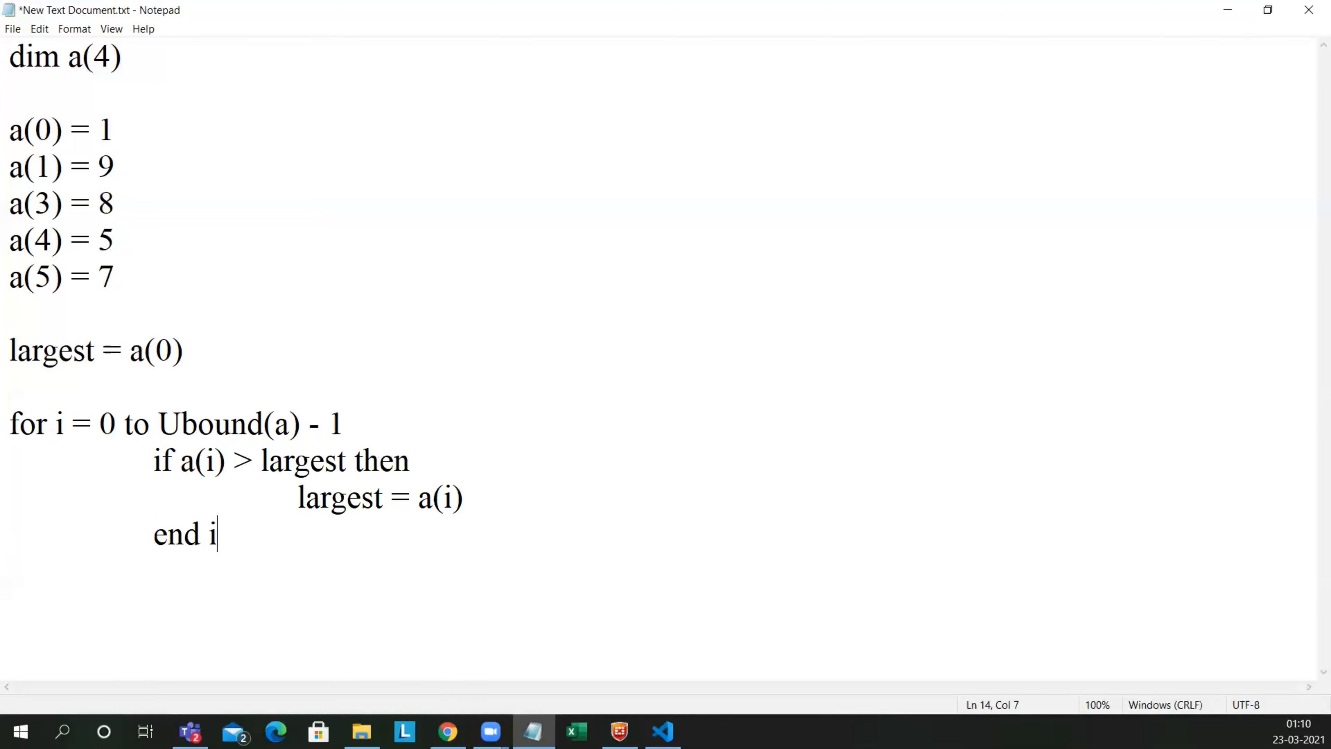
pyautogui.write('f')
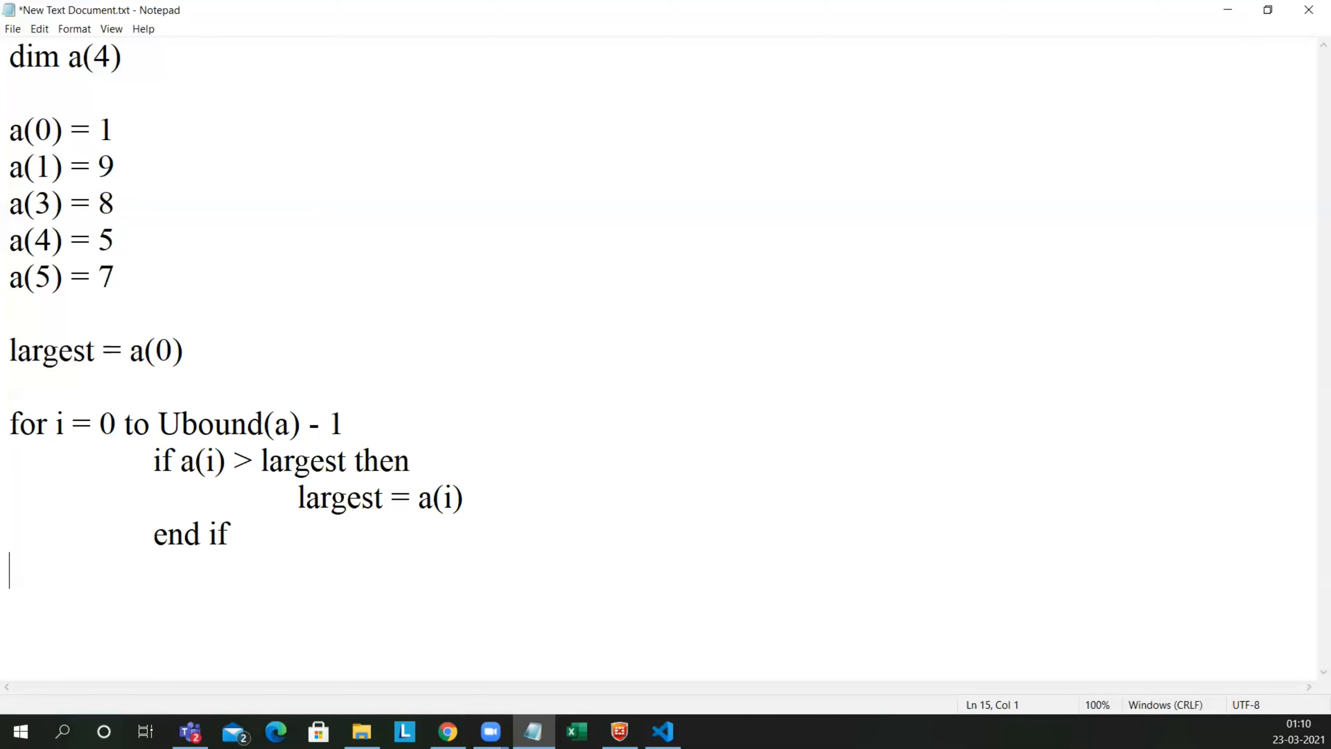
# Step: Close the loop and report the result with 'msgbox largest'
pyautogui.write('loop')
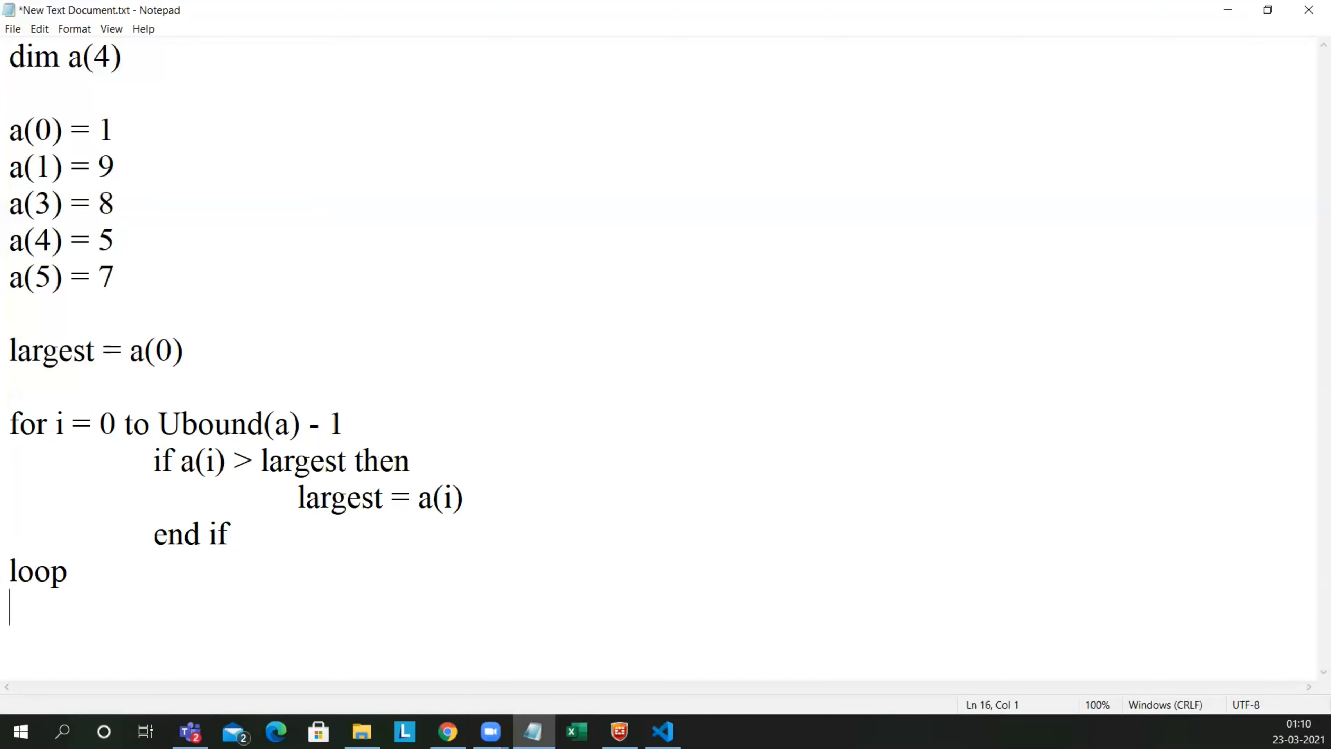
pyautogui.write('ms')
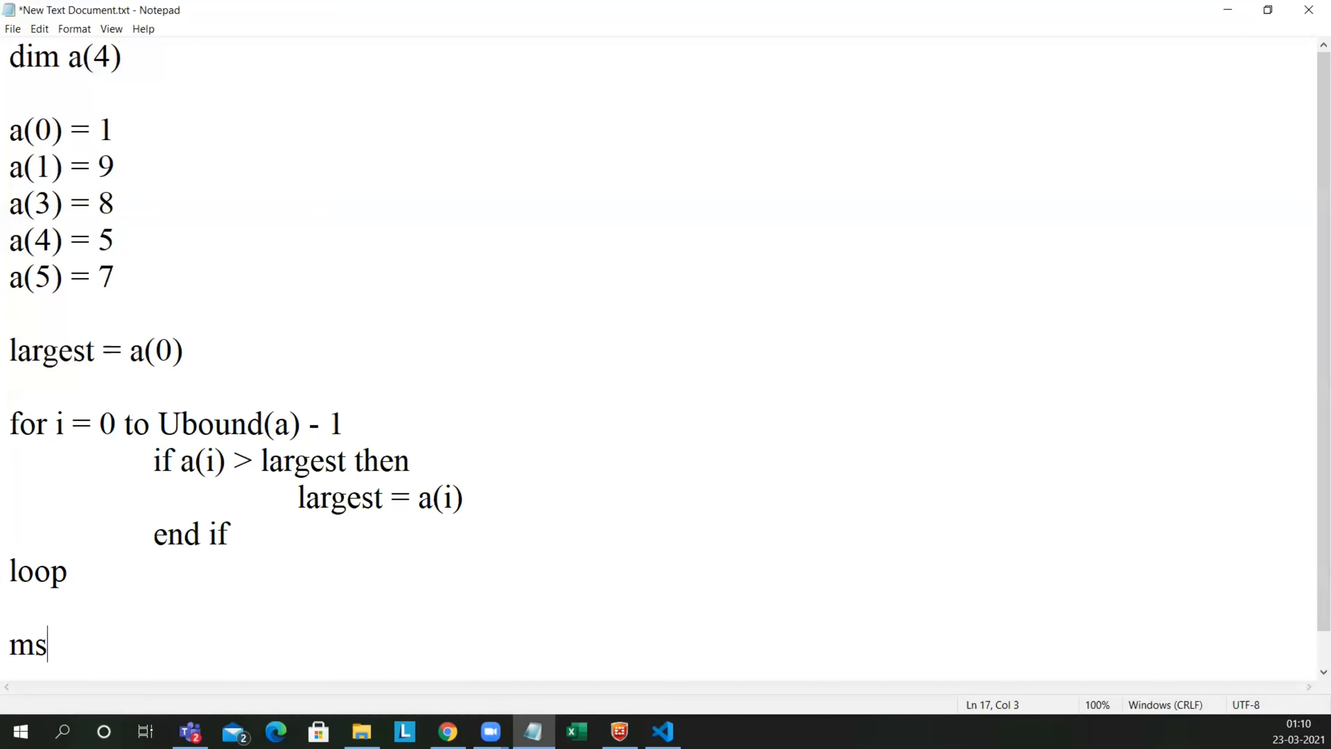
pyautogui.write('gbox')
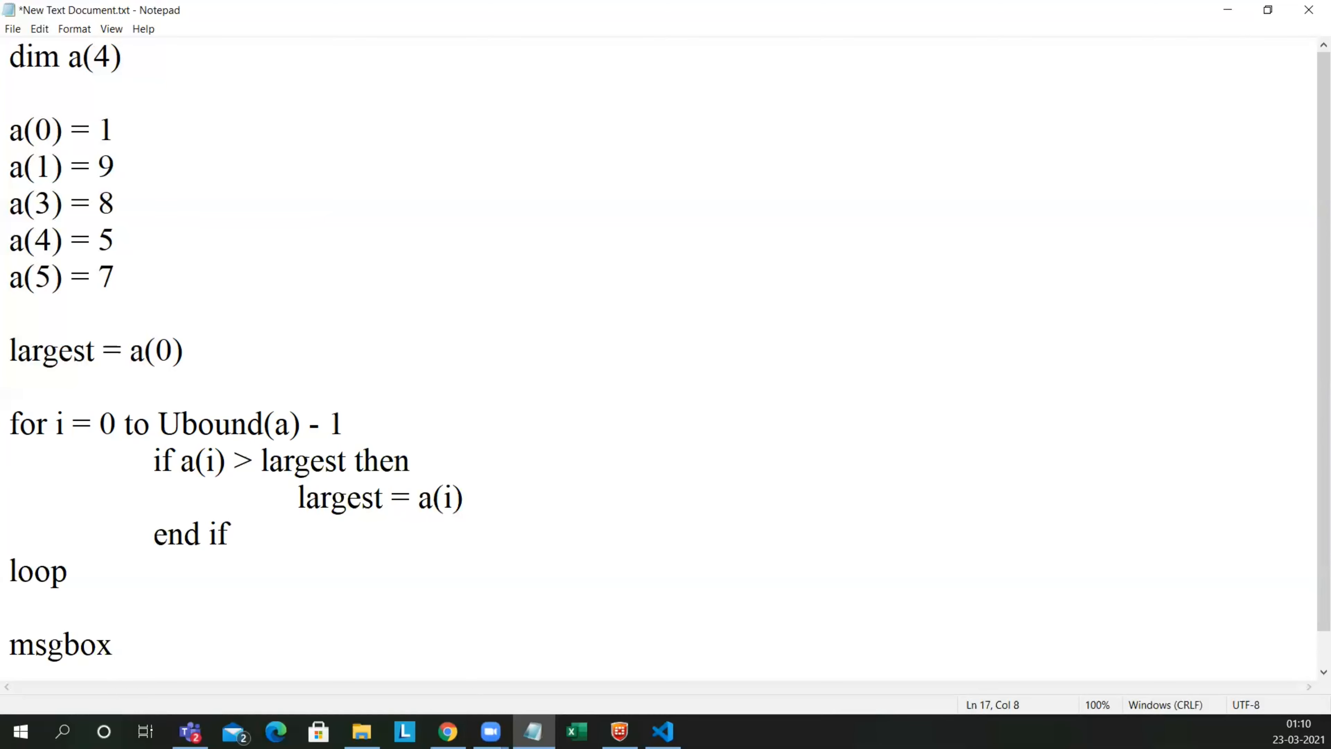
pyautogui.write('largest')
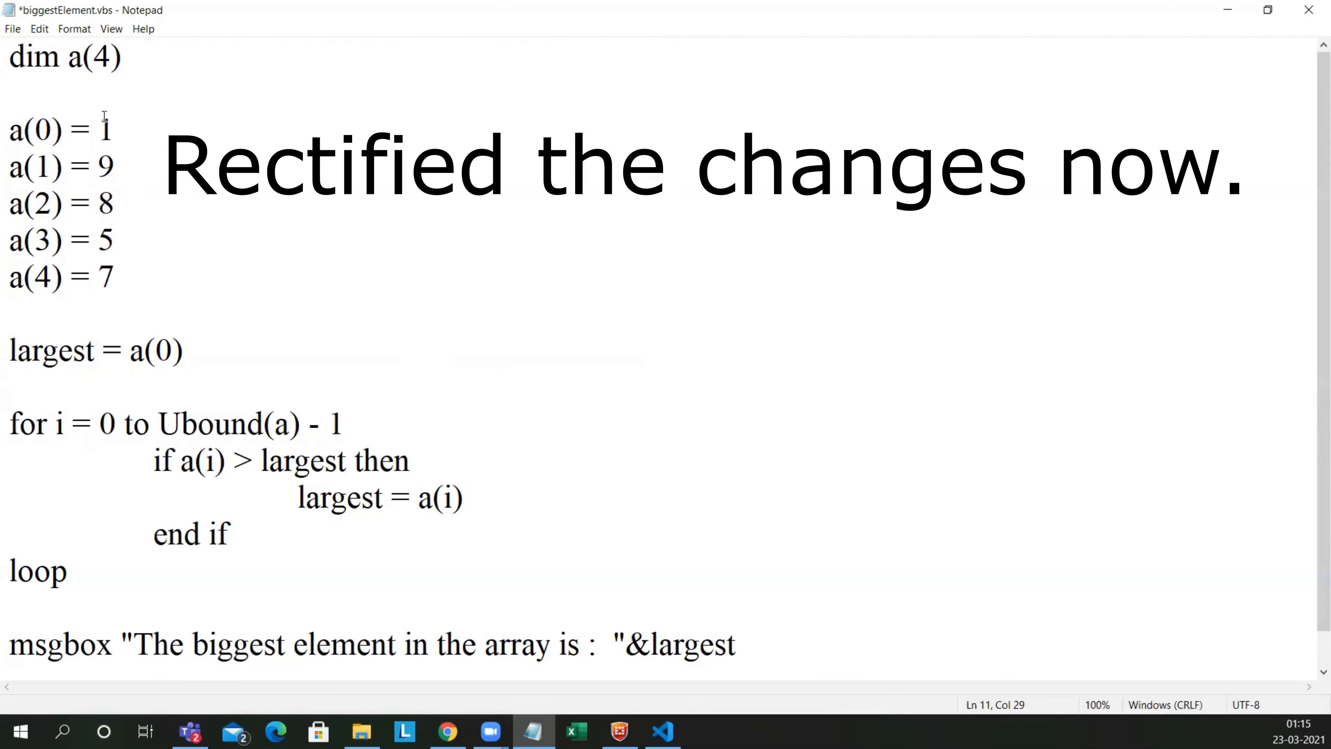
pyautogui.moveTo(67, 117)
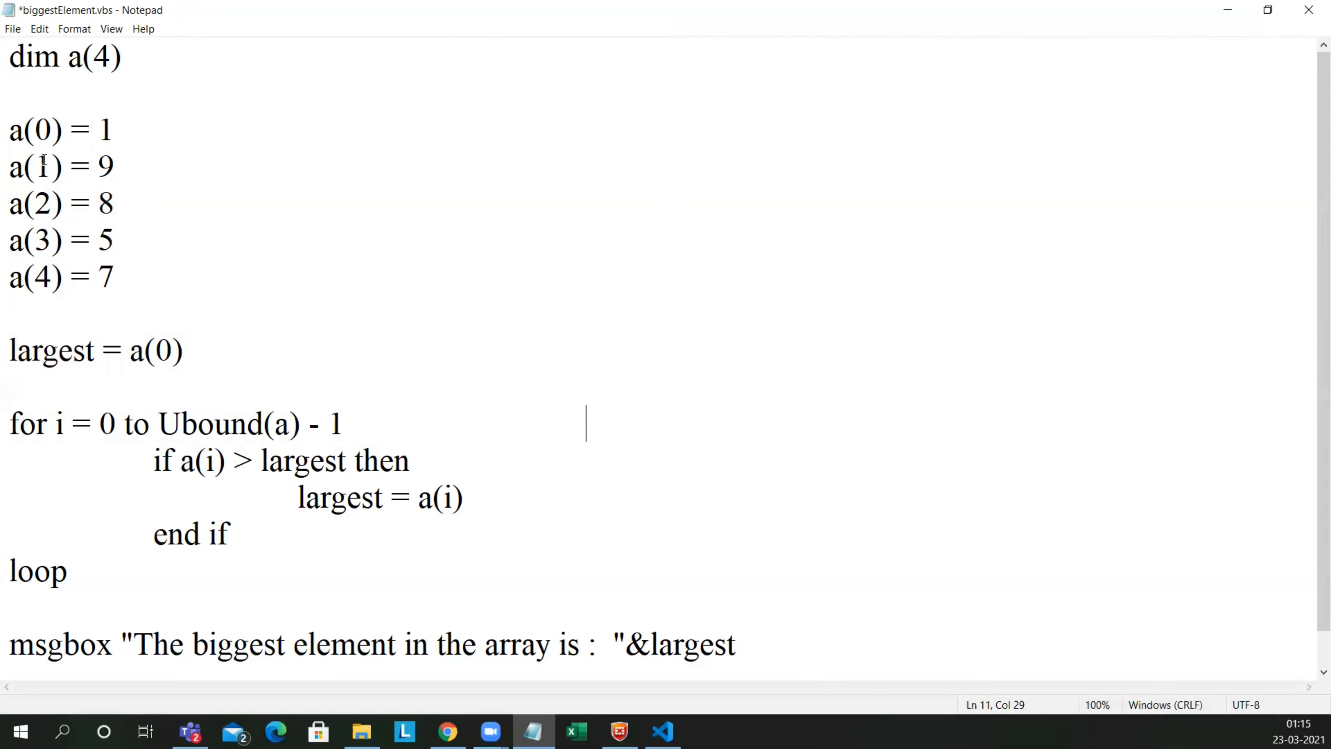
pyautogui.moveTo(68, 233)
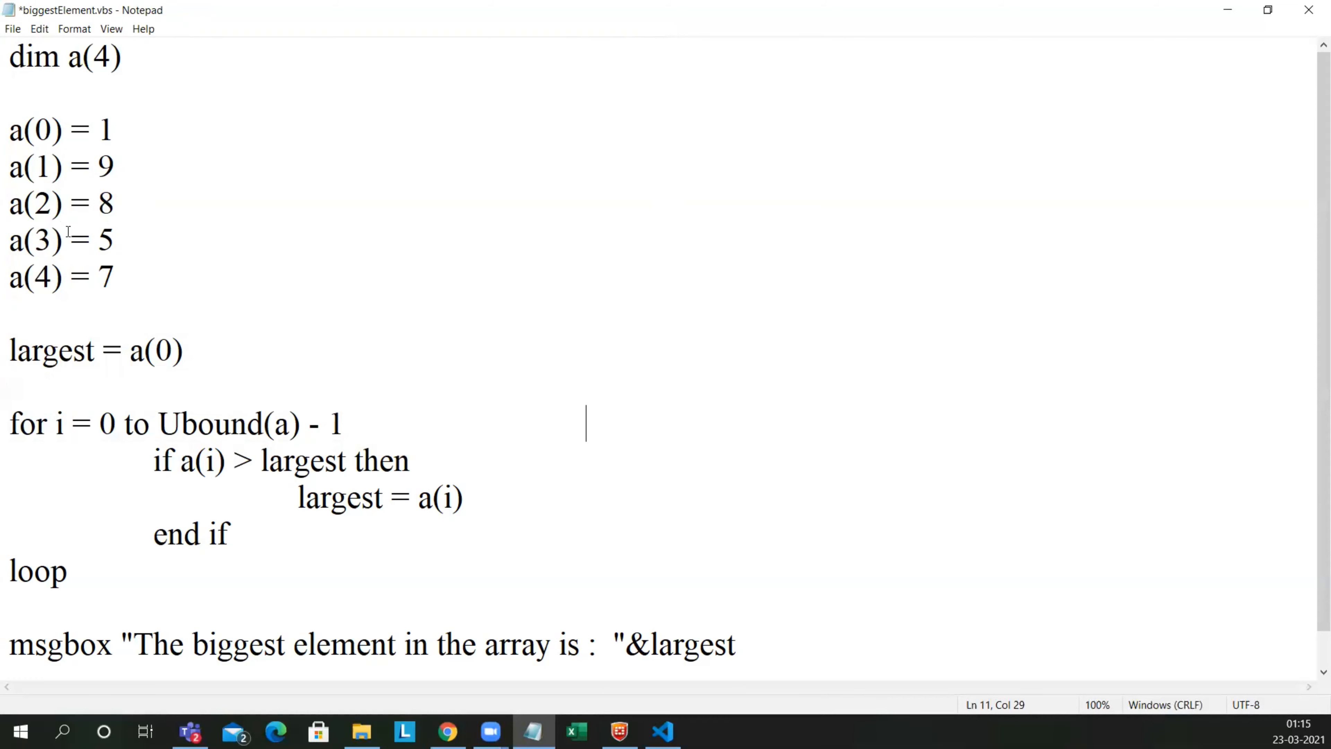
pyautogui.moveTo(174, 245)
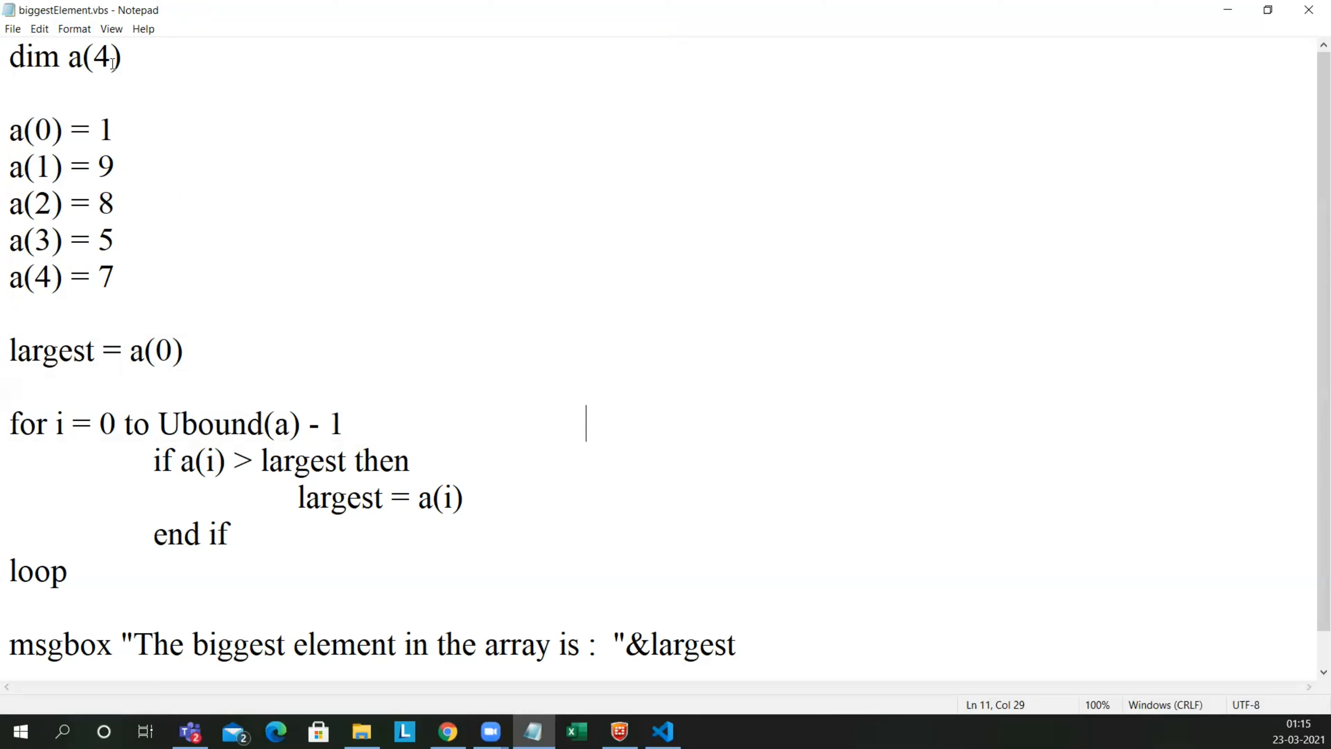
pyautogui.moveTo(116, 230)
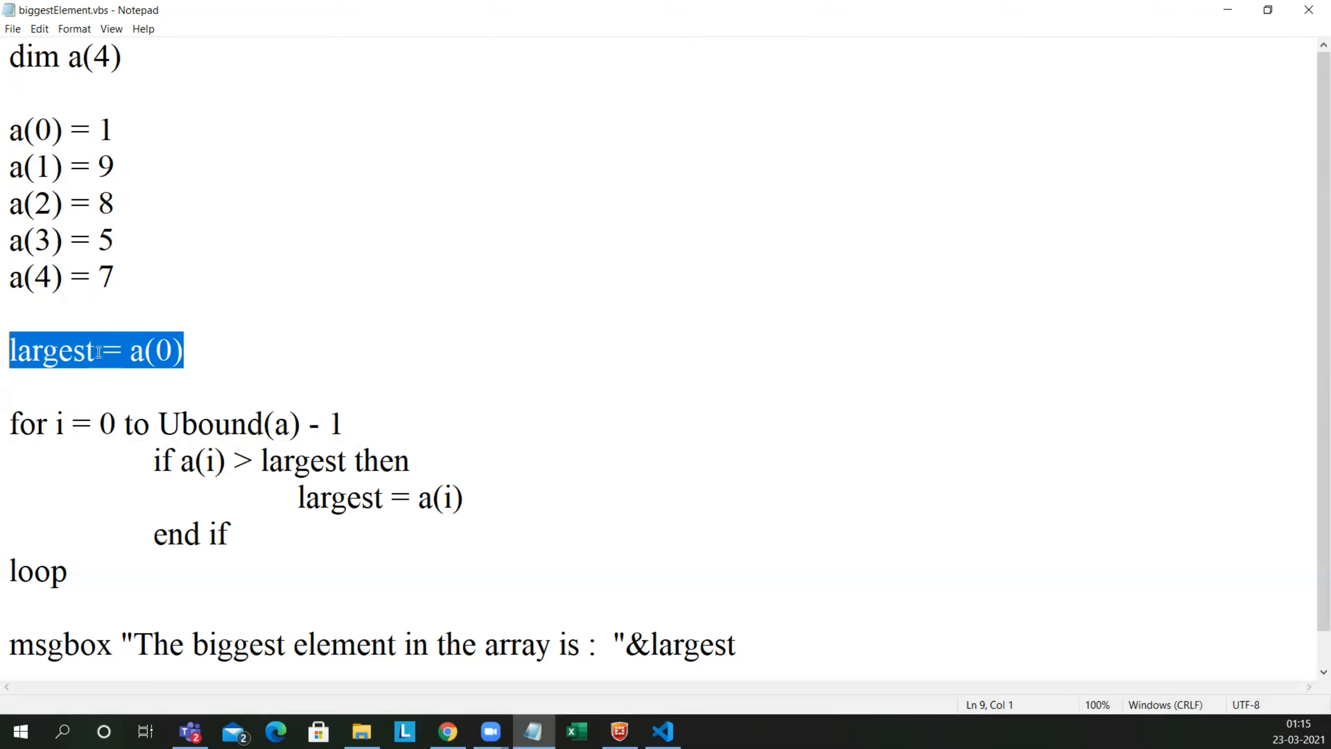
pyautogui.click(170, 351)
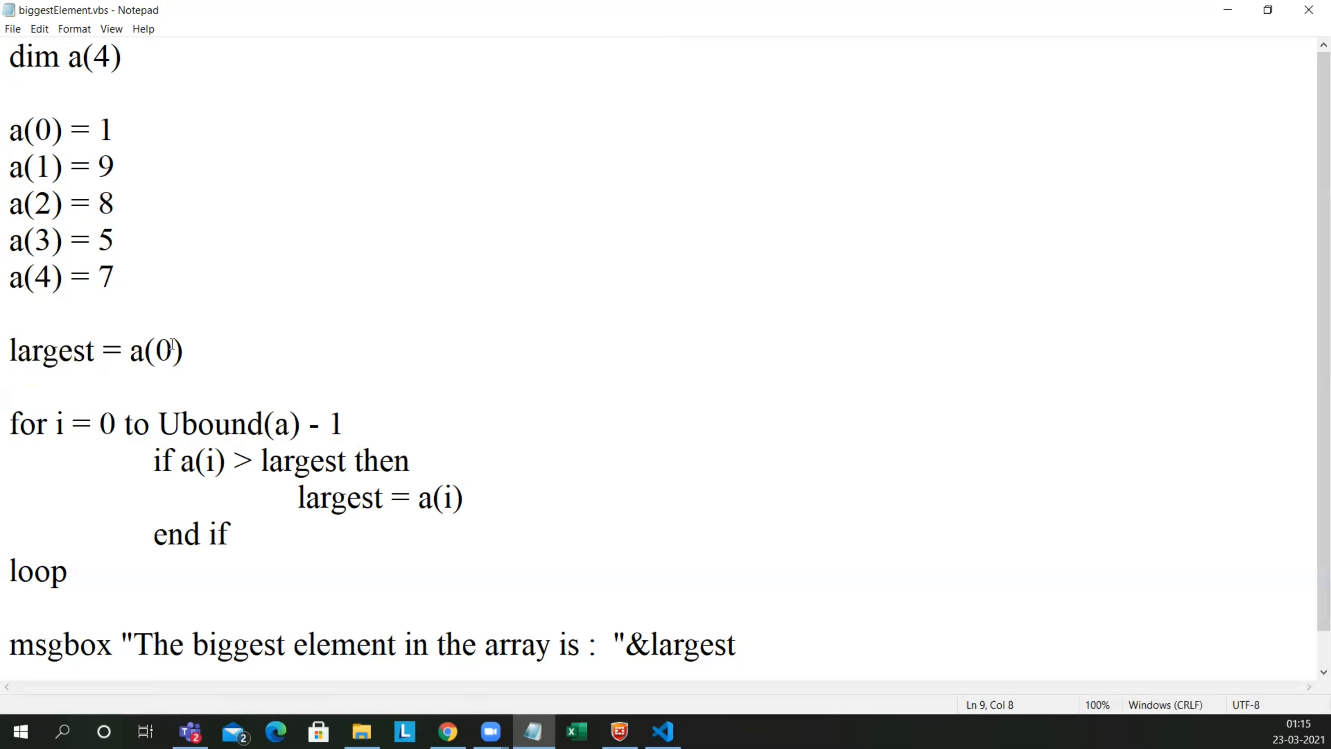
pyautogui.click(96, 351)
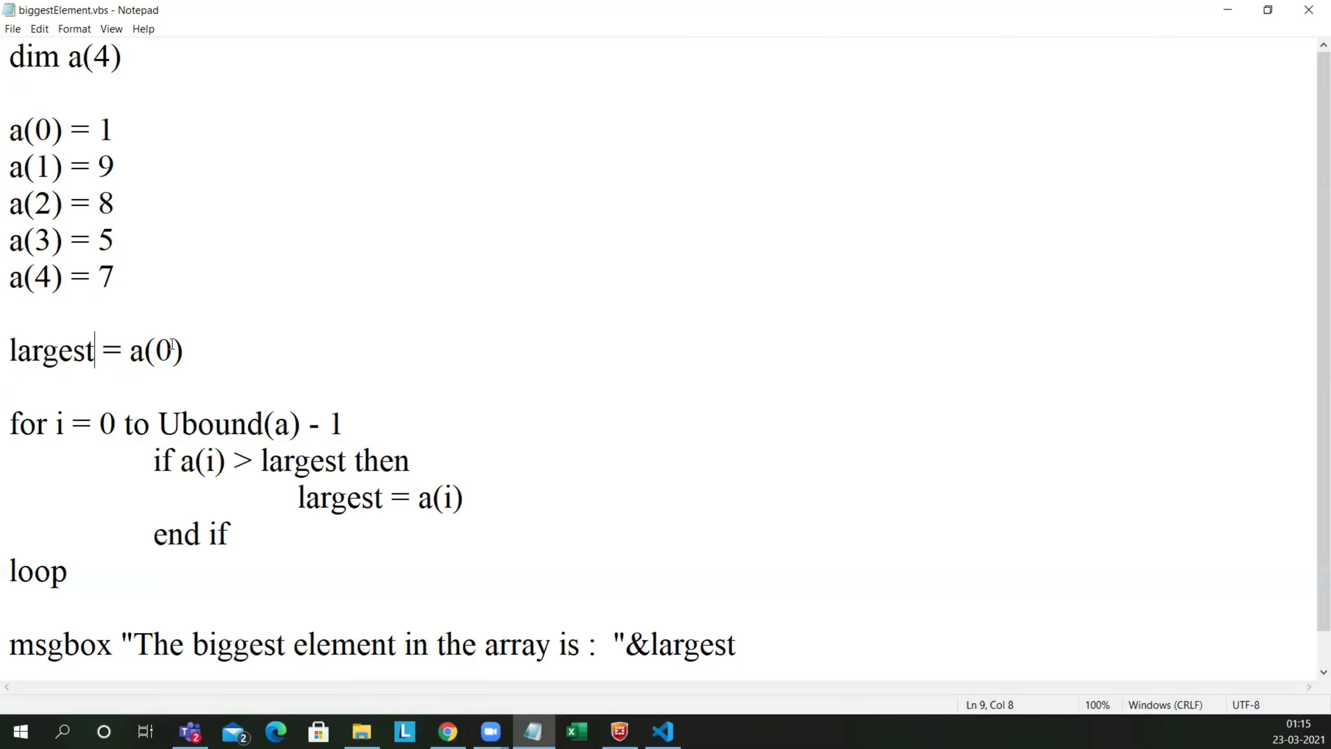
pyautogui.moveTo(191, 394)
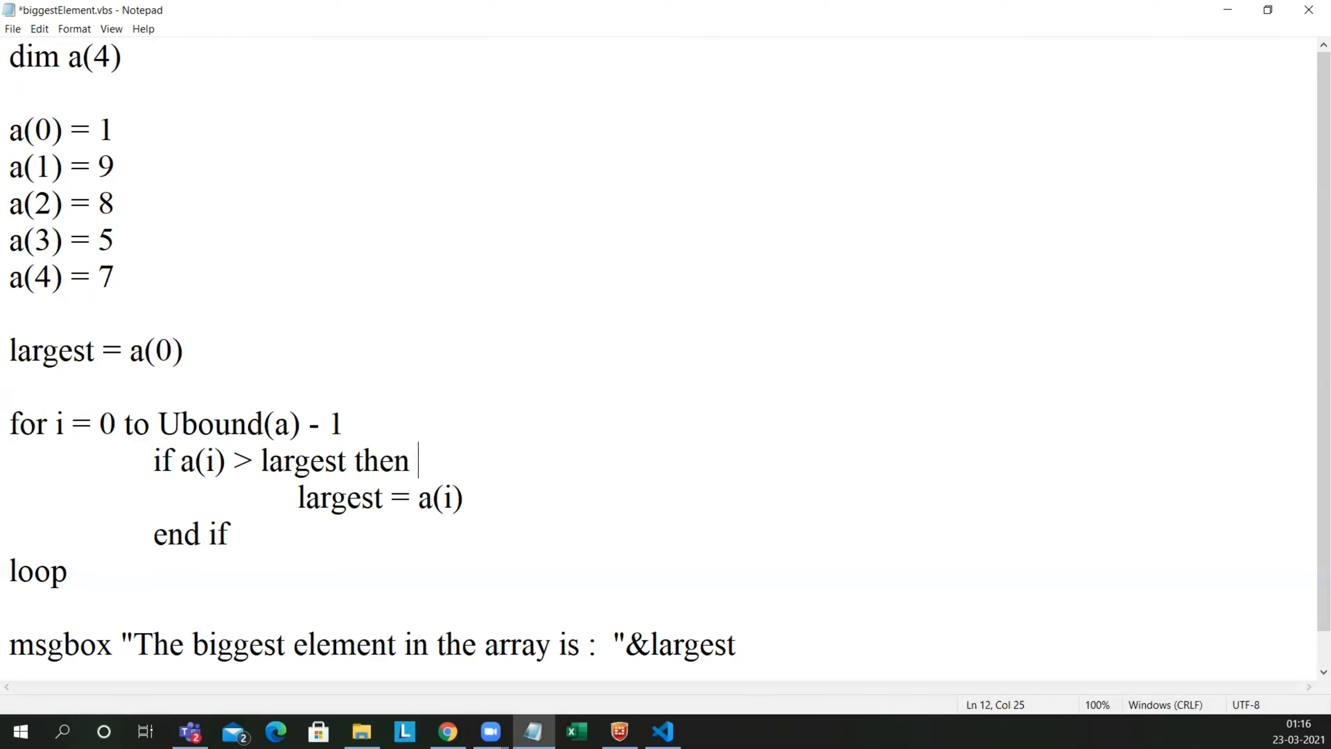
# Step: Begin the trace comment after the if line with element 1 largest 1, then 9 largest 9
pyautogui.write('//')
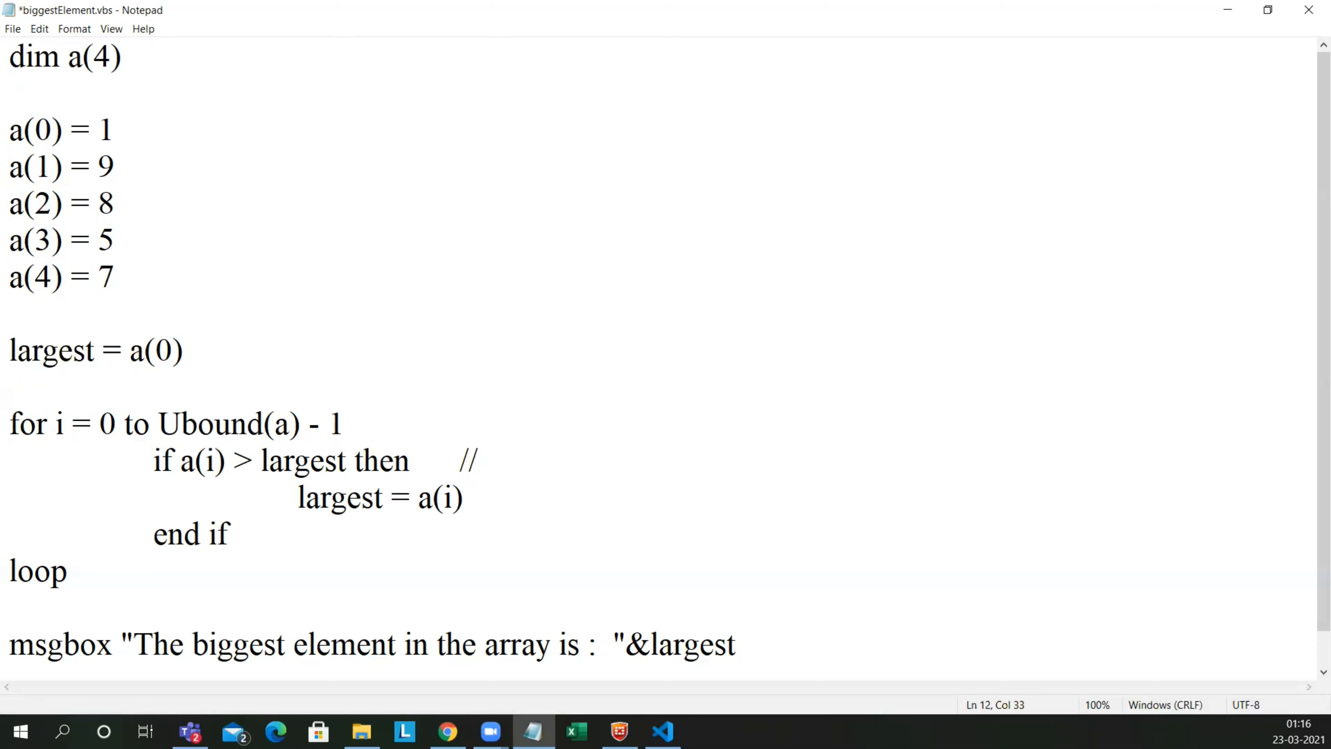
pyautogui.write('1')
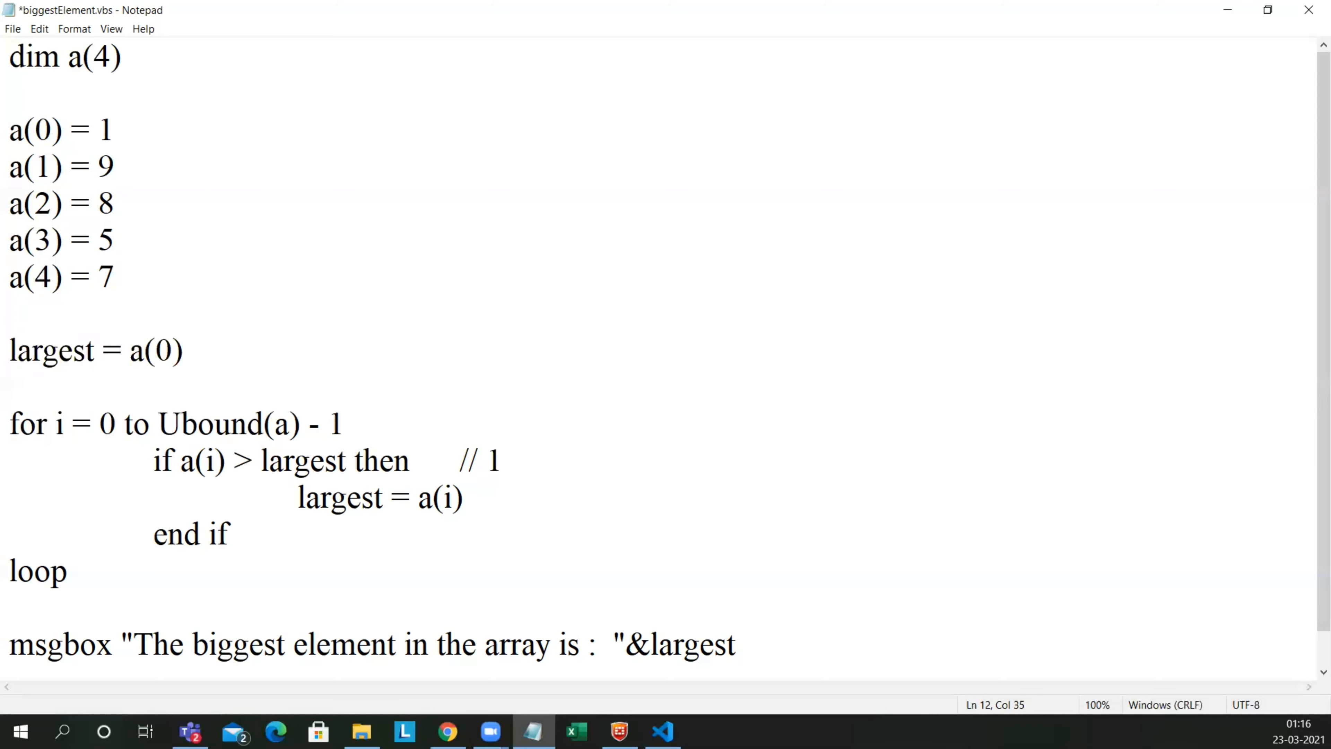
pyautogui.write('1')
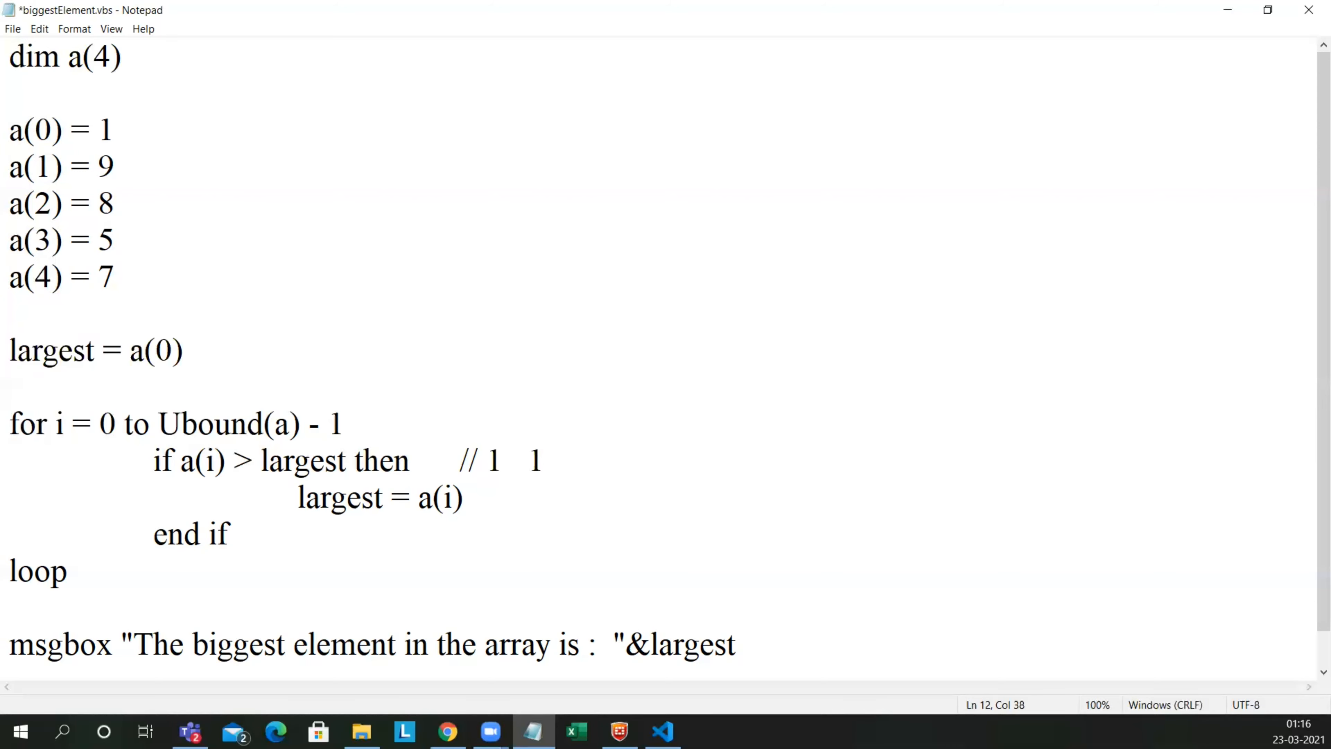
pyautogui.click(544, 461)
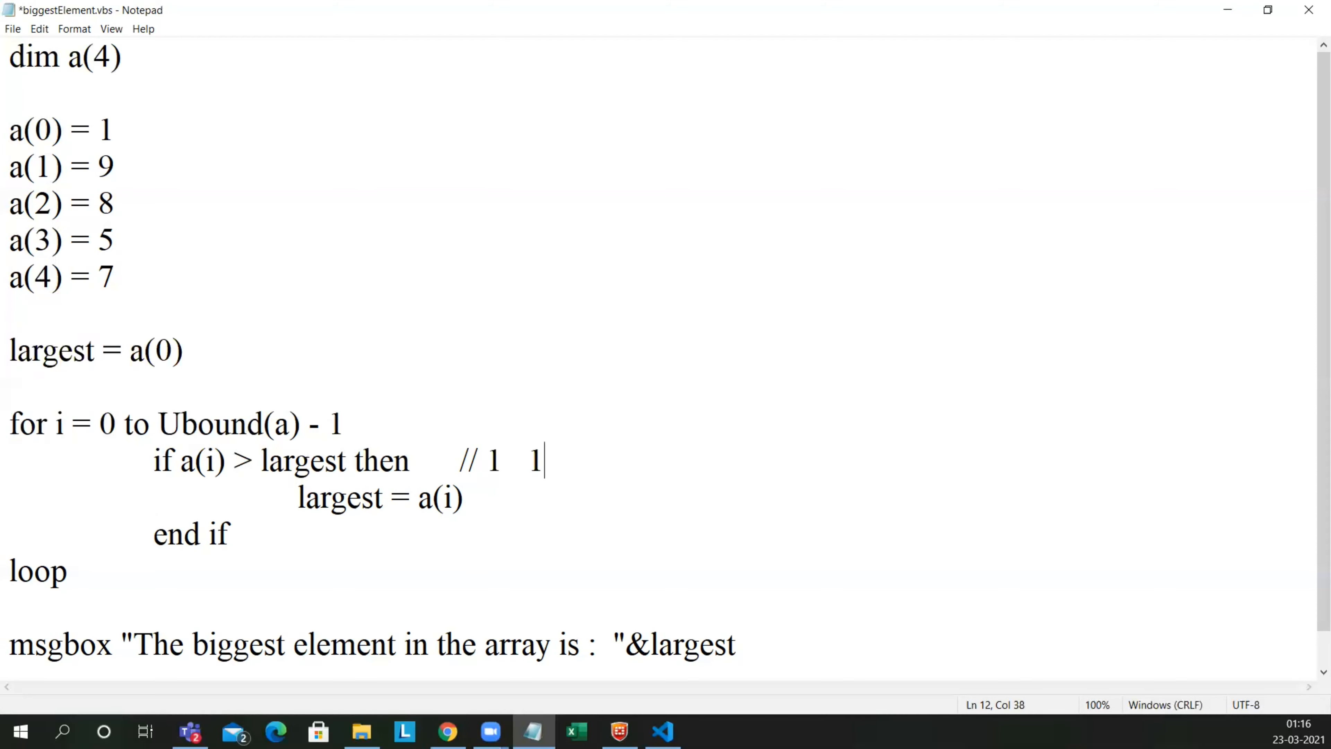
pyautogui.press('Left')
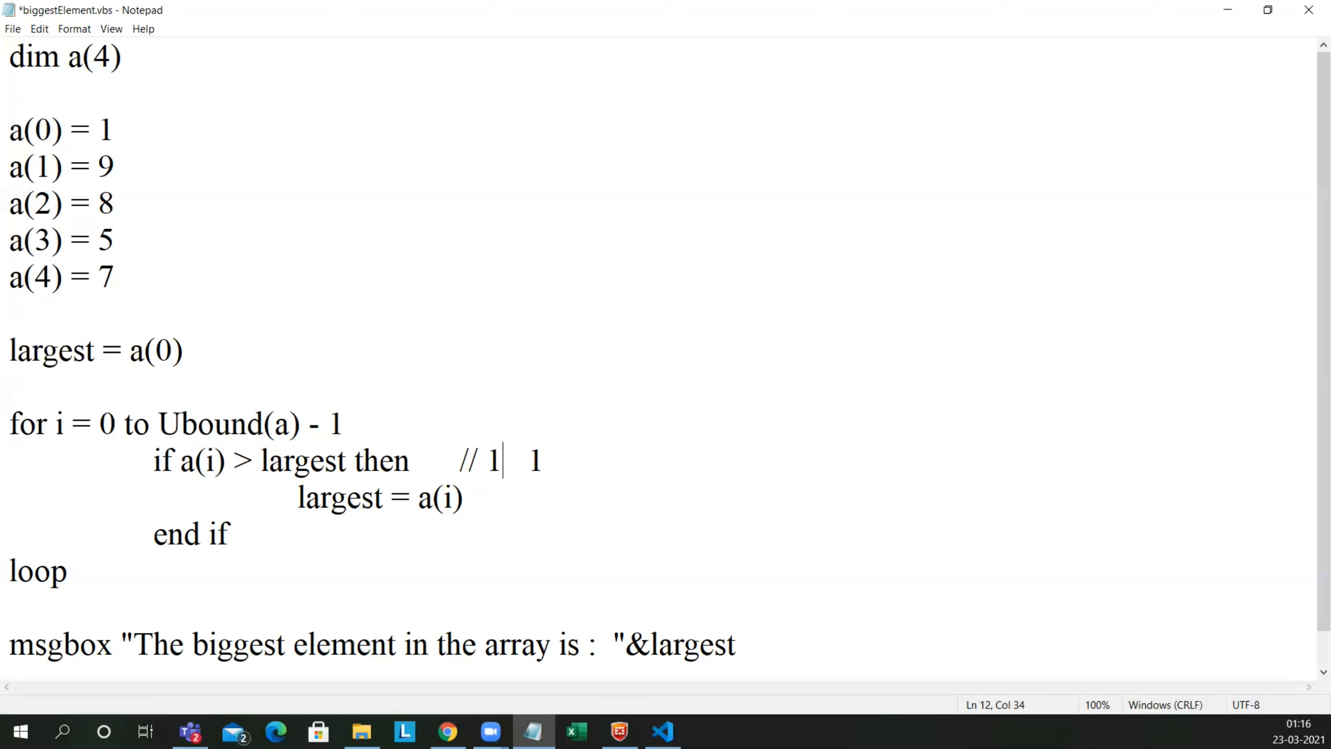
pyautogui.write('9')
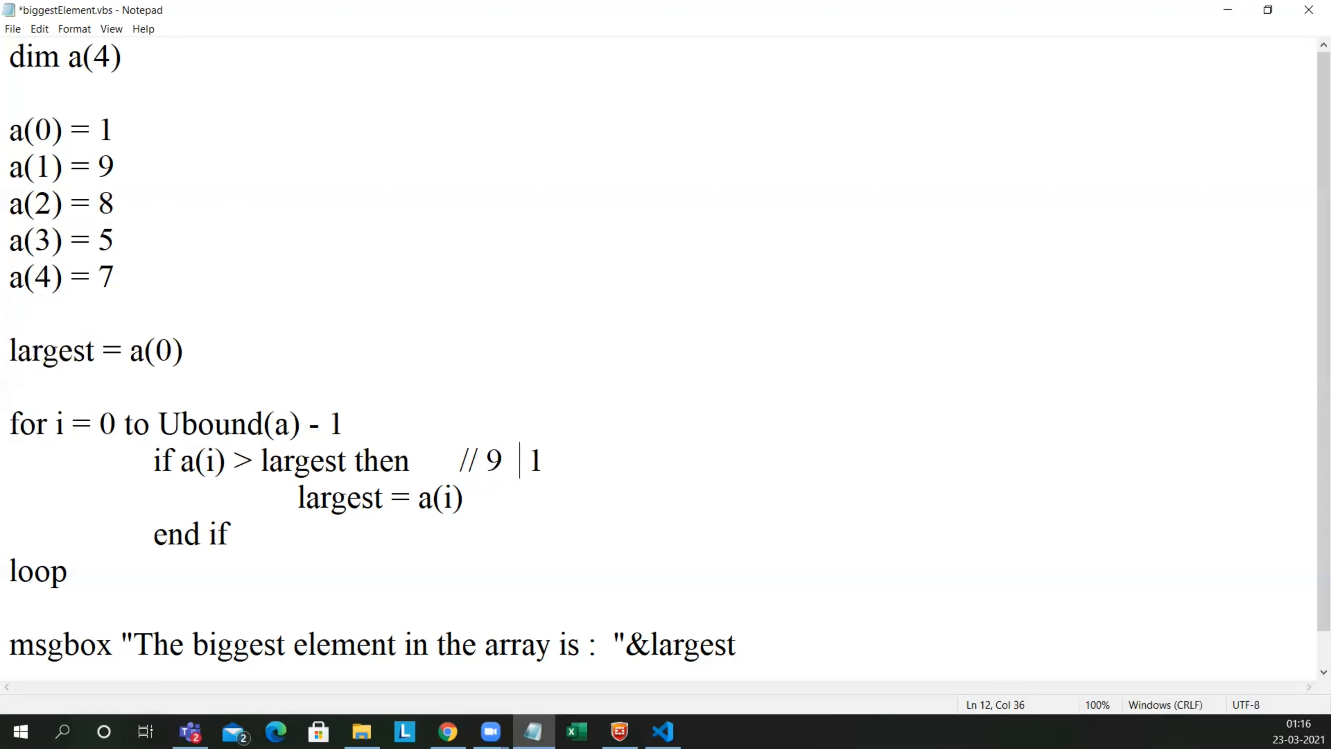
pyautogui.write('9')
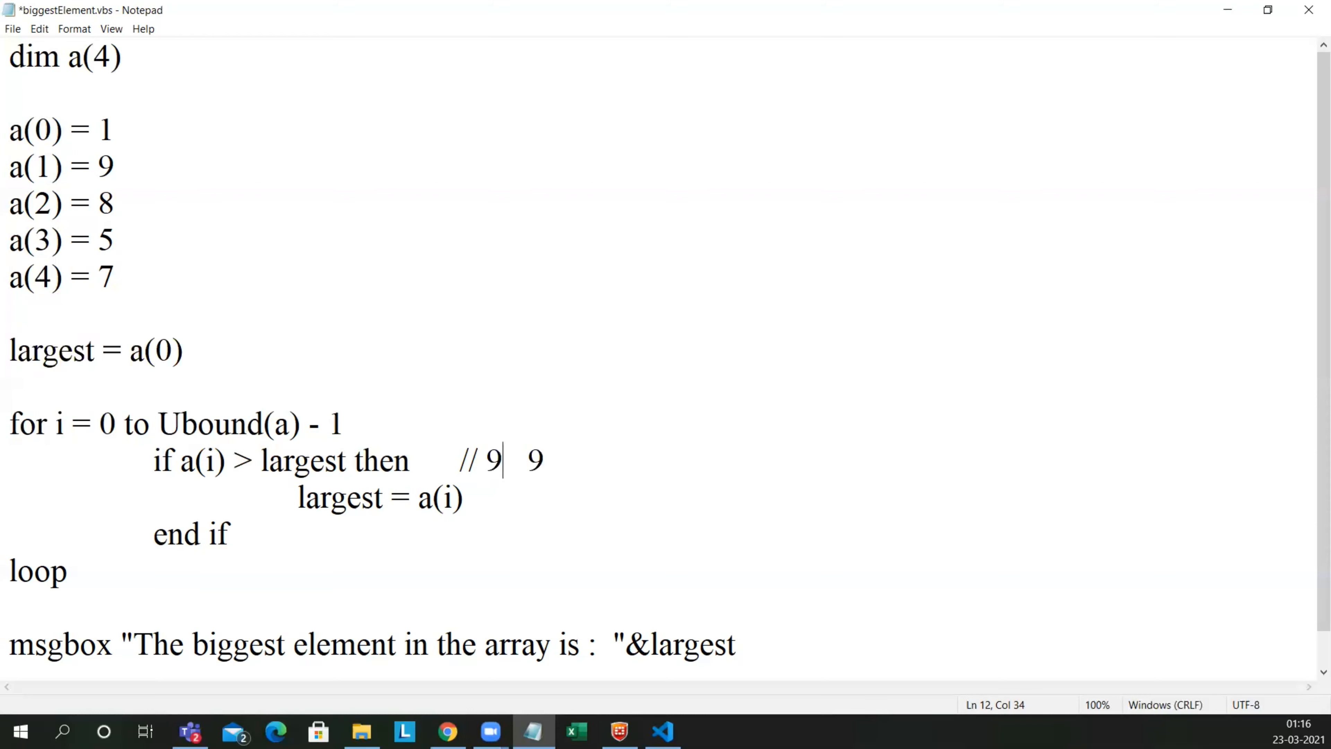
# Step: Continue the trace with elements 8, 5 and 7, keeping the running largest at 9
pyautogui.write('8')
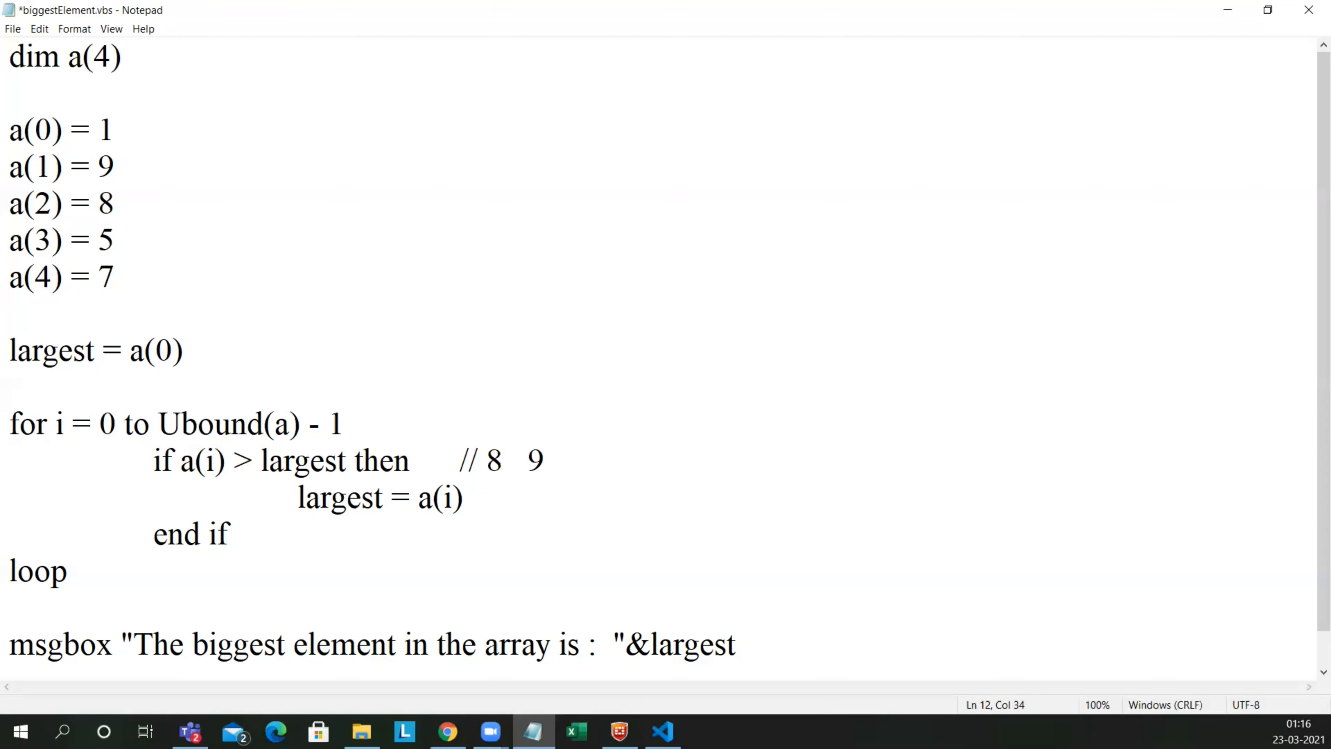
pyautogui.click(520, 460)
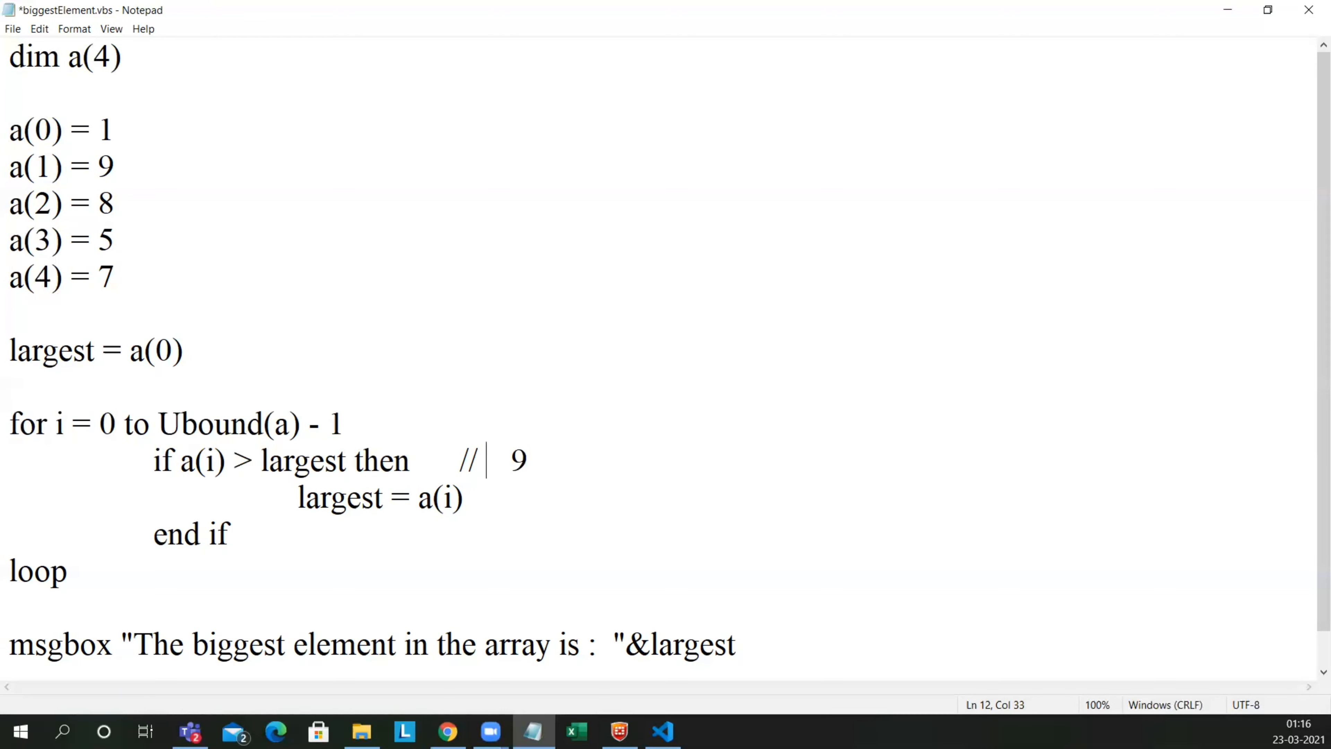
pyautogui.write('5')
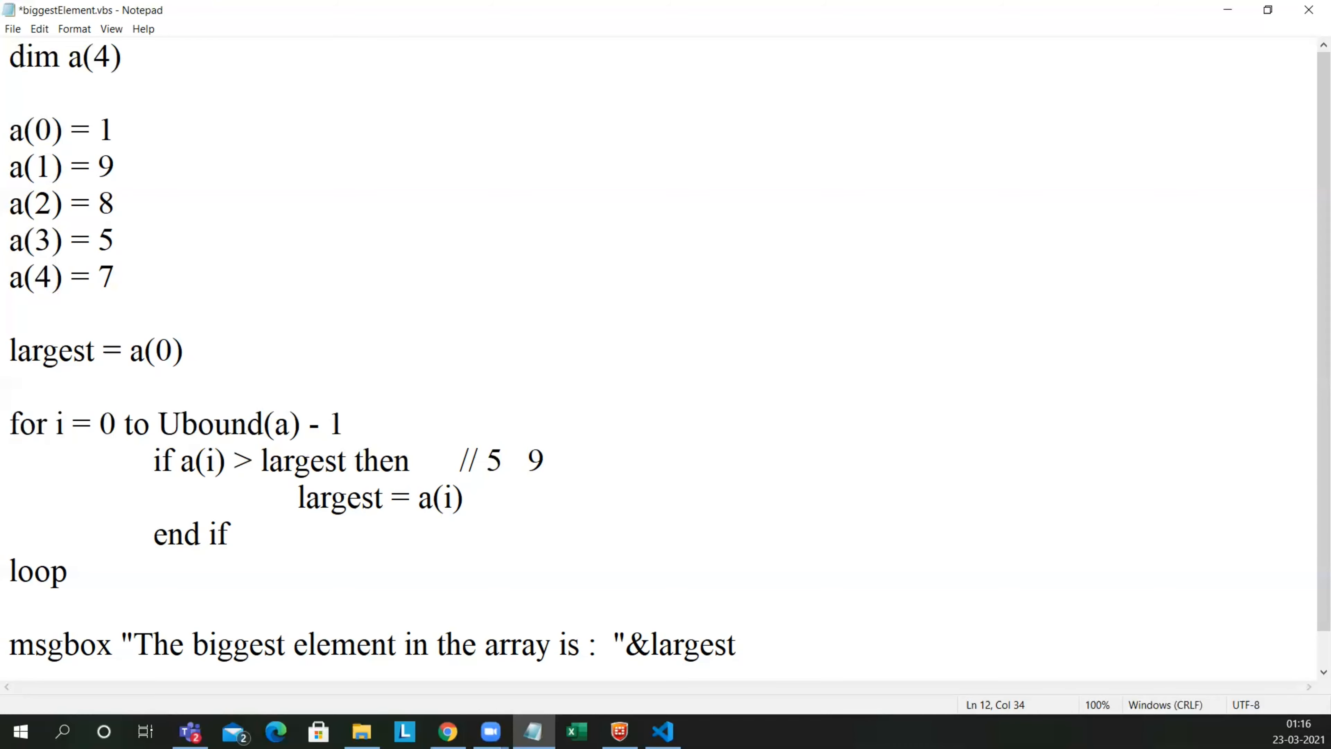
pyautogui.click(503, 461)
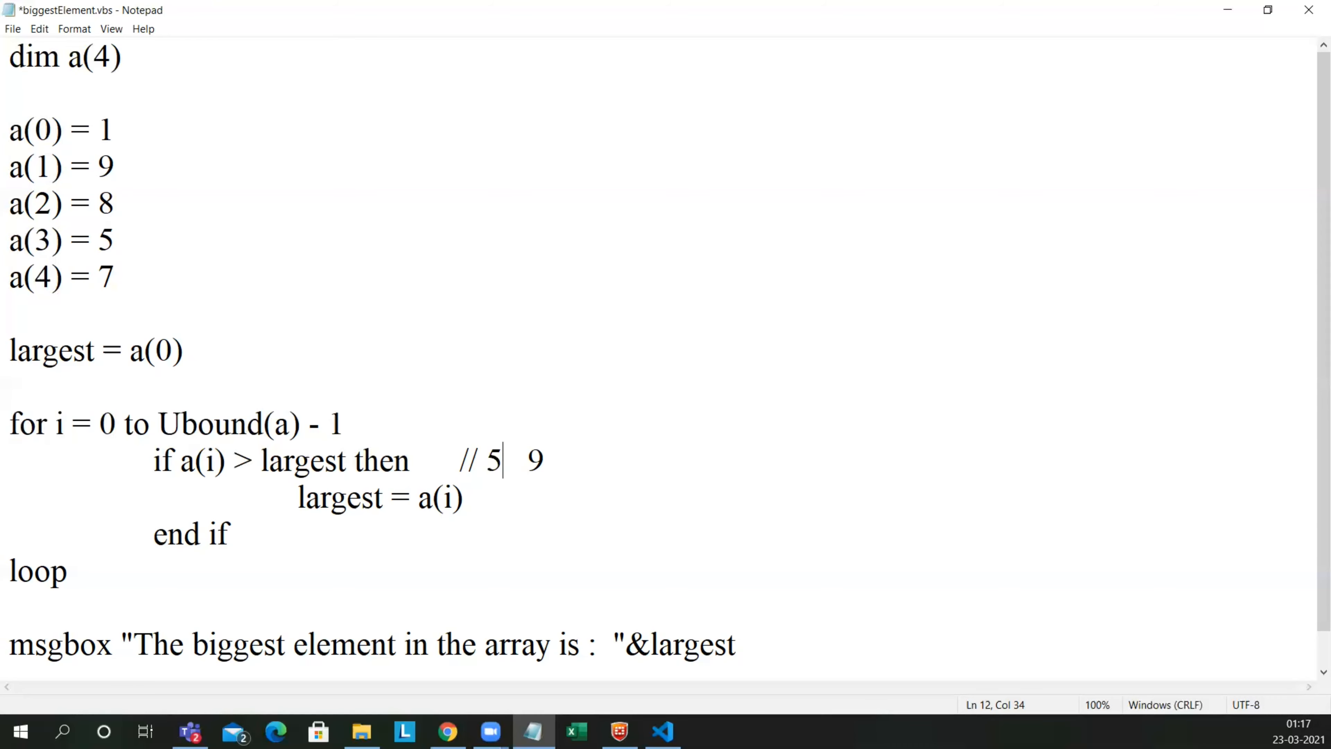
pyautogui.write('7')
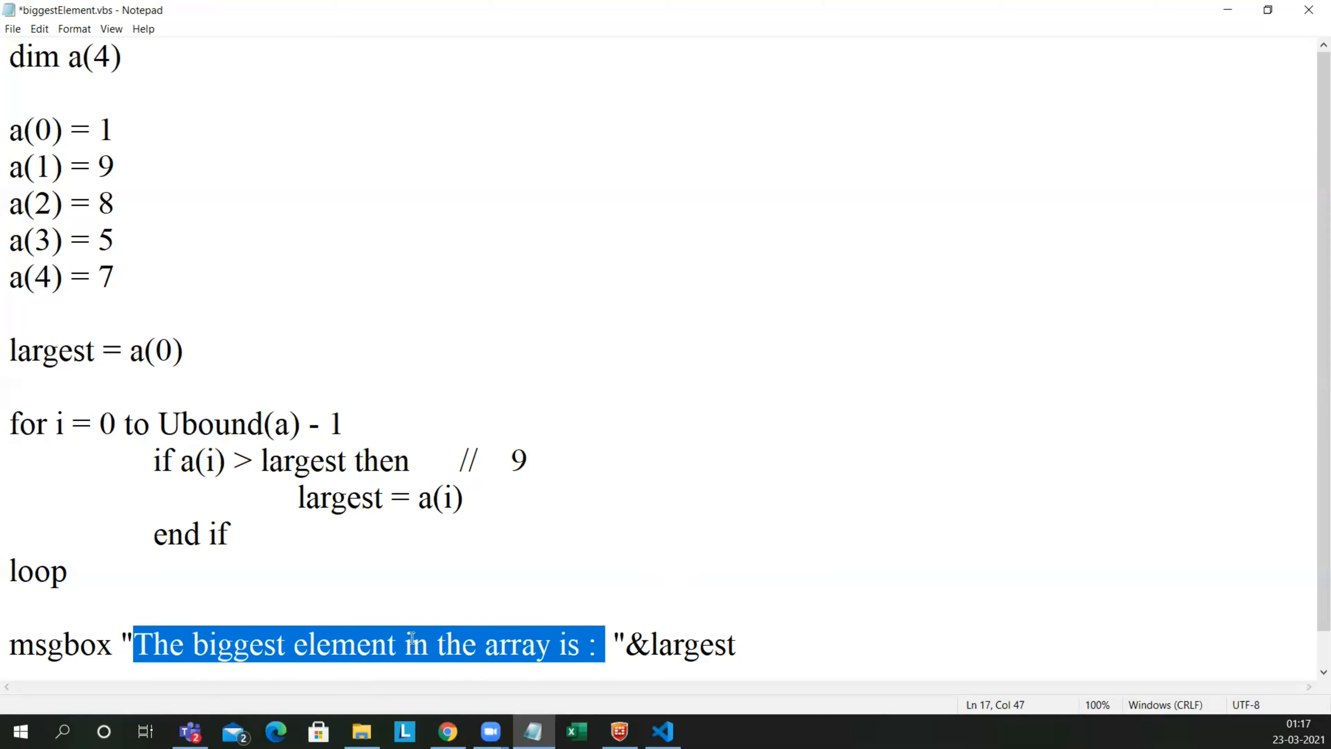
pyautogui.moveTo(238, 37)
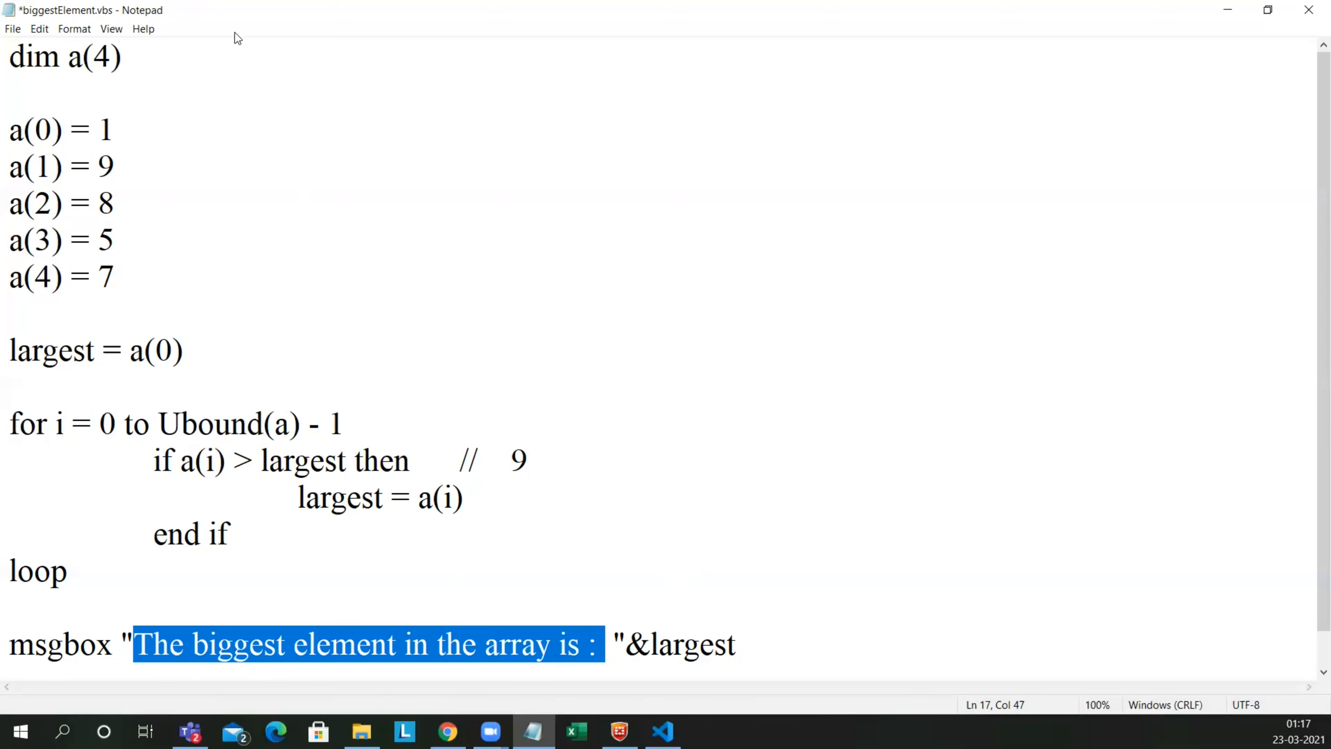
# Step: Save biggestElement.vbs from the File menu
pyautogui.click(13, 28)
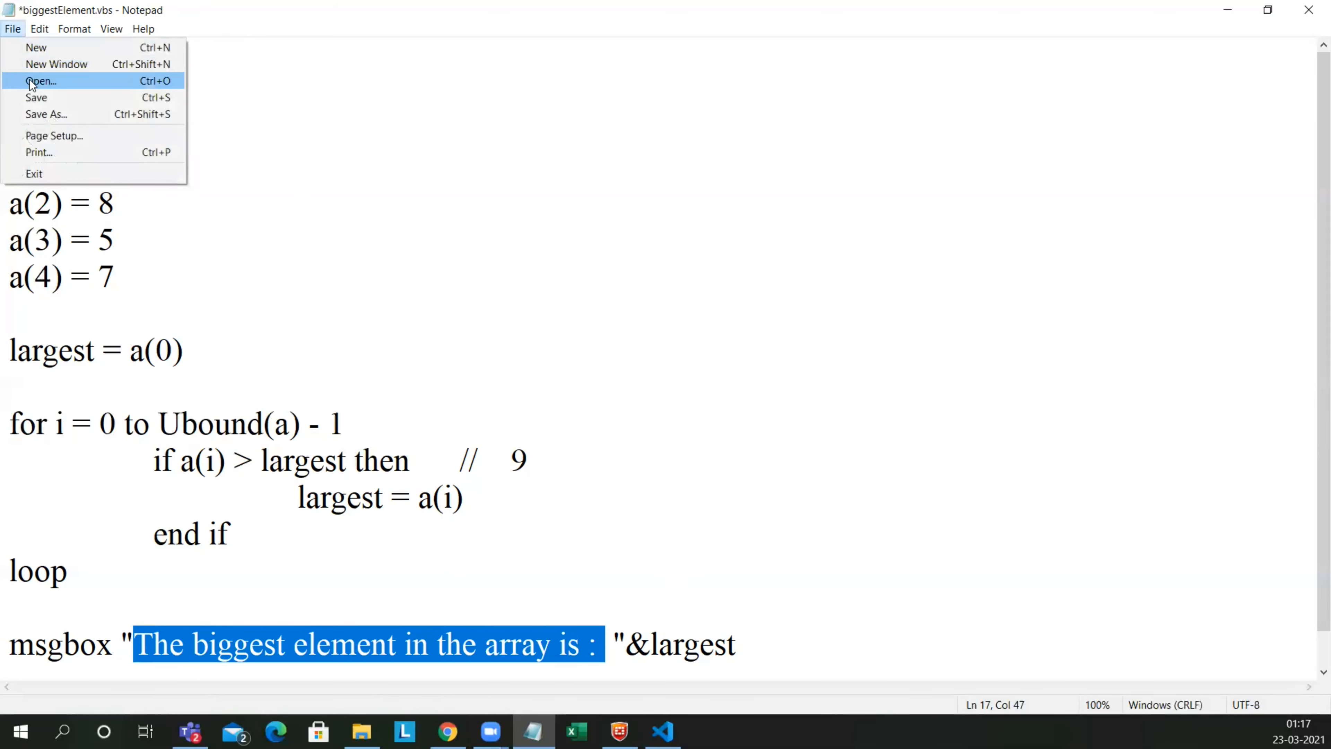
pyautogui.moveTo(37, 97)
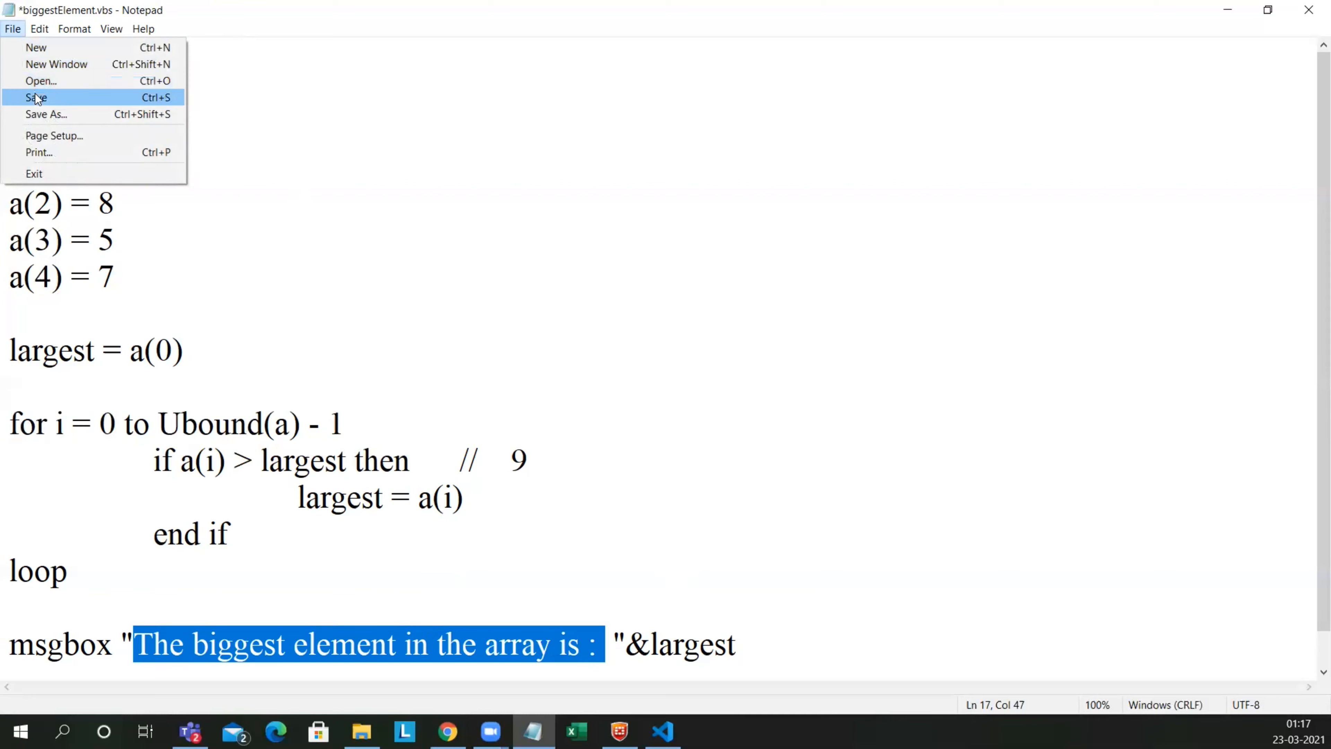
pyautogui.click(35, 97)
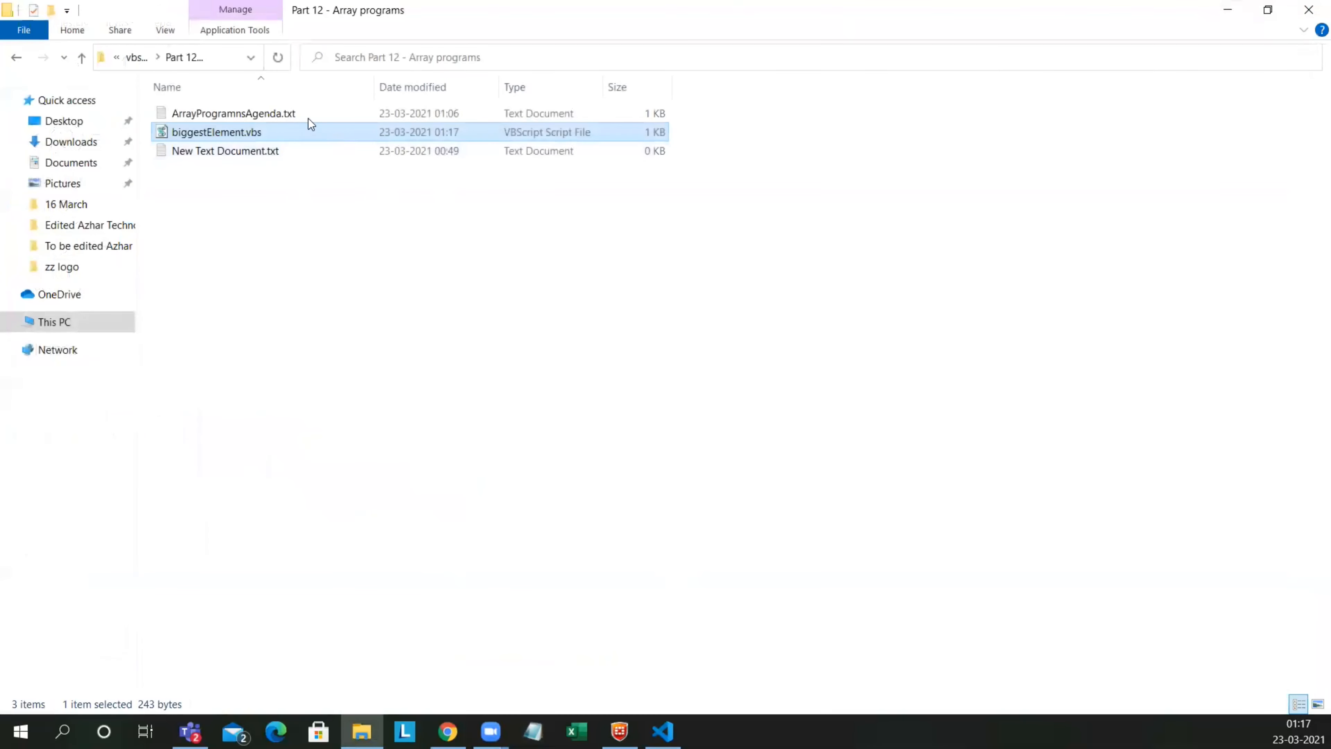
# Step: Run biggestElement.vbs from File Explorer
pyautogui.doubleClick(217, 132)
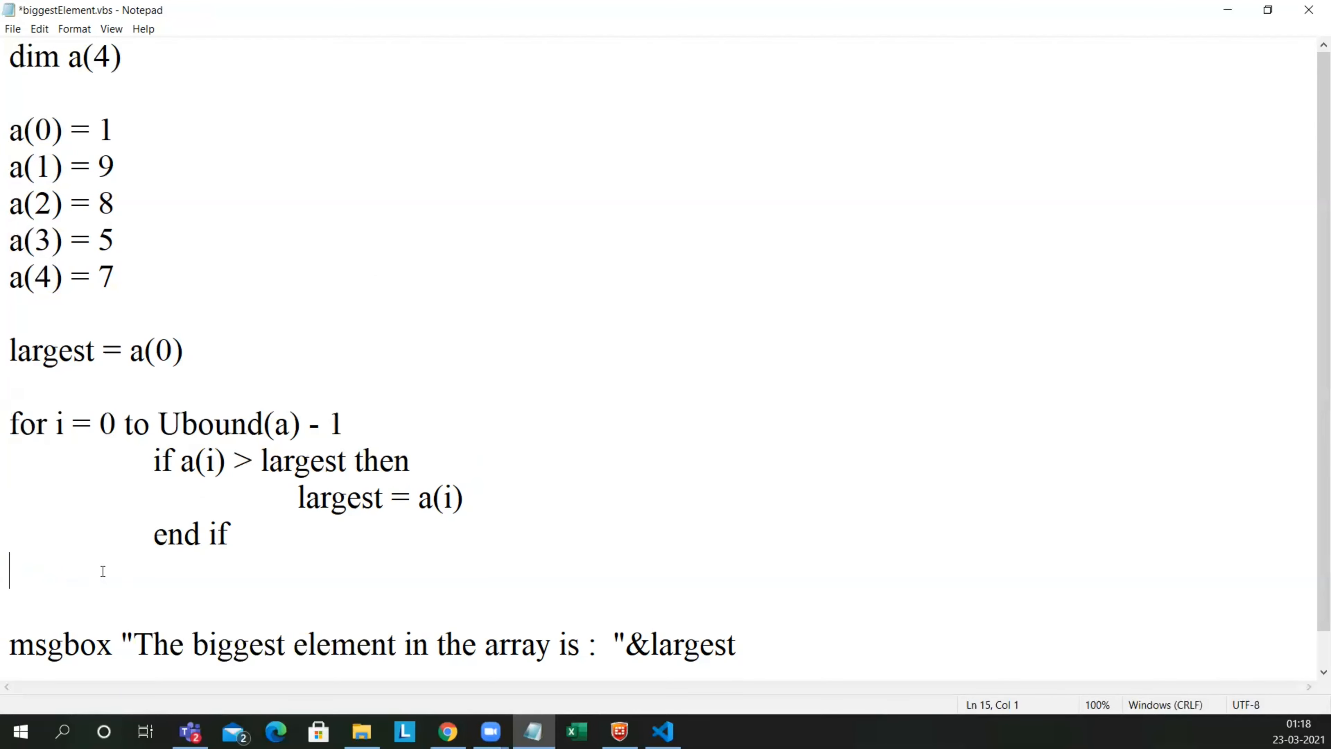
# Step: Close the for loop with next instead of loop
pyautogui.write('next')
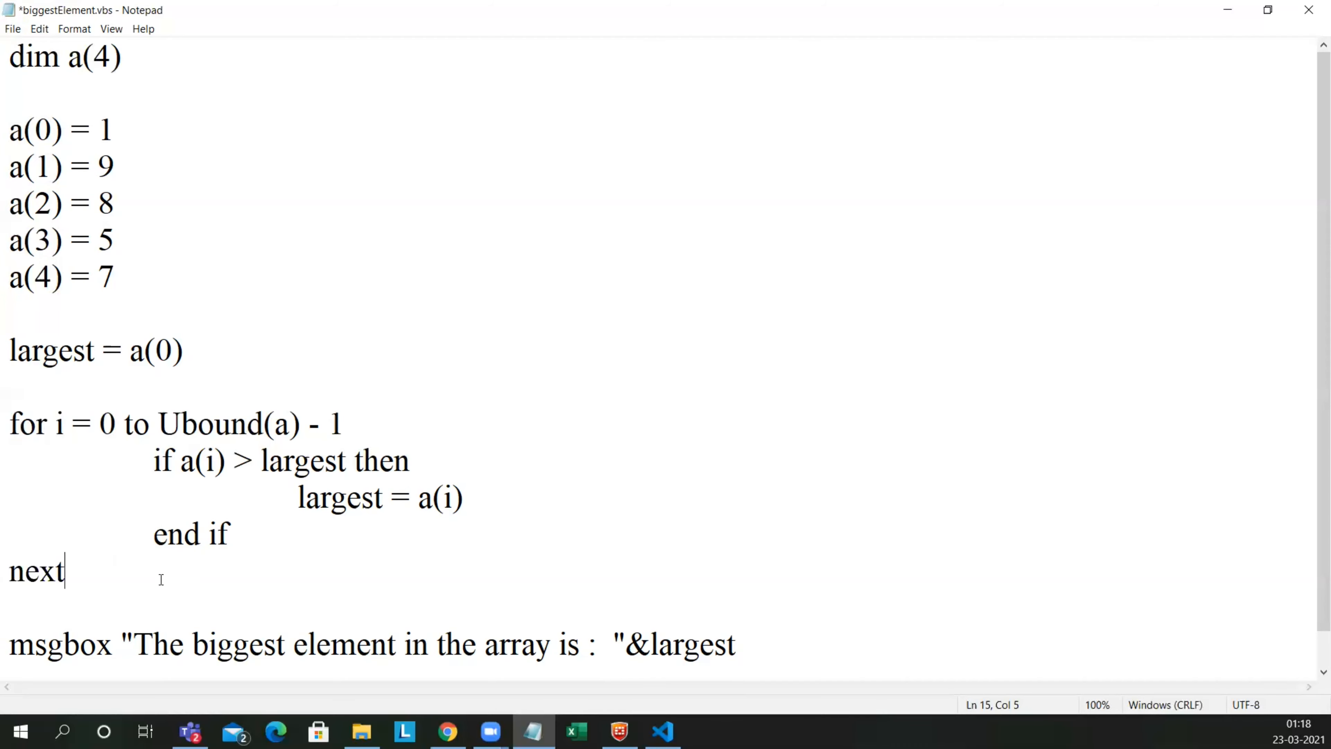
pyautogui.moveTo(137, 580)
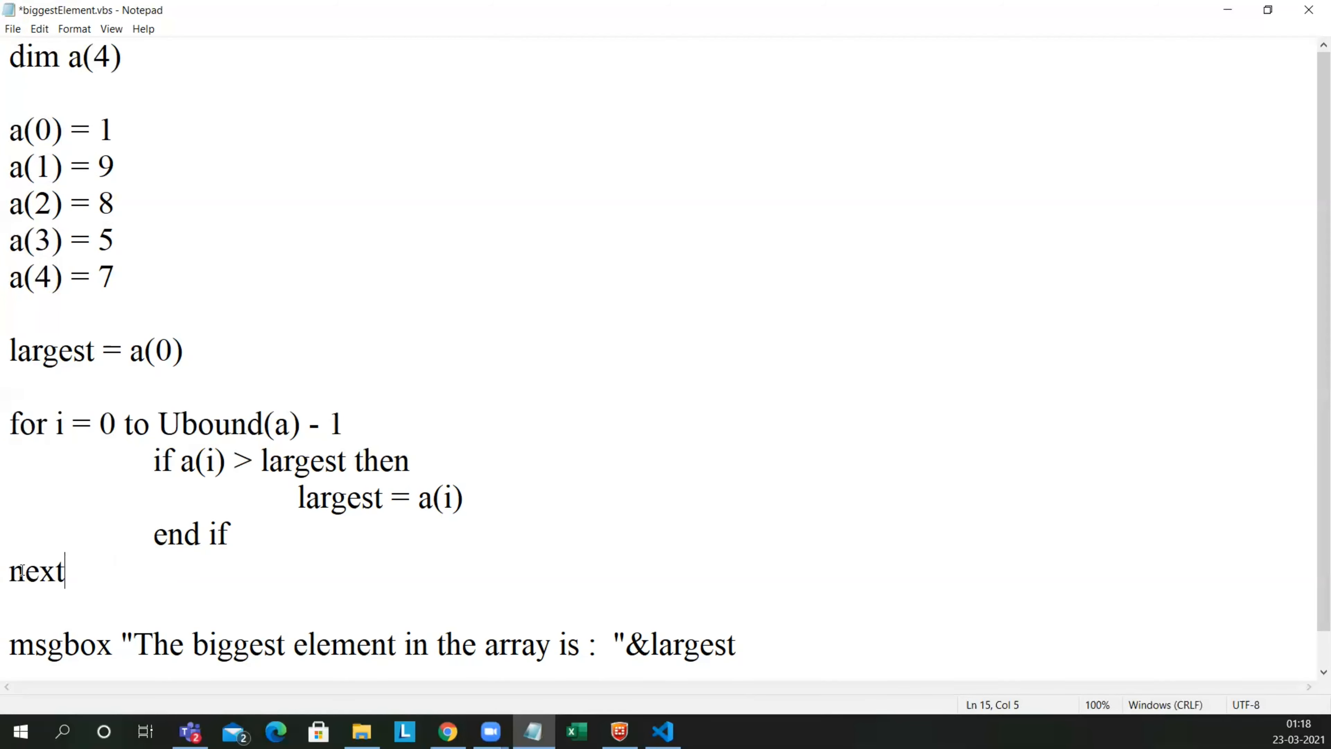
pyautogui.moveTo(12, 28)
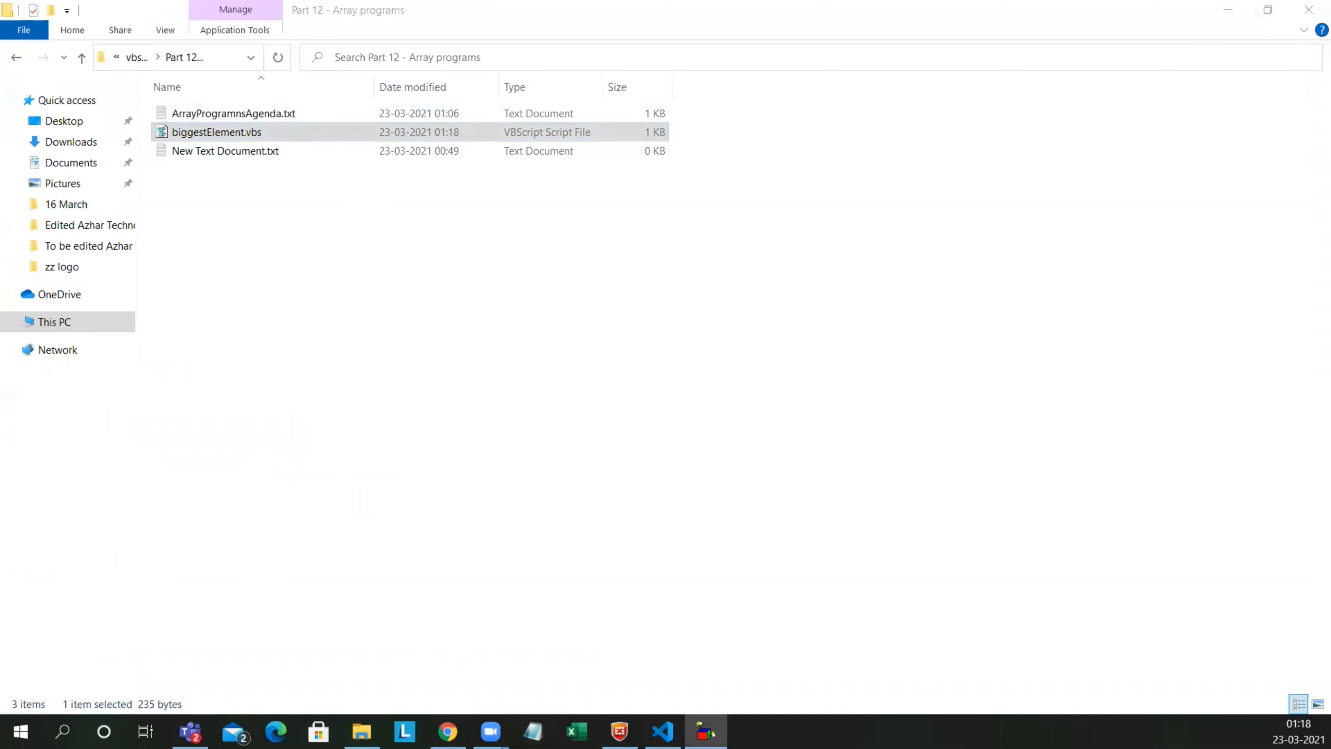
# Step: Run biggestElement.vbs, see the biggest element reported as 9, and dismiss the message
pyautogui.doubleClick(216, 132)
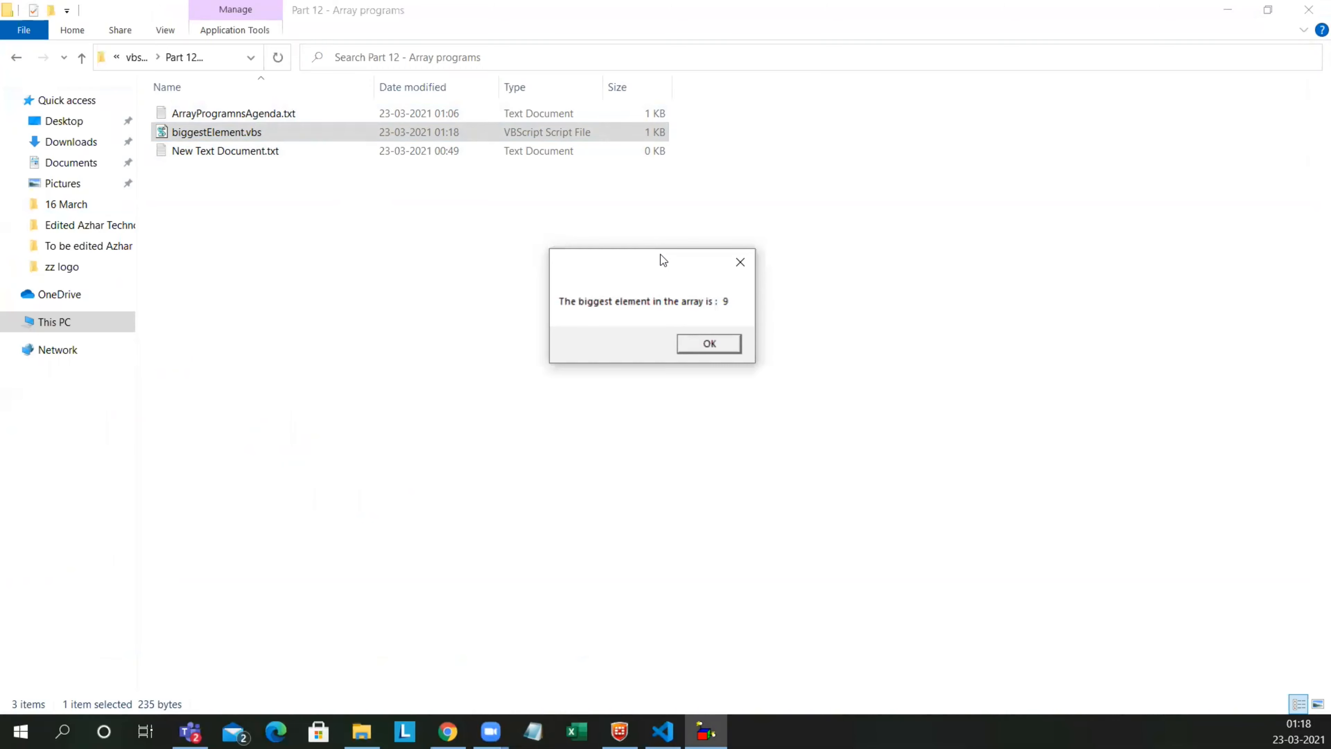
pyautogui.click(709, 343)
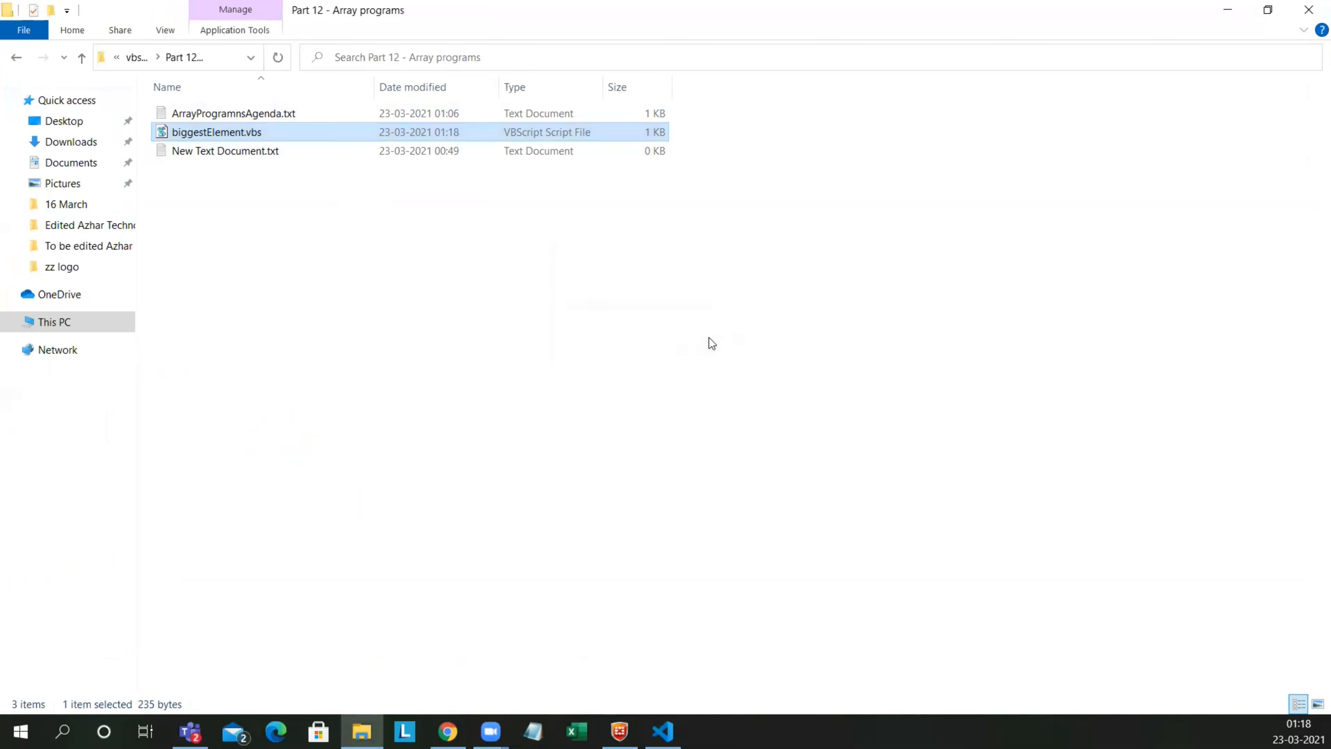
pyautogui.moveTo(559, 136)
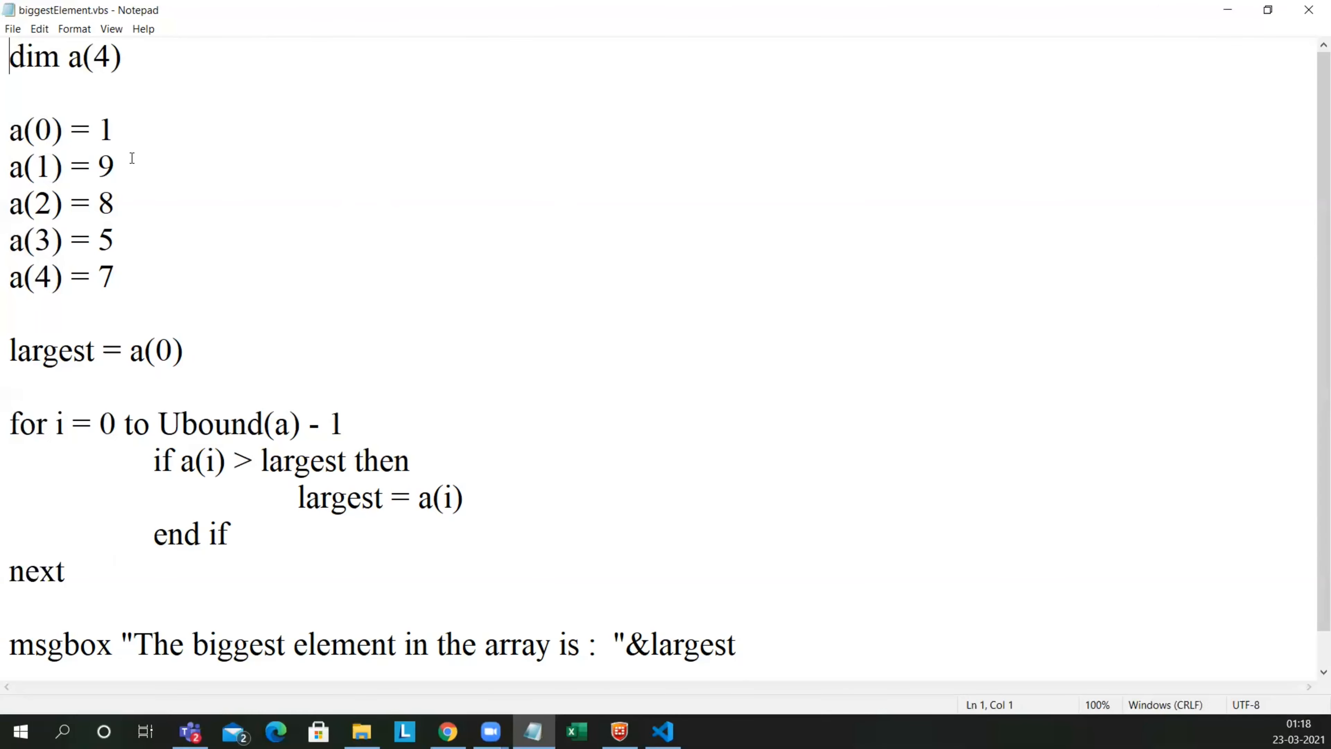
# Step: Change a(3) to 10 and a(2) to 20 in the array assignments
pyautogui.press('Backspace')
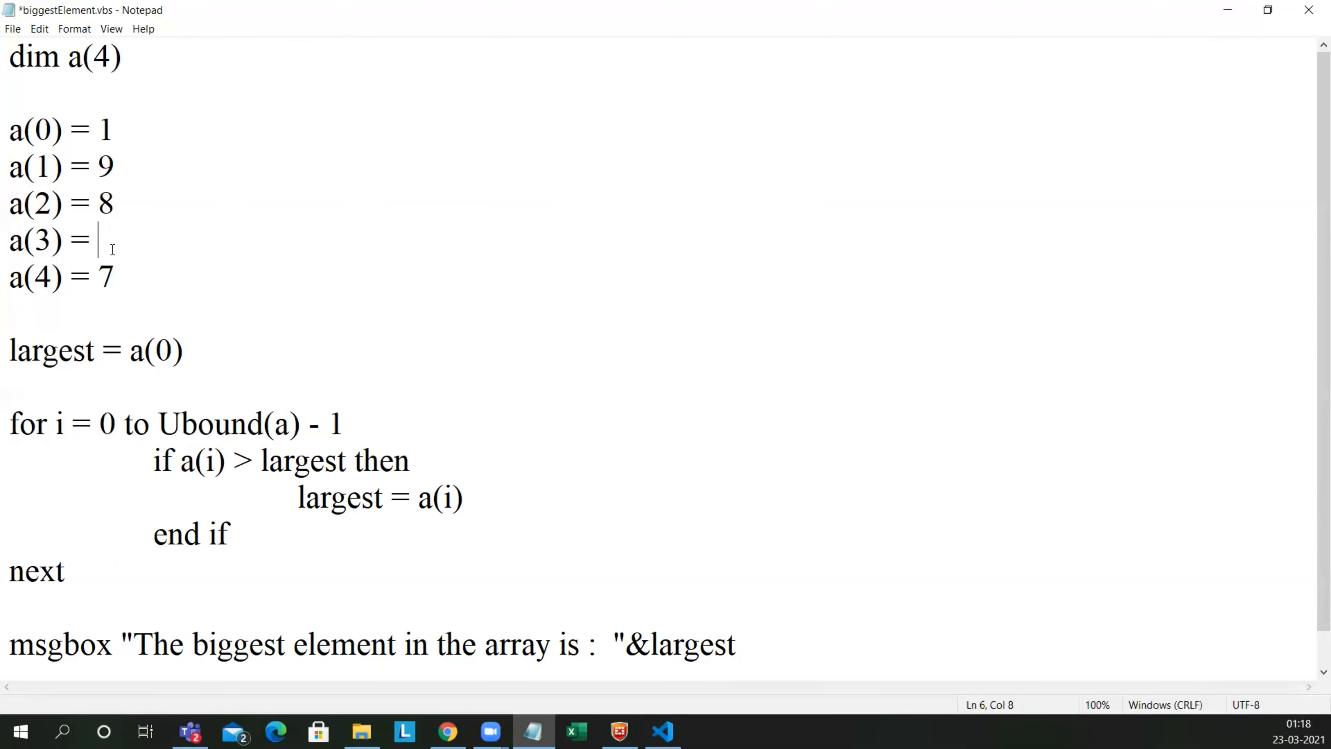
pyautogui.write('10')
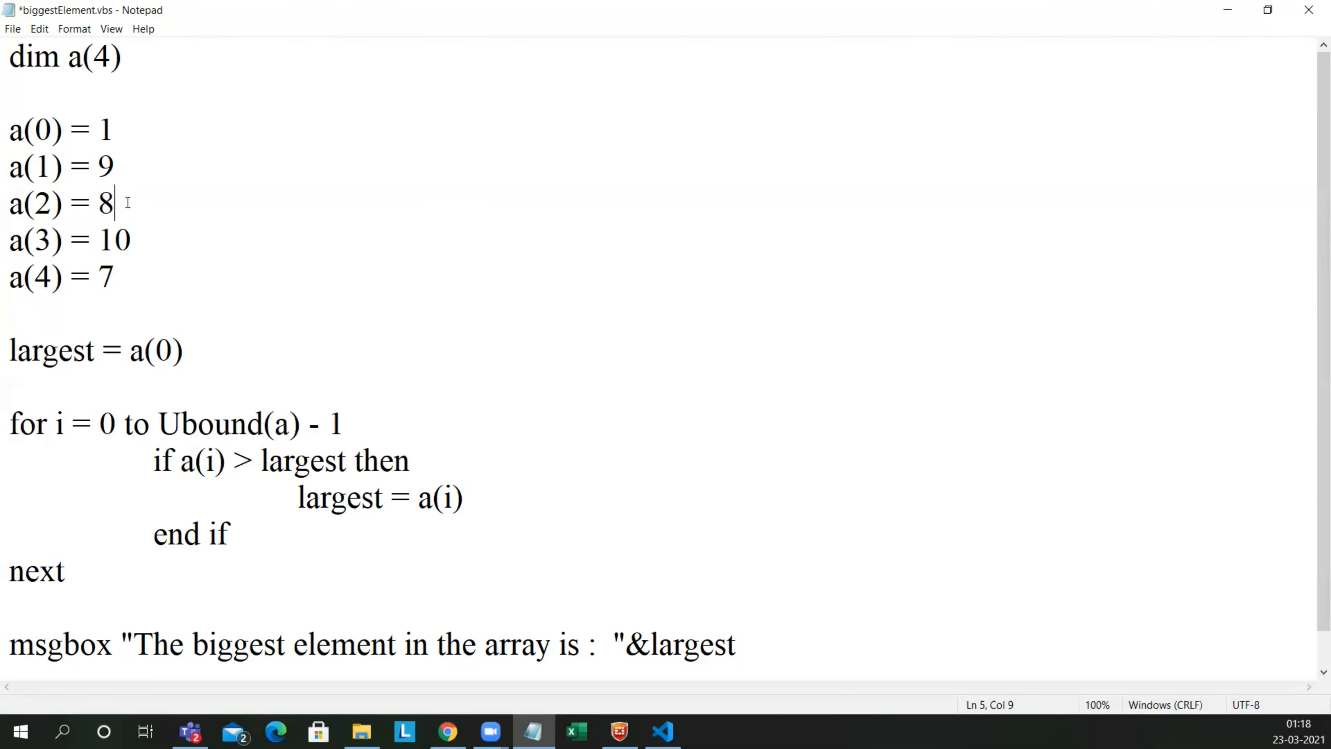
pyautogui.press('Backspace')
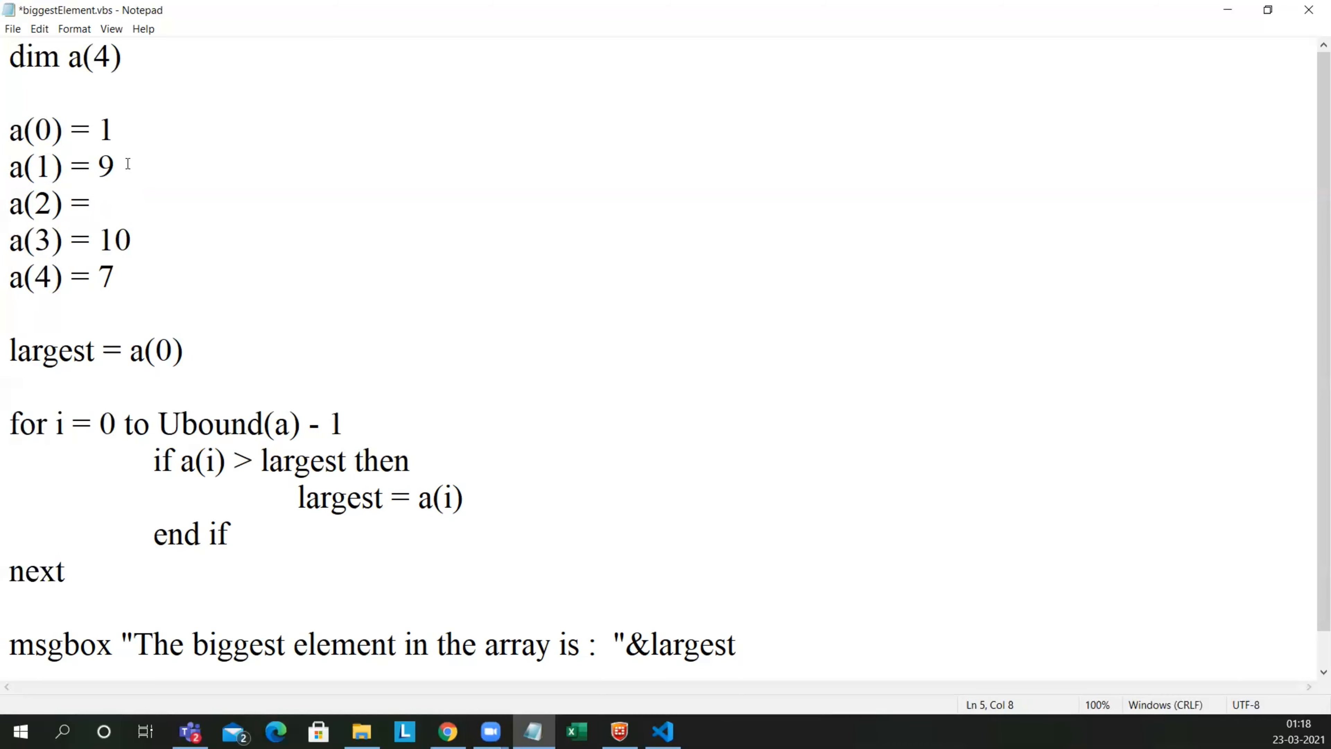
pyautogui.write('20')
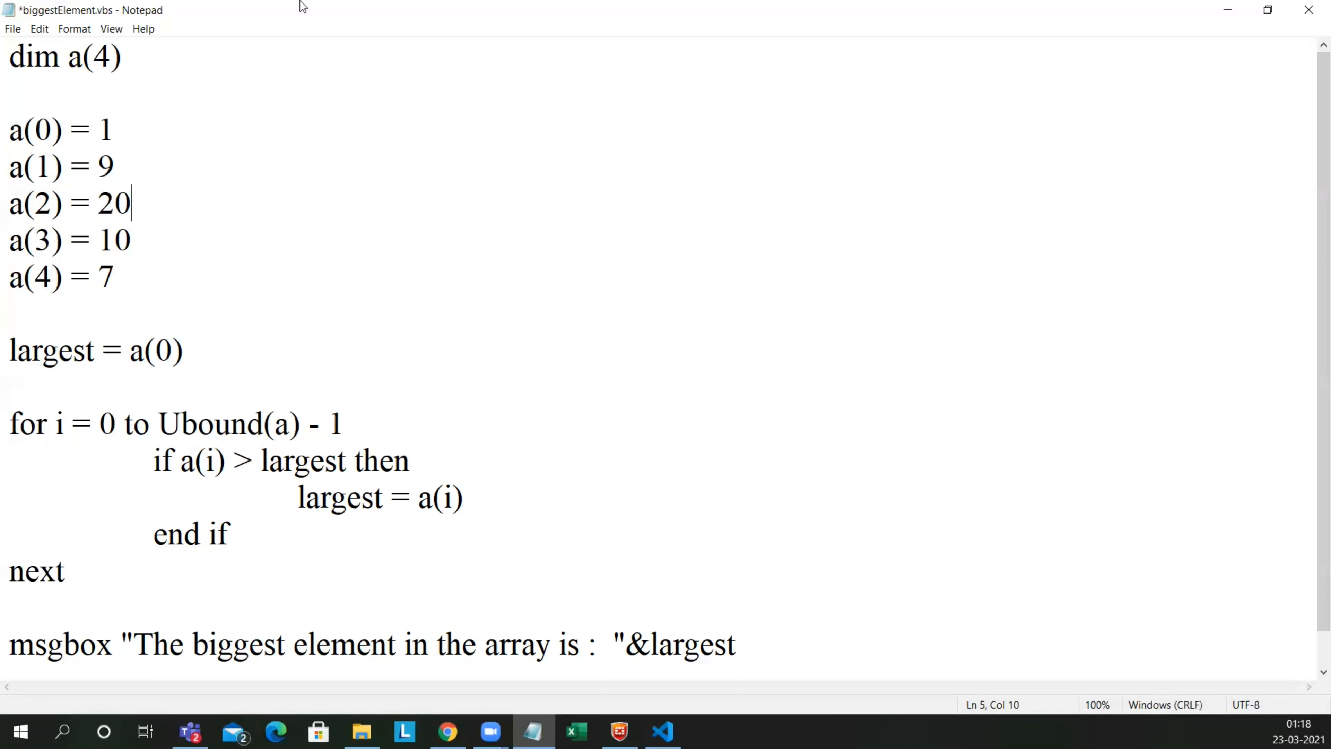
pyautogui.moveTo(13, 28)
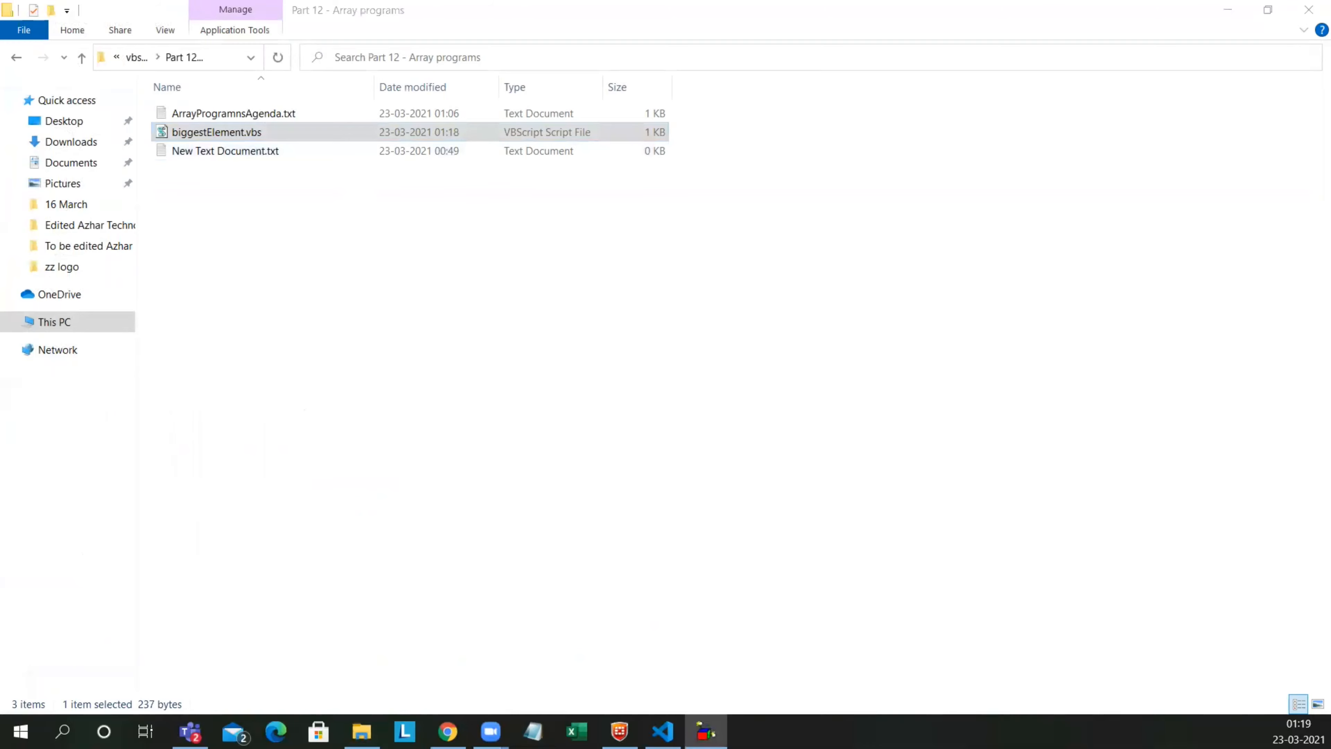
# Step: Run biggestElement.vbs, see the biggest element reported as 20, and close the message
pyautogui.doubleClick(217, 132)
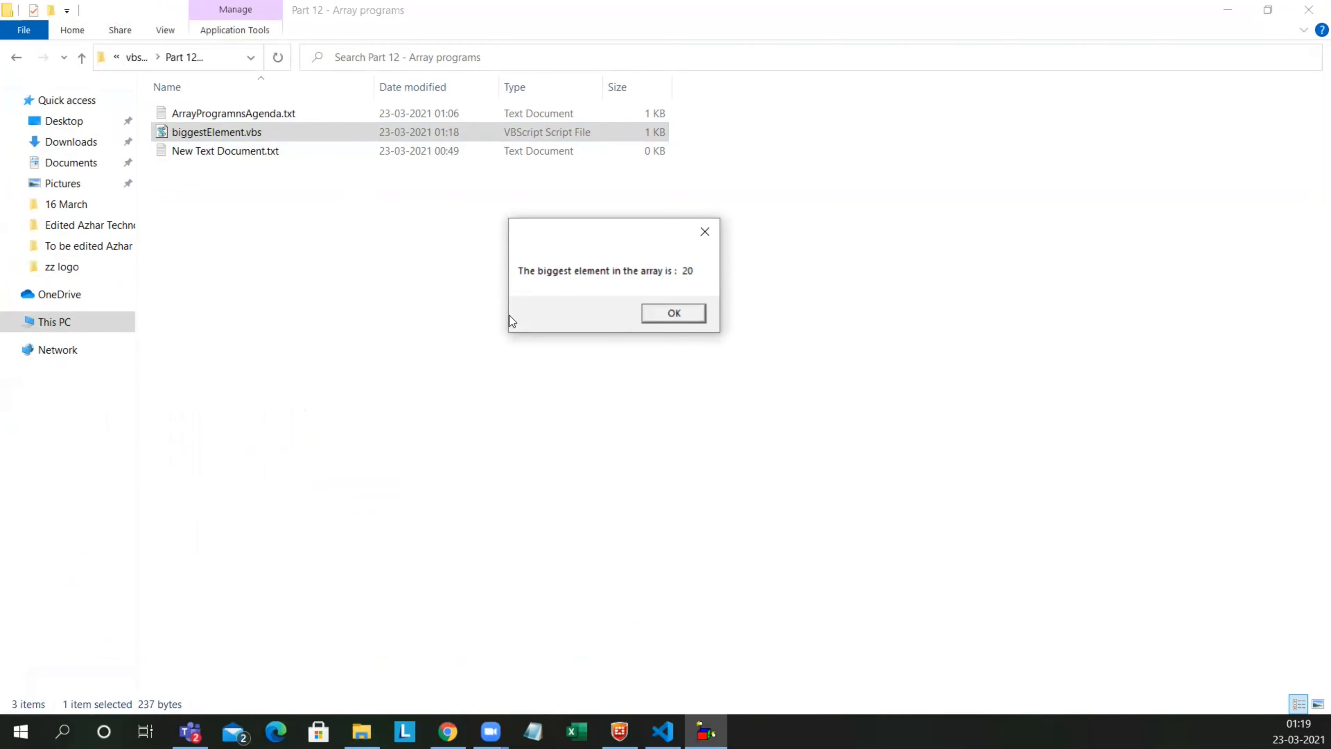
pyautogui.moveTo(674, 319)
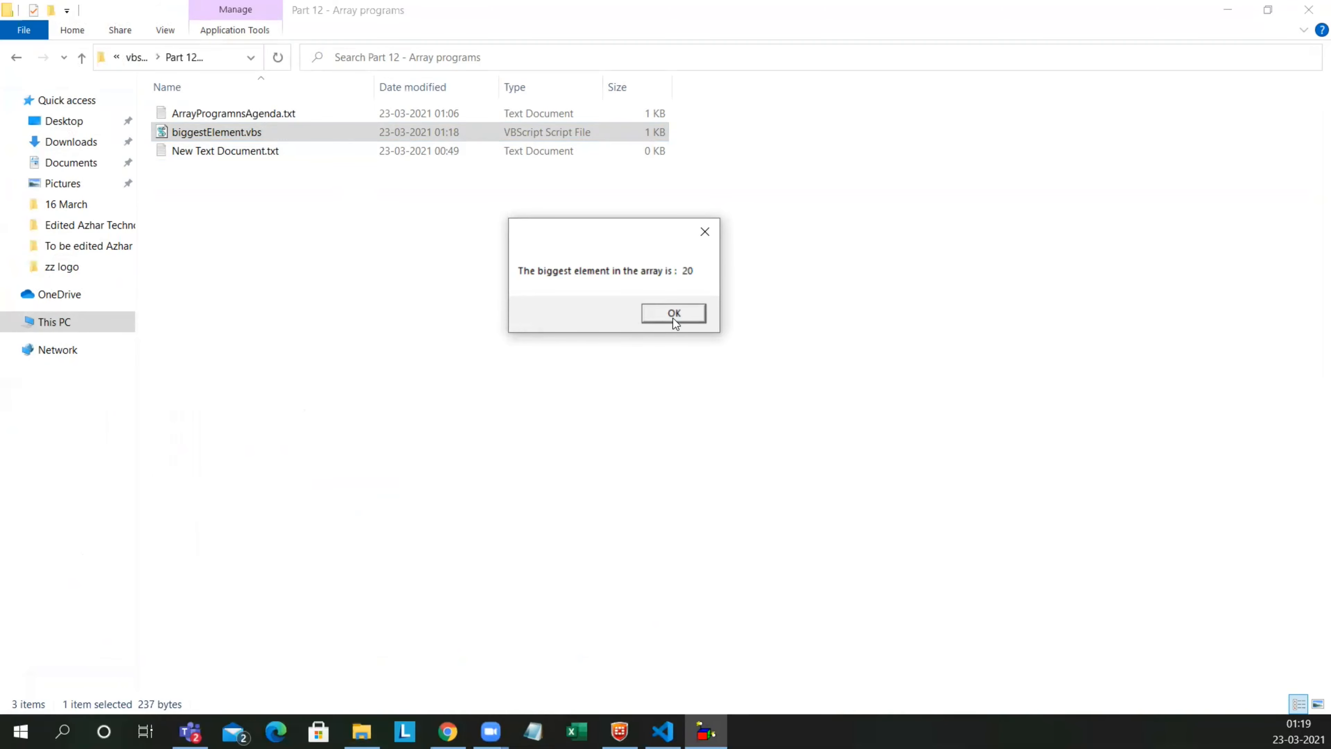
pyautogui.click(673, 314)
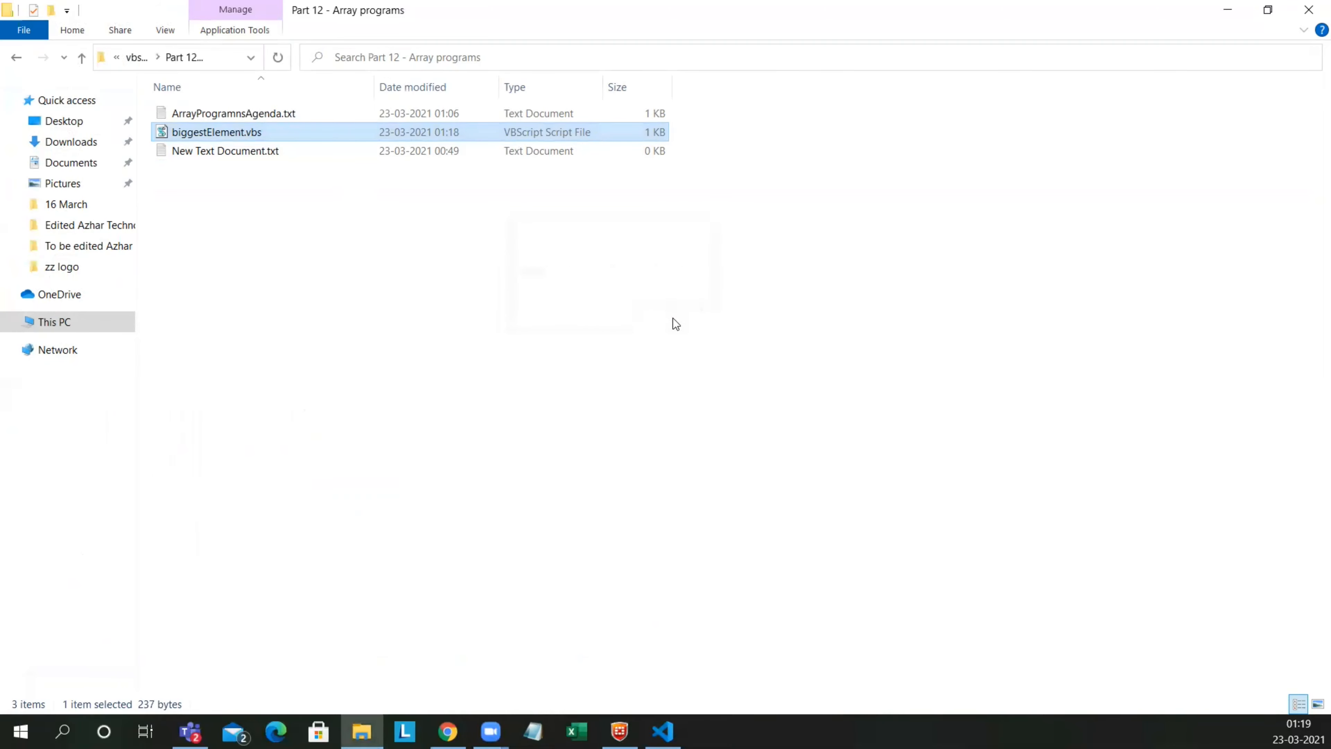